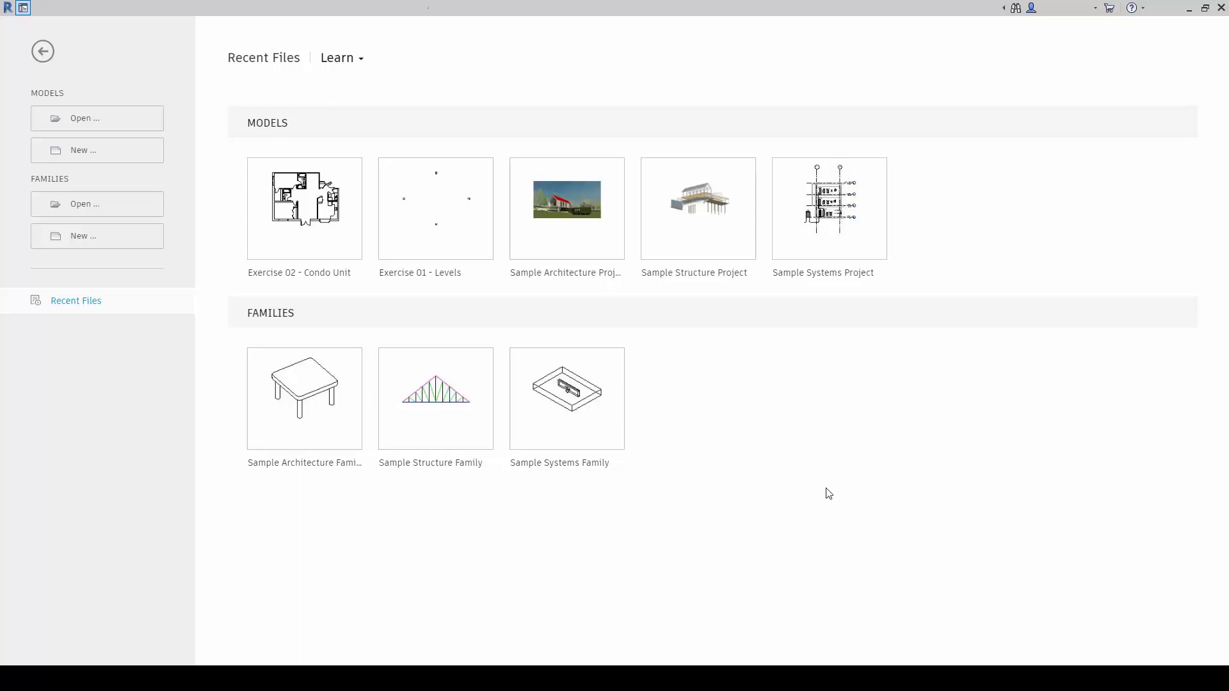
{"action": "mouse_move", "coordinate": [538, 434]}
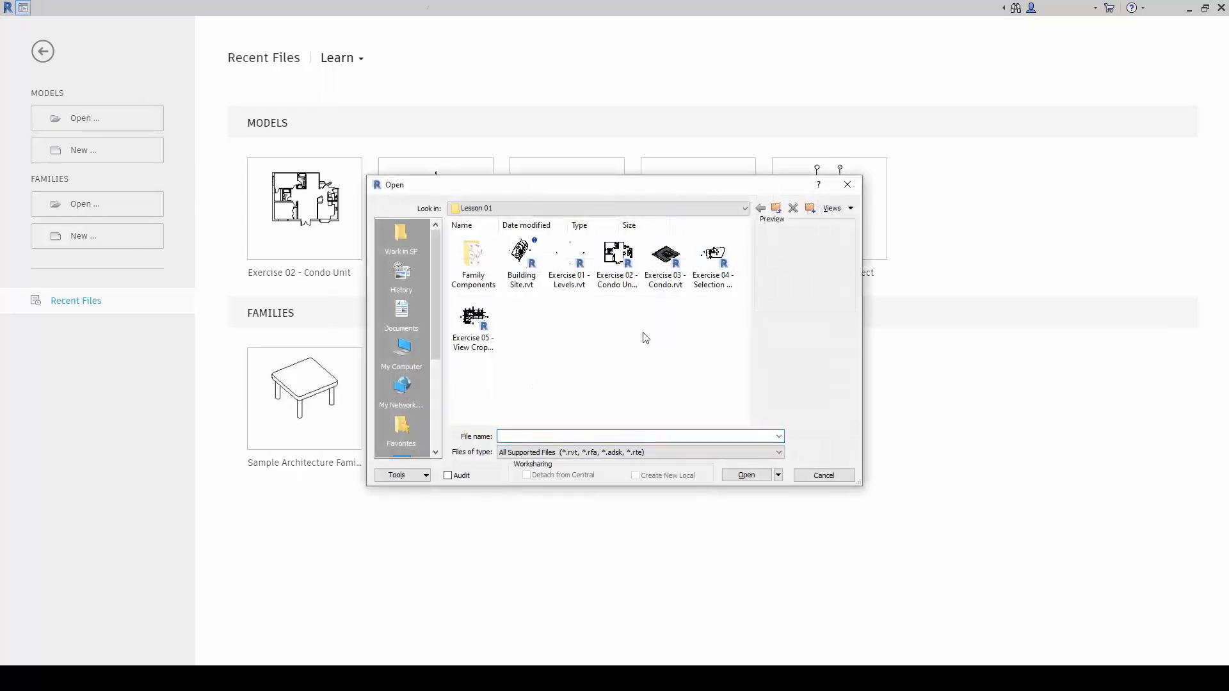
Step: Choose the Exercise 02 - Condo Unit model file in the Open dialog
{"action": "left_click", "coordinate": [615, 262]}
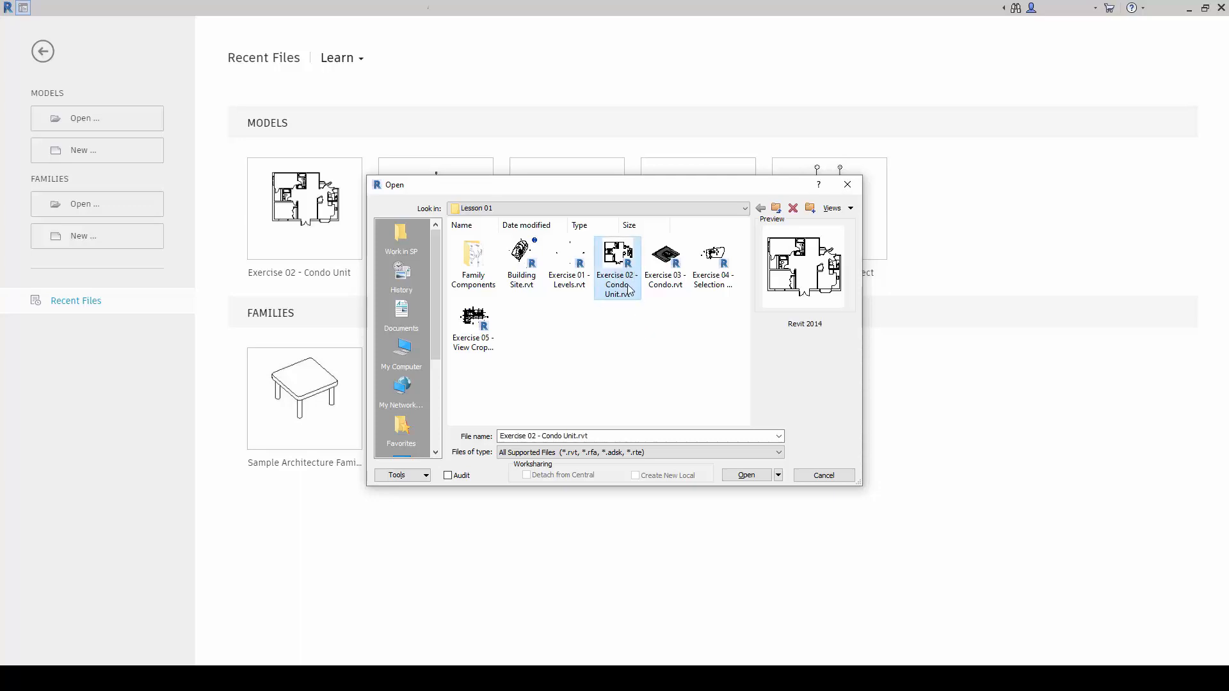
{"action": "mouse_move", "coordinate": [619, 267]}
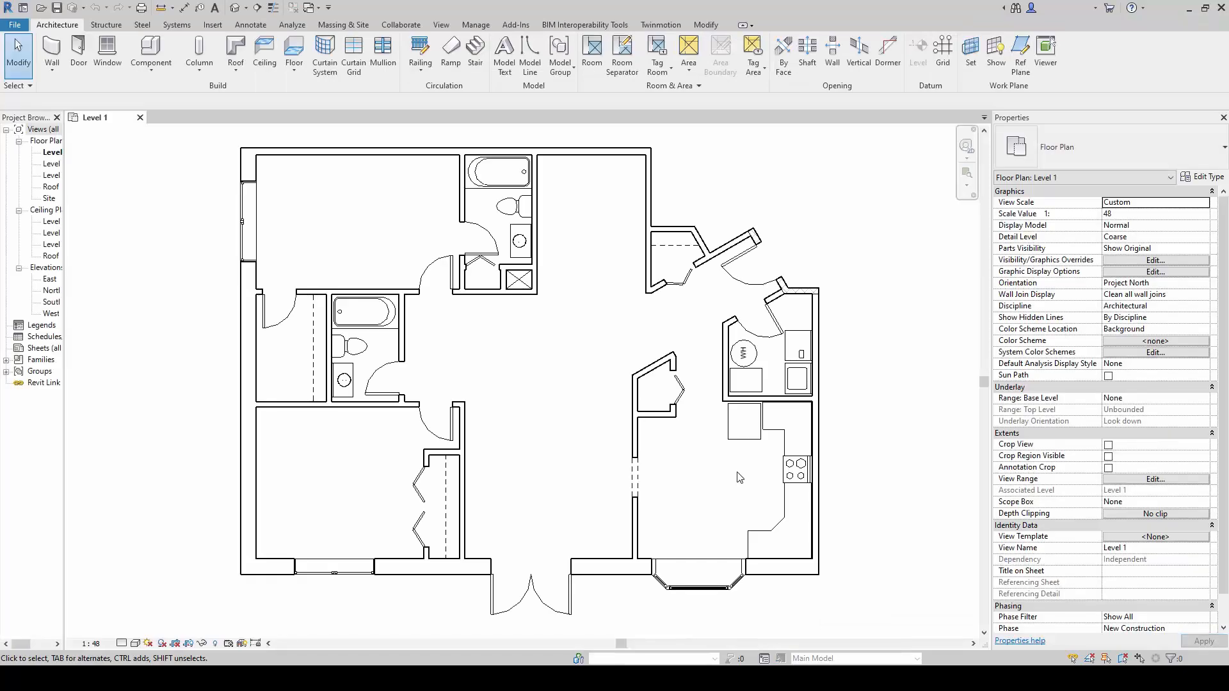
{"action": "mouse_move", "coordinate": [883, 356]}
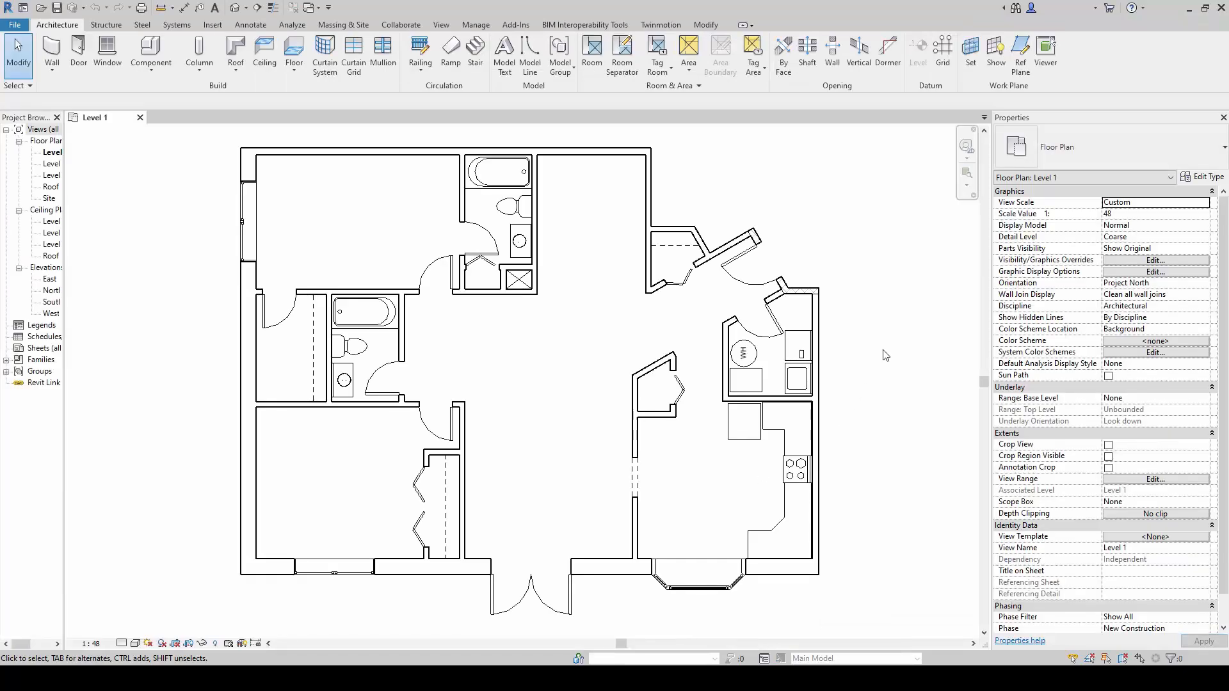
{"action": "mouse_move", "coordinate": [887, 349]}
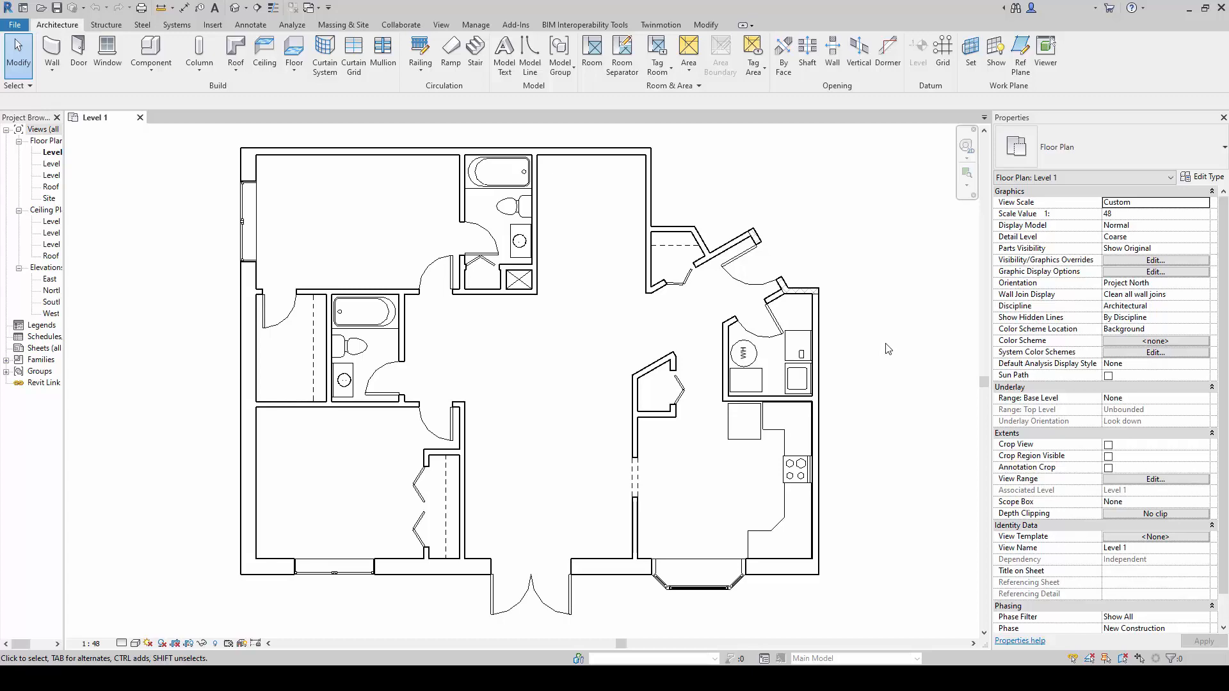
{"action": "mouse_move", "coordinate": [649, 192]}
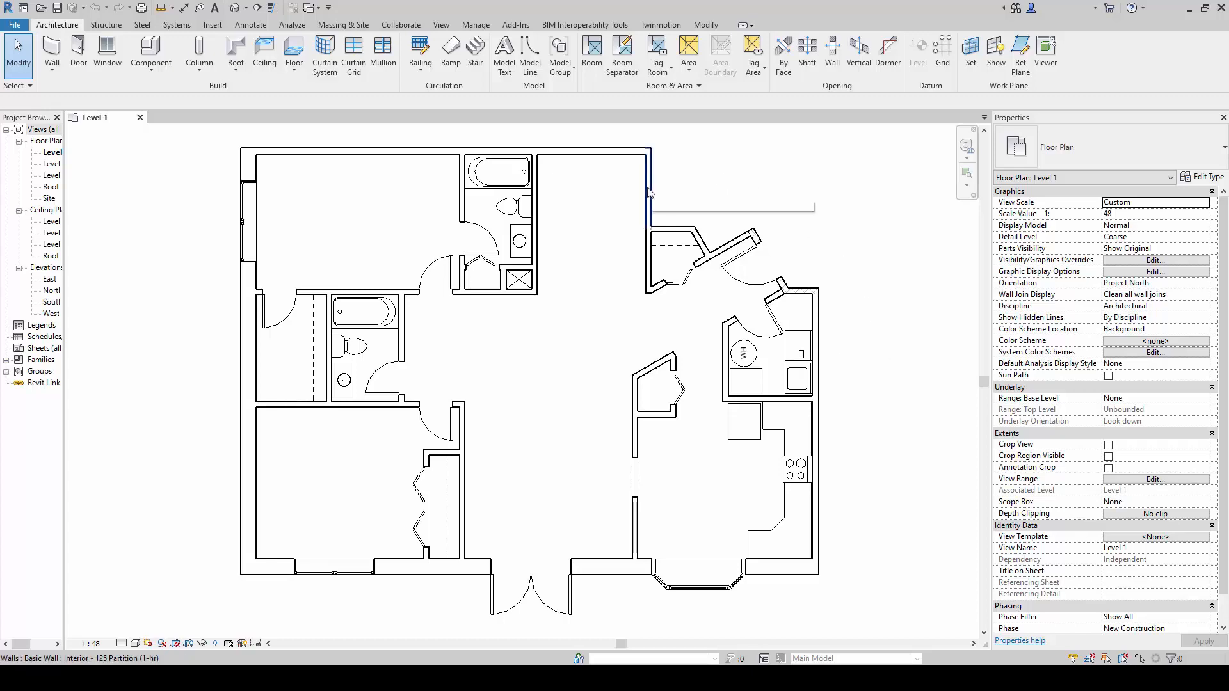
{"action": "left_click", "coordinate": [647, 188]}
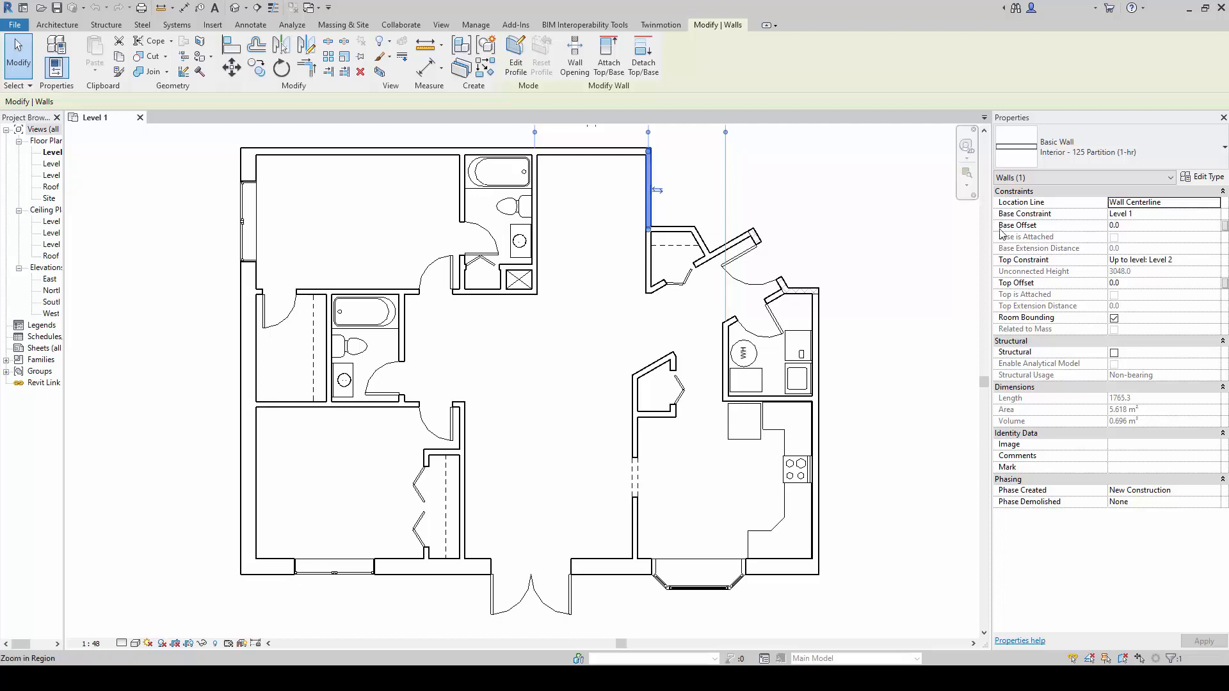
{"action": "mouse_move", "coordinate": [1047, 126]}
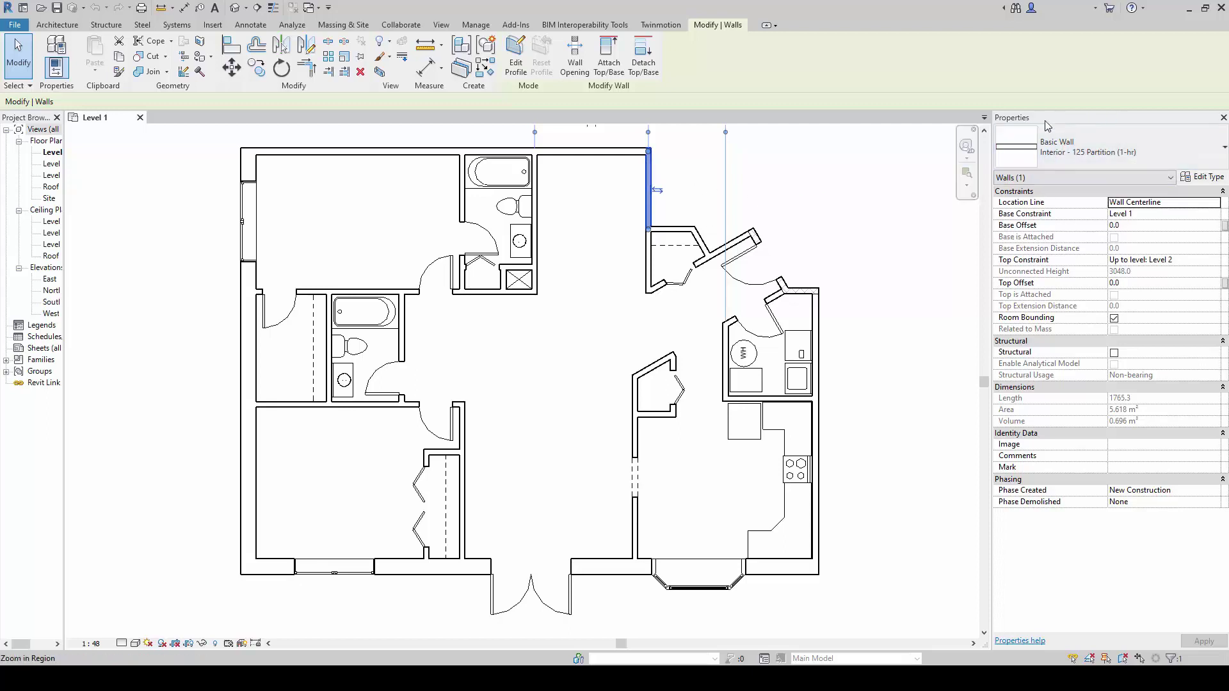
{"action": "left_click", "coordinate": [1217, 148]}
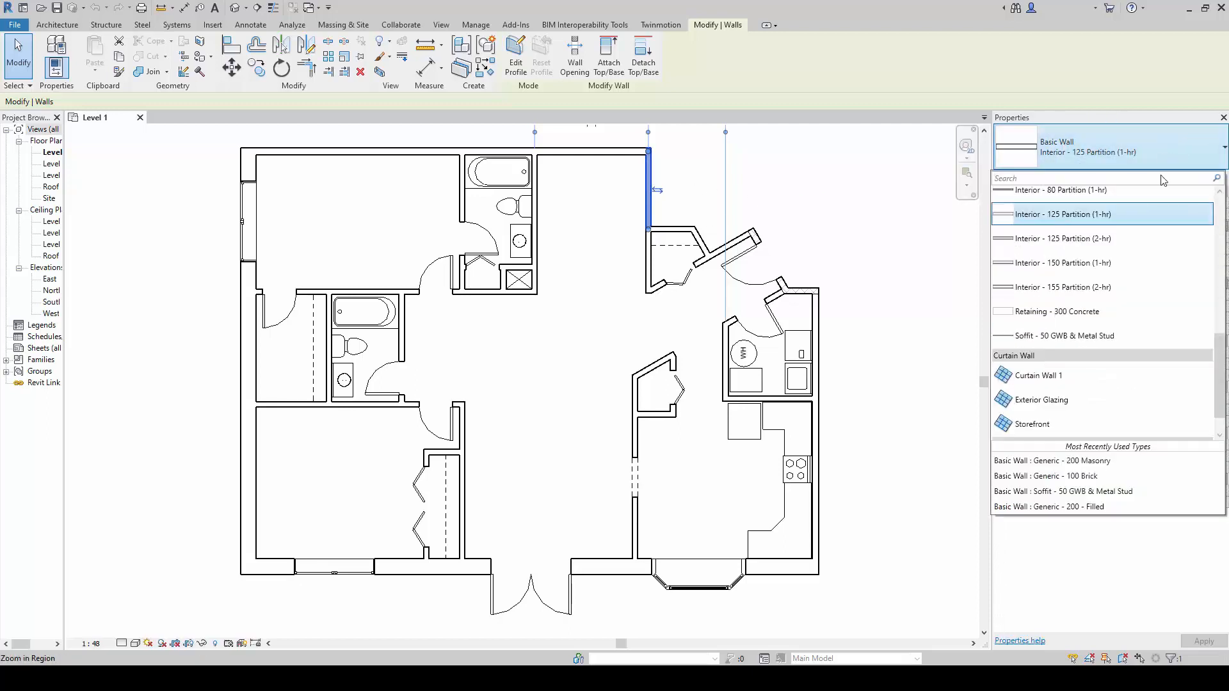
{"action": "mouse_move", "coordinate": [1101, 192]}
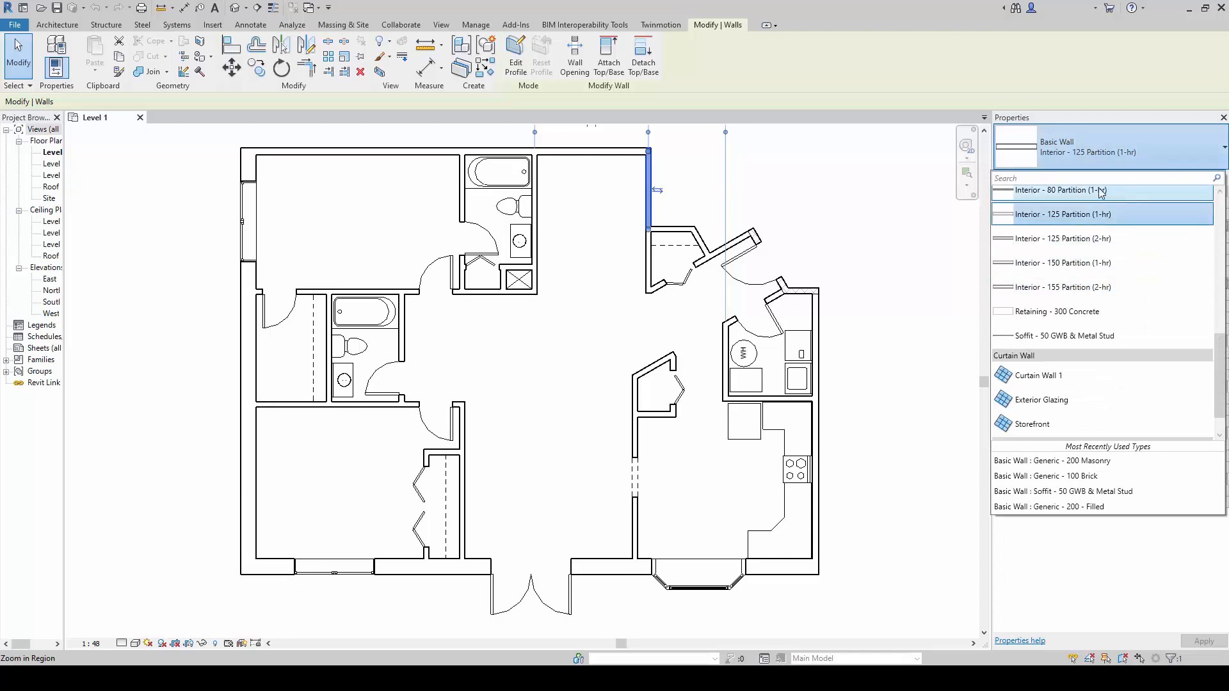
{"action": "scroll", "scroll_direction": "up", "scroll_amount": 3}
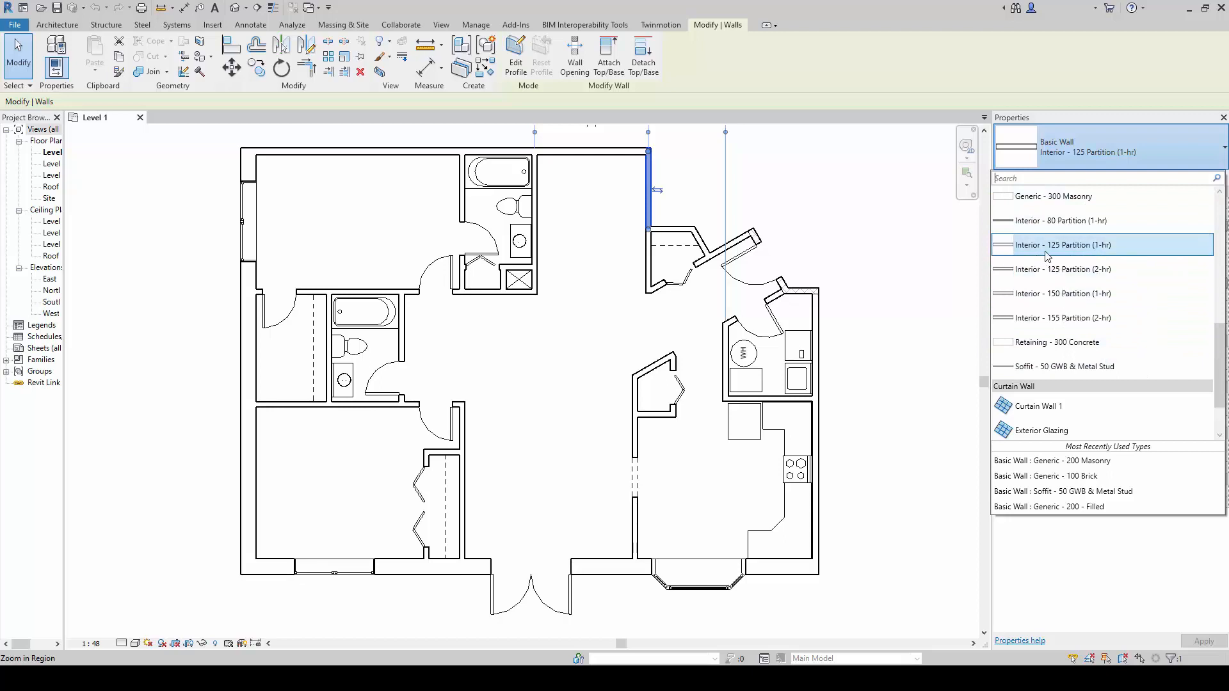
{"action": "mouse_move", "coordinate": [1111, 248]}
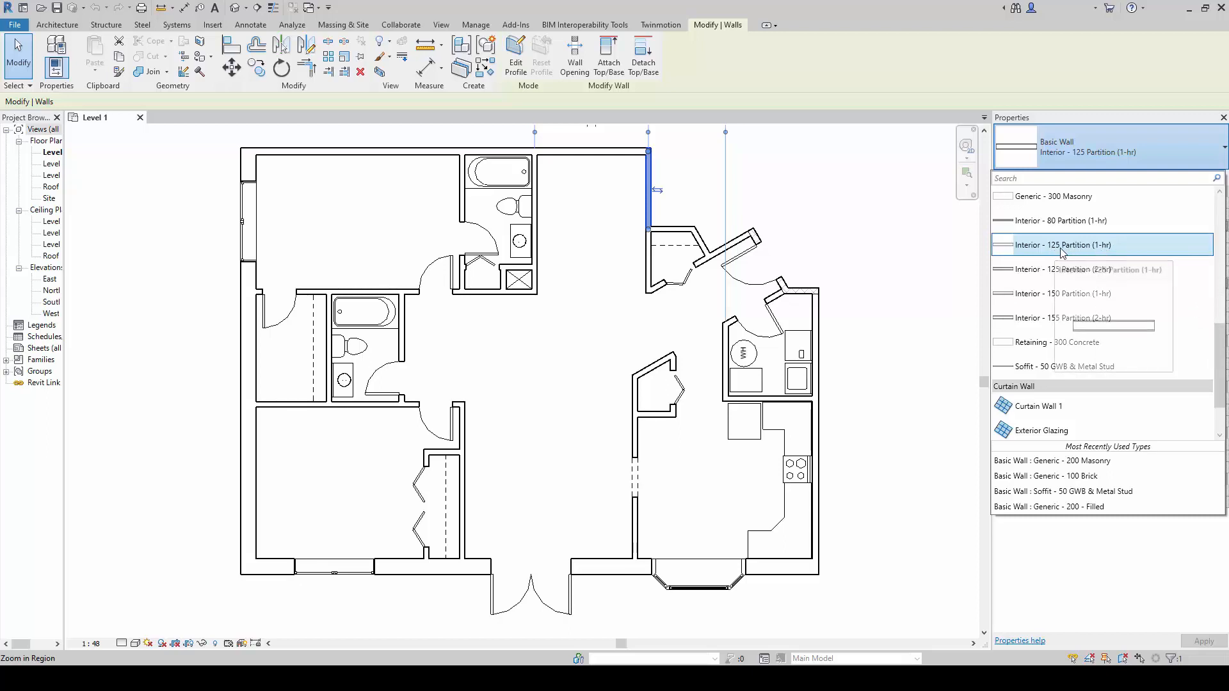
{"action": "mouse_move", "coordinate": [1100, 251]}
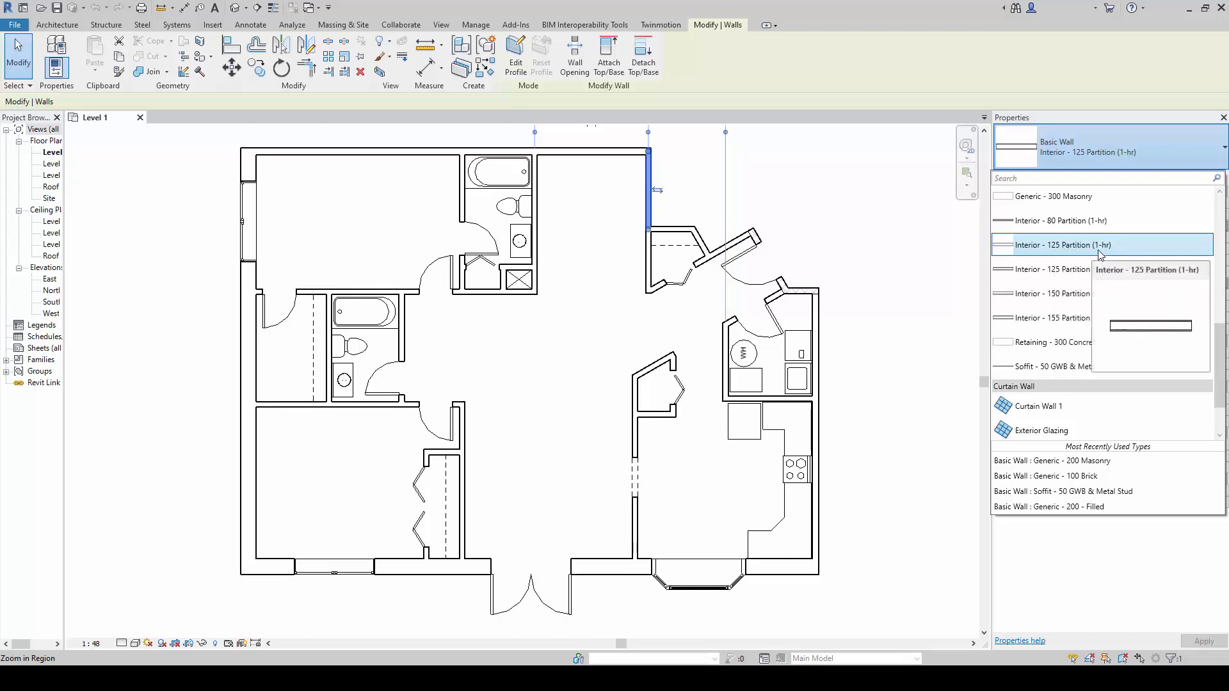
{"action": "mouse_move", "coordinate": [888, 234]}
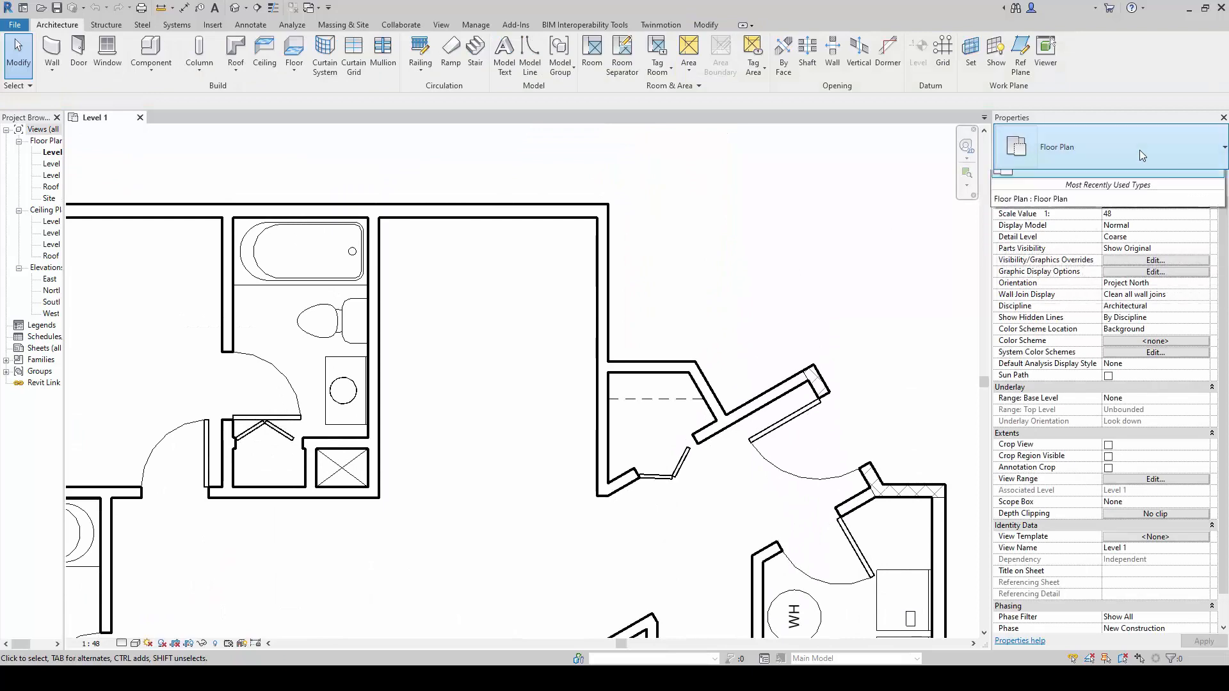
Step: Retype the wall beside the upper bathroom to Soffit - 50 GWB & Metal Stud
{"action": "left_click", "coordinate": [636, 261]}
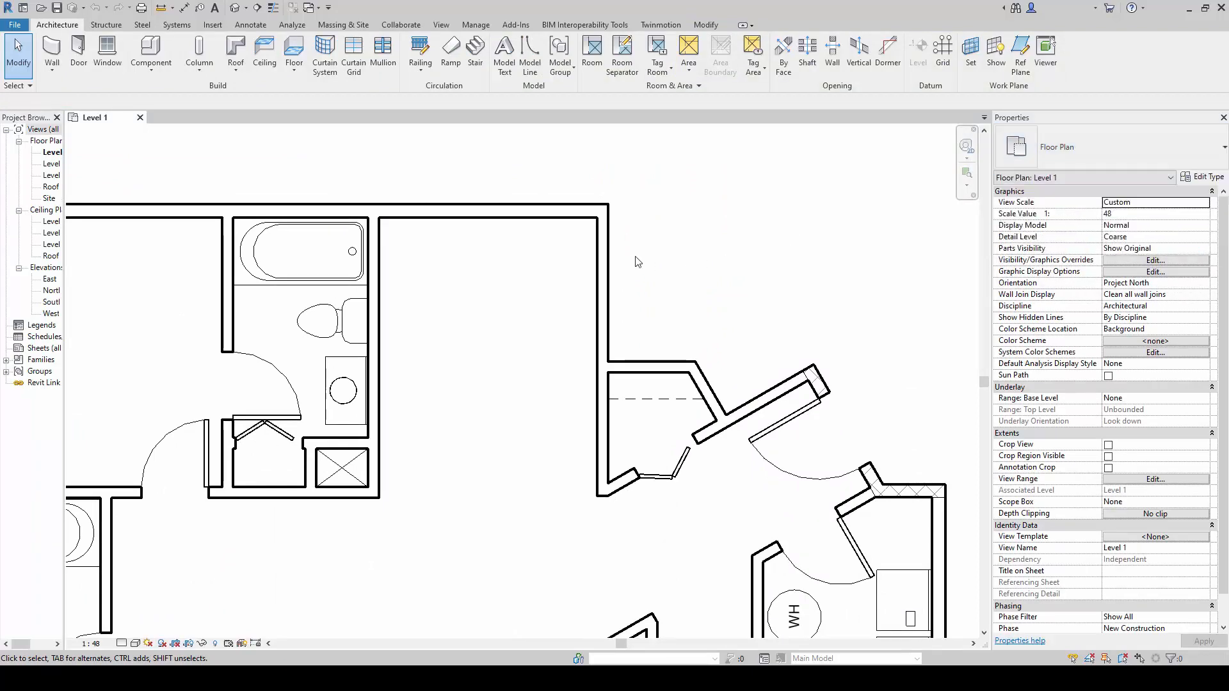
{"action": "left_click", "coordinate": [601, 290]}
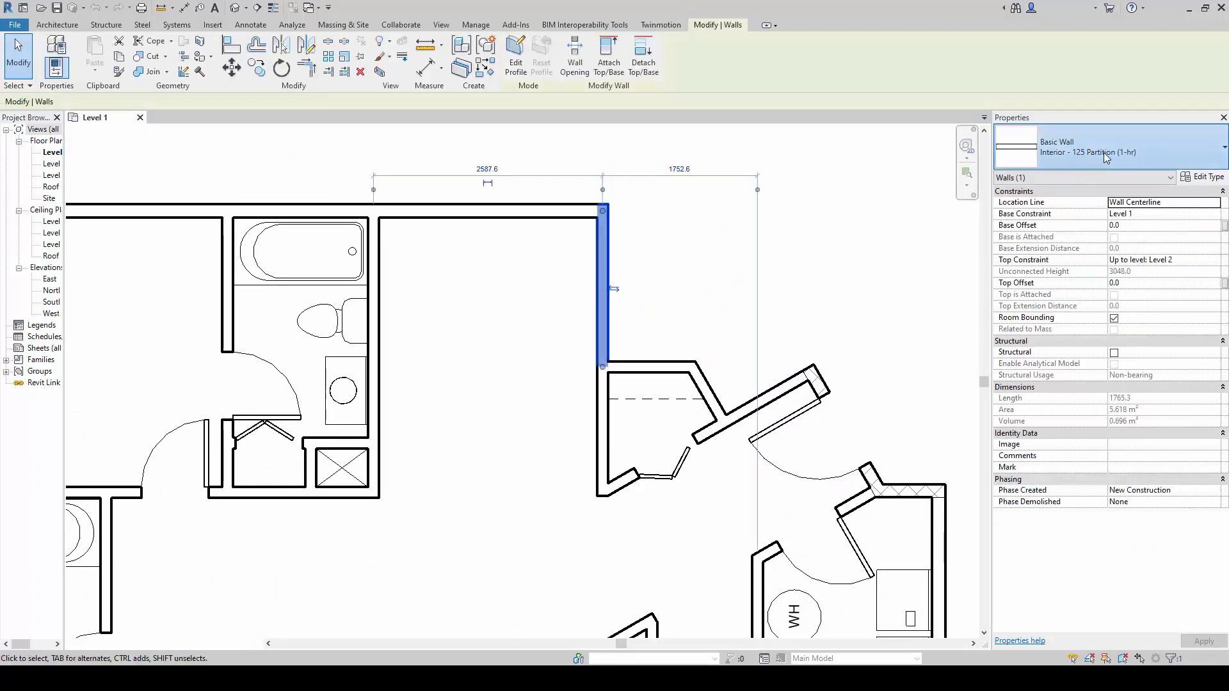
{"action": "left_click", "coordinate": [1219, 151]}
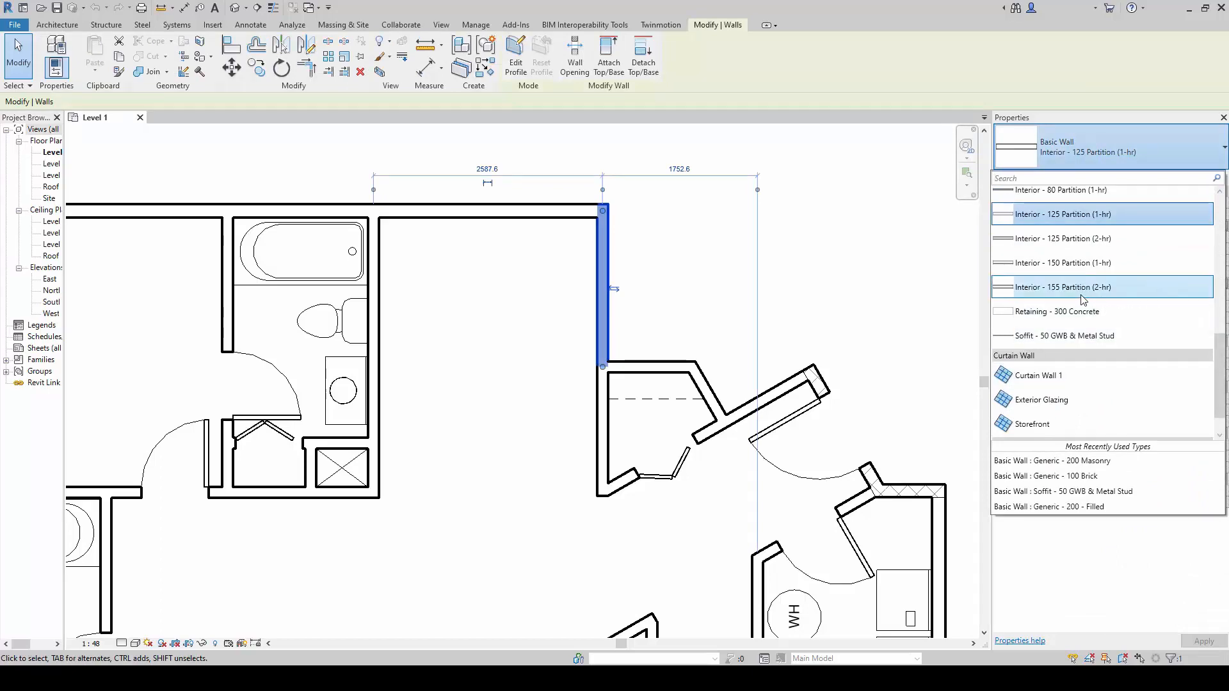
{"action": "mouse_move", "coordinate": [1081, 287]}
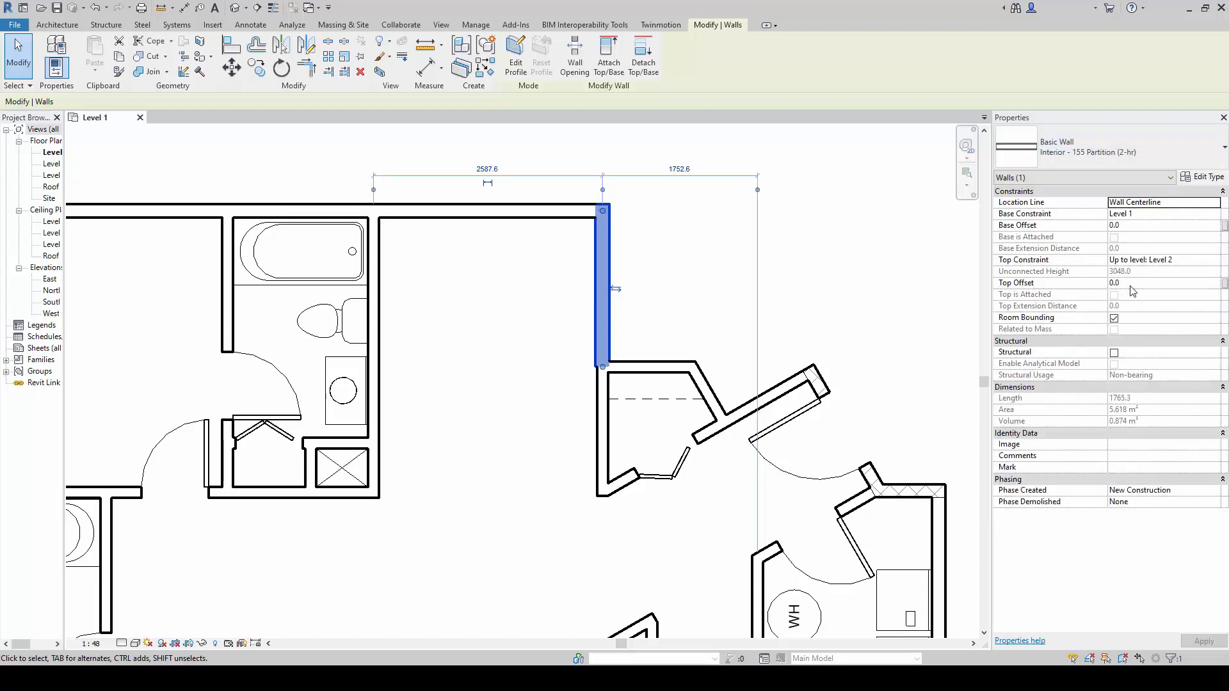
{"action": "left_click", "coordinate": [506, 368]}
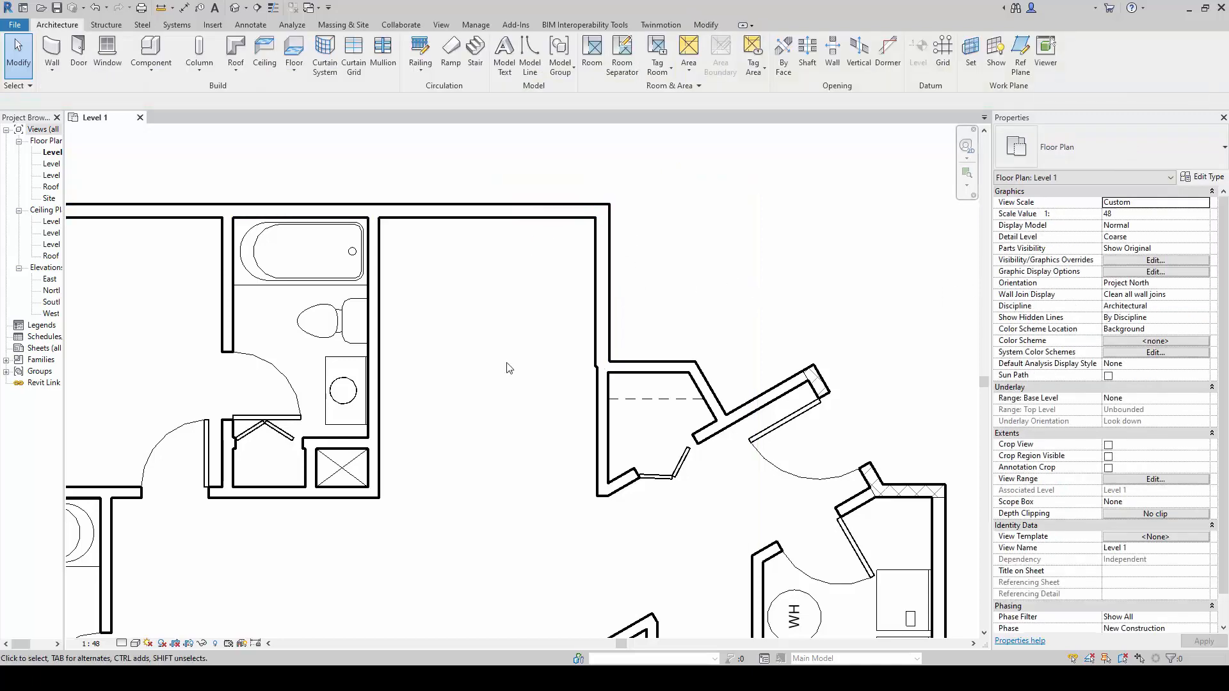
{"action": "left_click", "coordinate": [601, 282]}
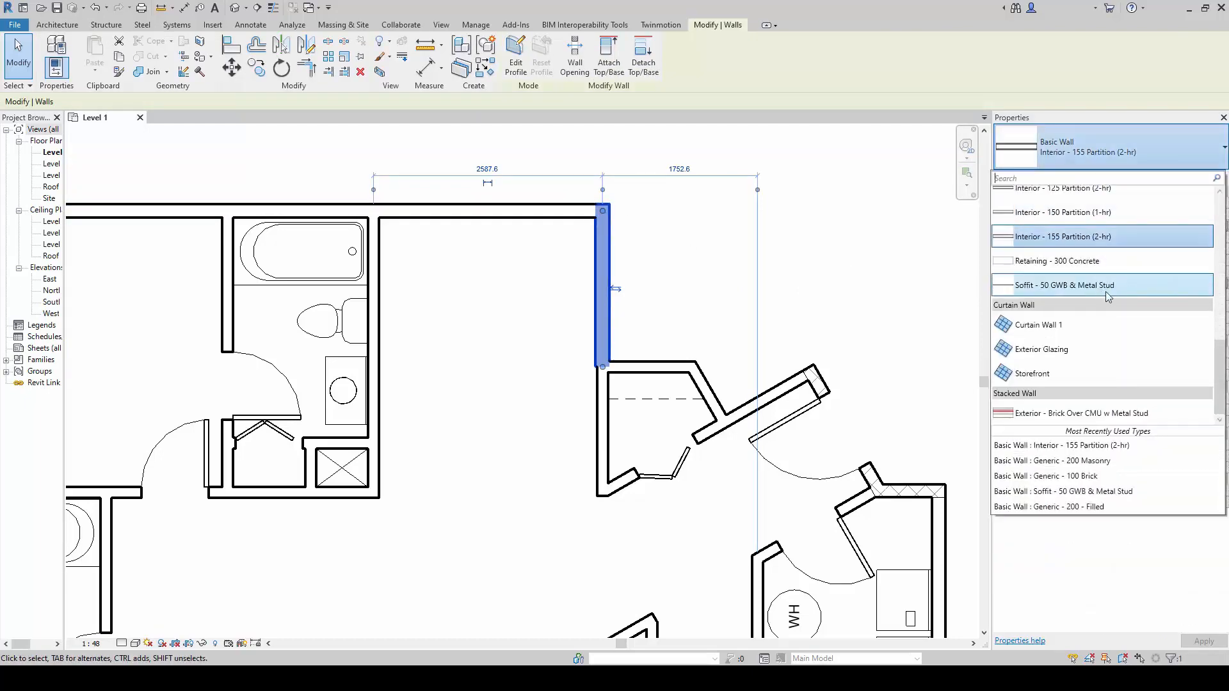
{"action": "mouse_move", "coordinate": [1027, 299]}
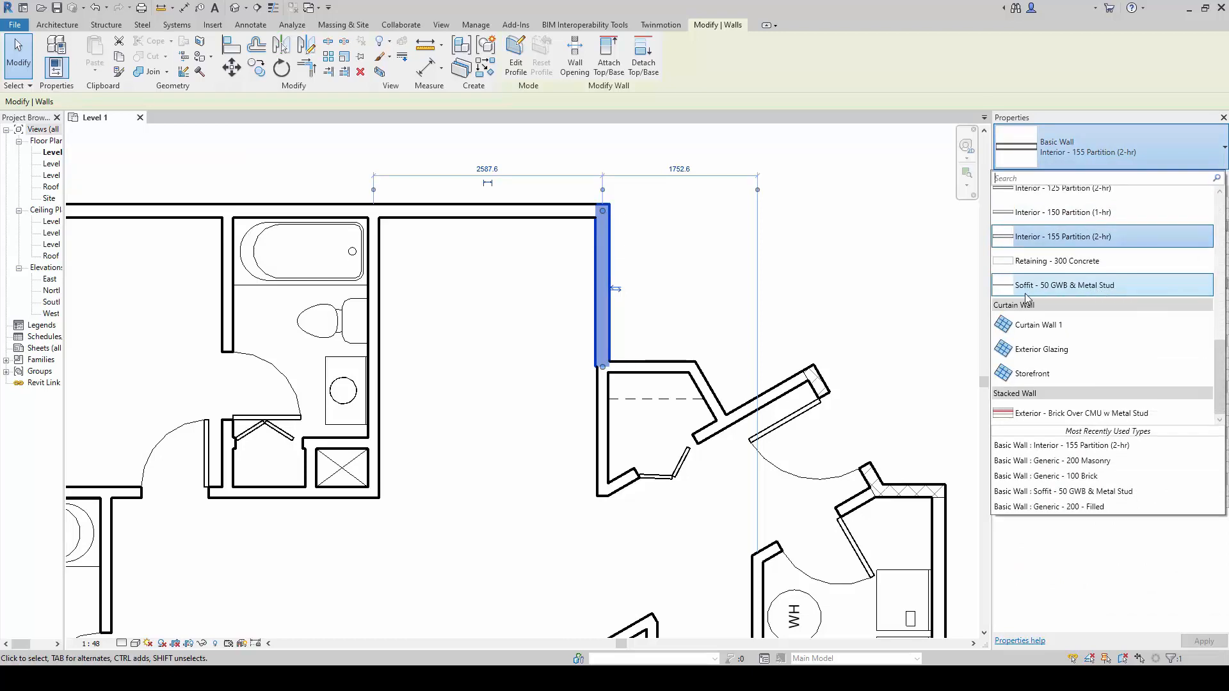
{"action": "mouse_move", "coordinate": [1065, 286]}
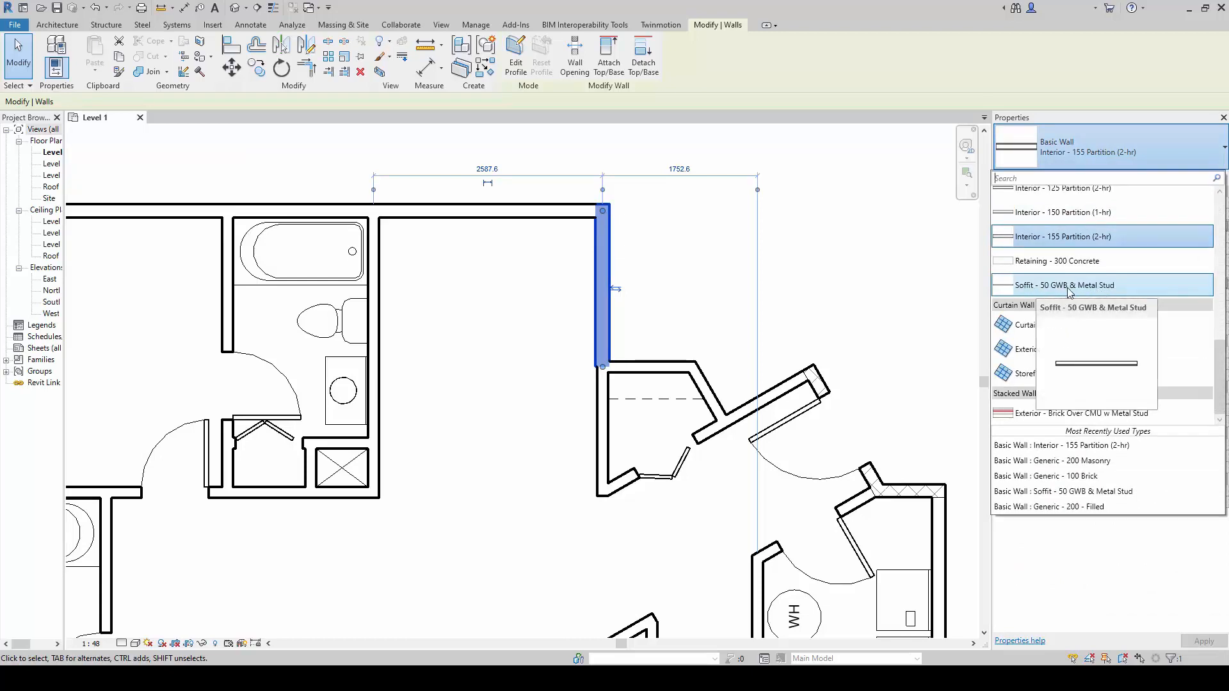
{"action": "left_click", "coordinate": [1064, 284]}
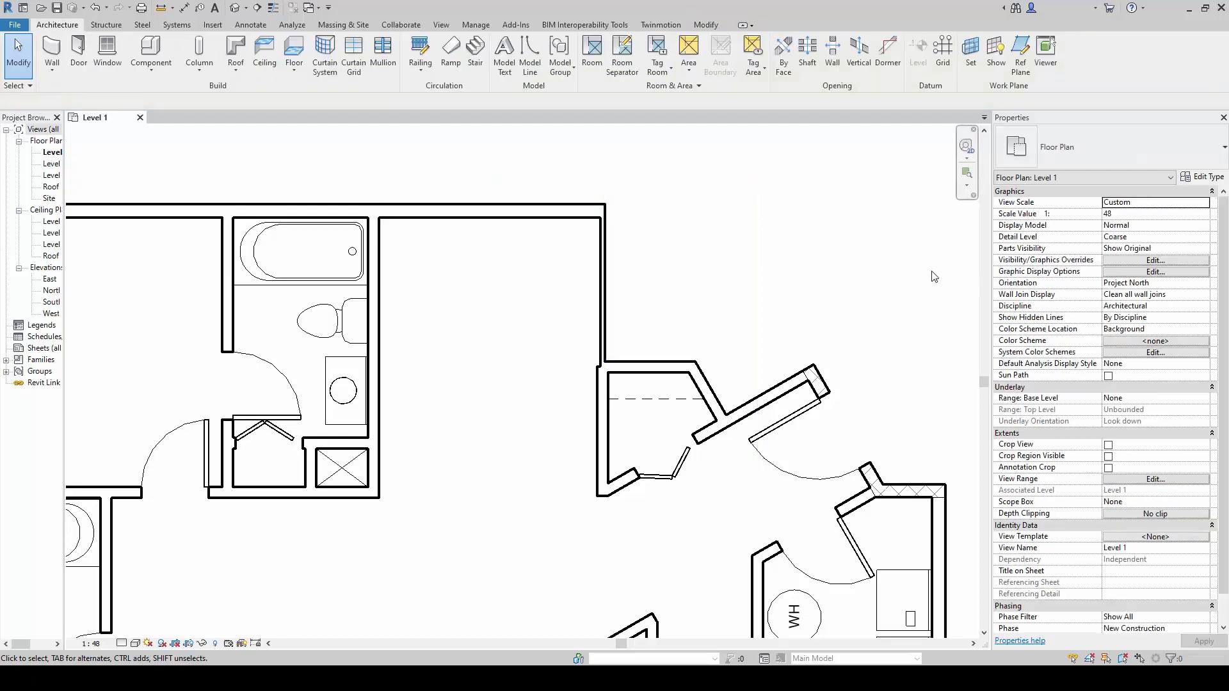
Step: Retype the thin soffit wall to Interior - 150 Partition (1-hr) and show the whole plan
{"action": "left_click", "coordinate": [603, 294]}
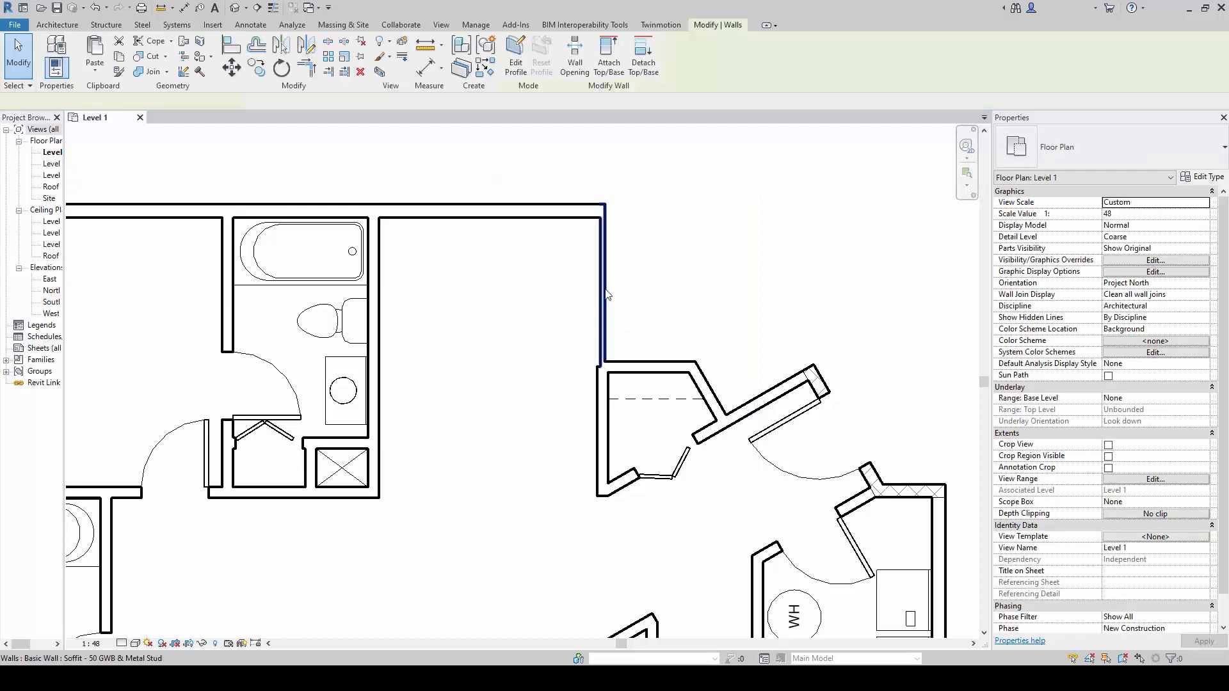
{"action": "left_click", "coordinate": [601, 290]}
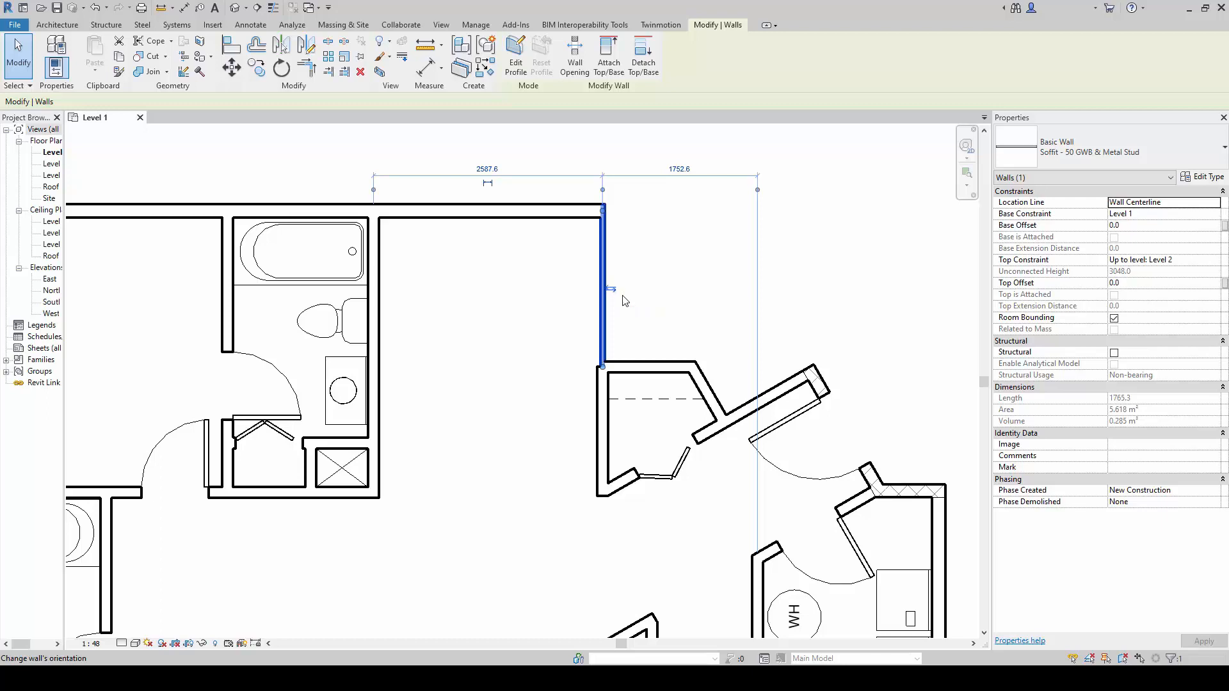
{"action": "mouse_move", "coordinate": [613, 149]}
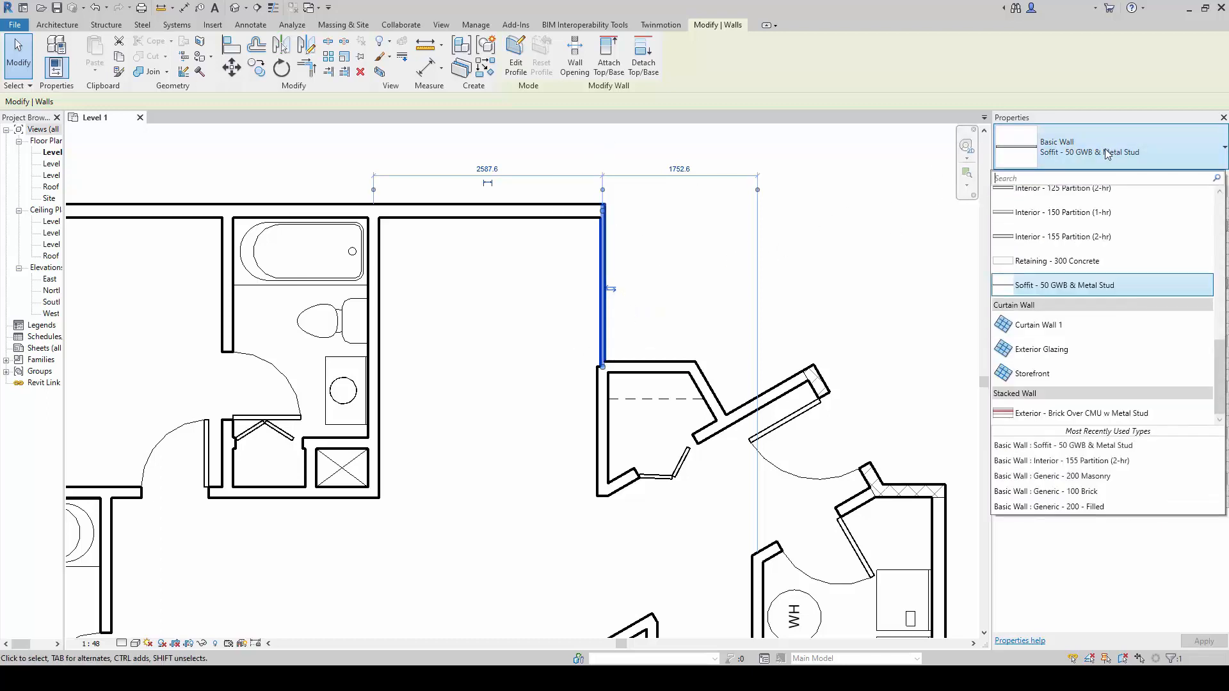
{"action": "scroll", "scroll_direction": "up", "scroll_amount": 3}
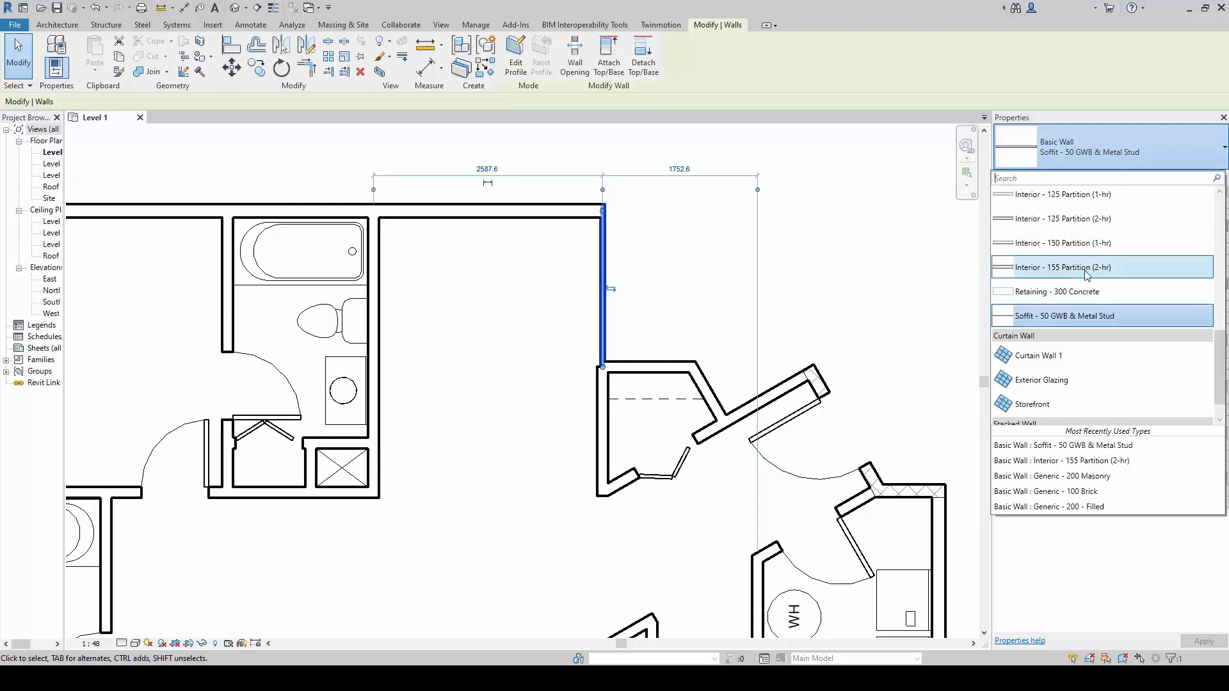
{"action": "left_click", "coordinate": [856, 250]}
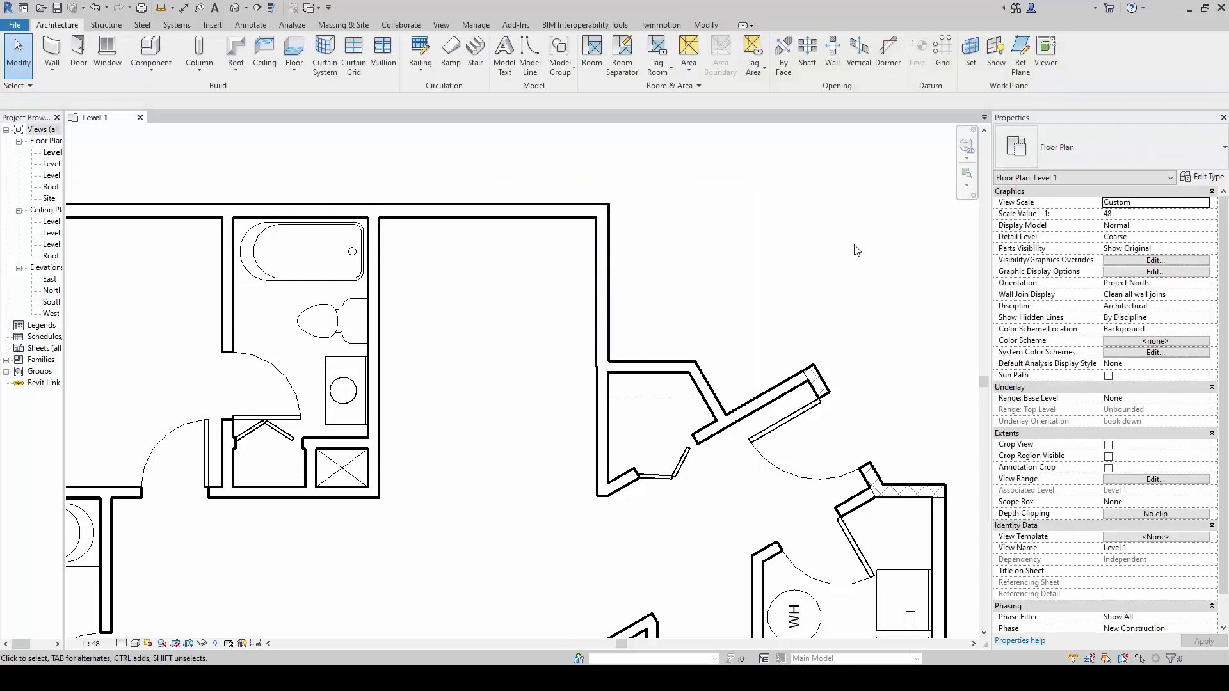
{"action": "mouse_move", "coordinate": [678, 306]}
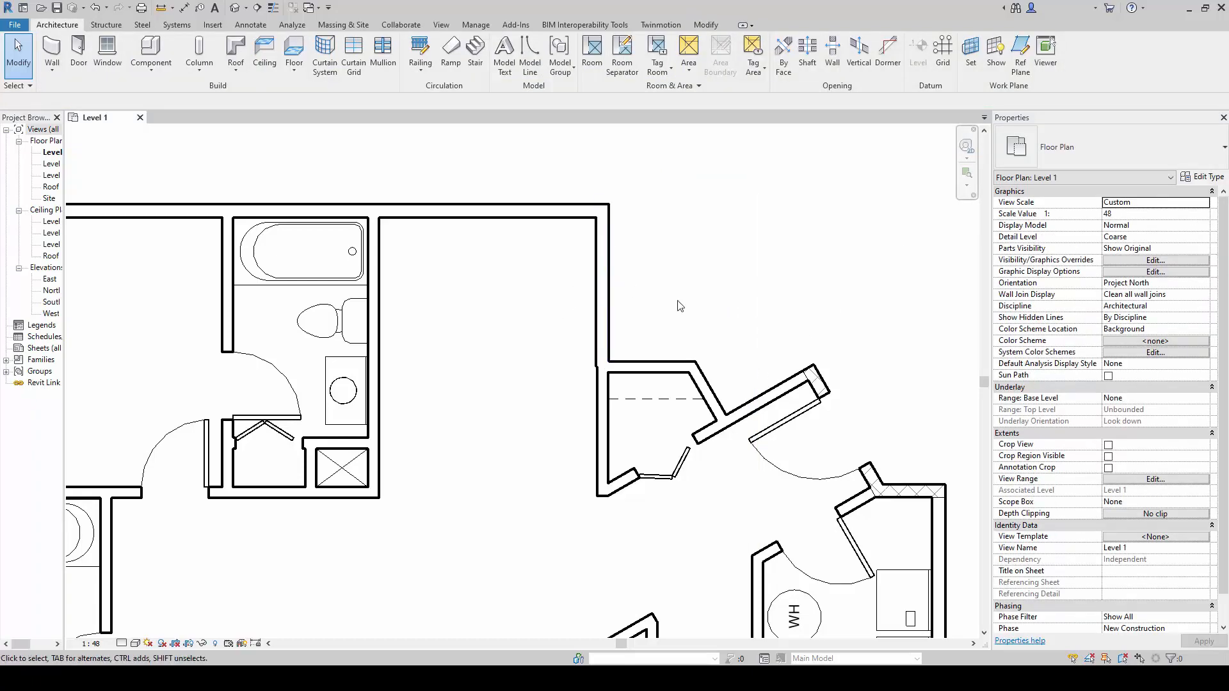
{"action": "left_click", "coordinate": [605, 282]}
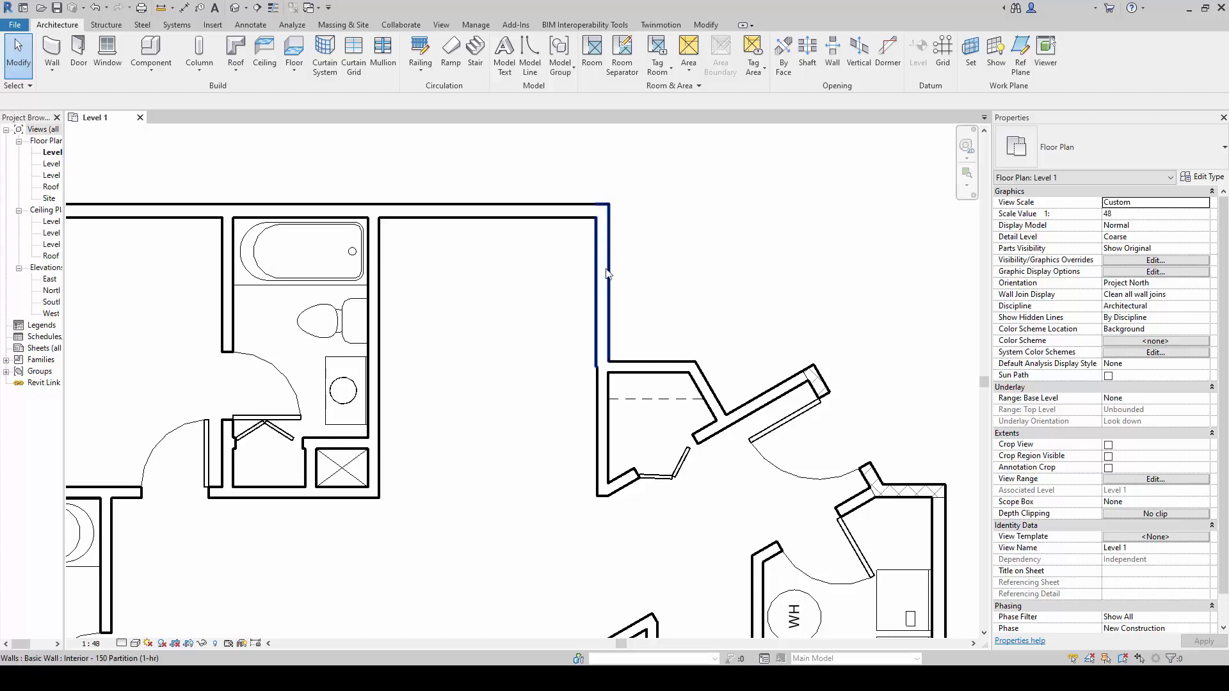
{"action": "left_click", "coordinate": [601, 275]}
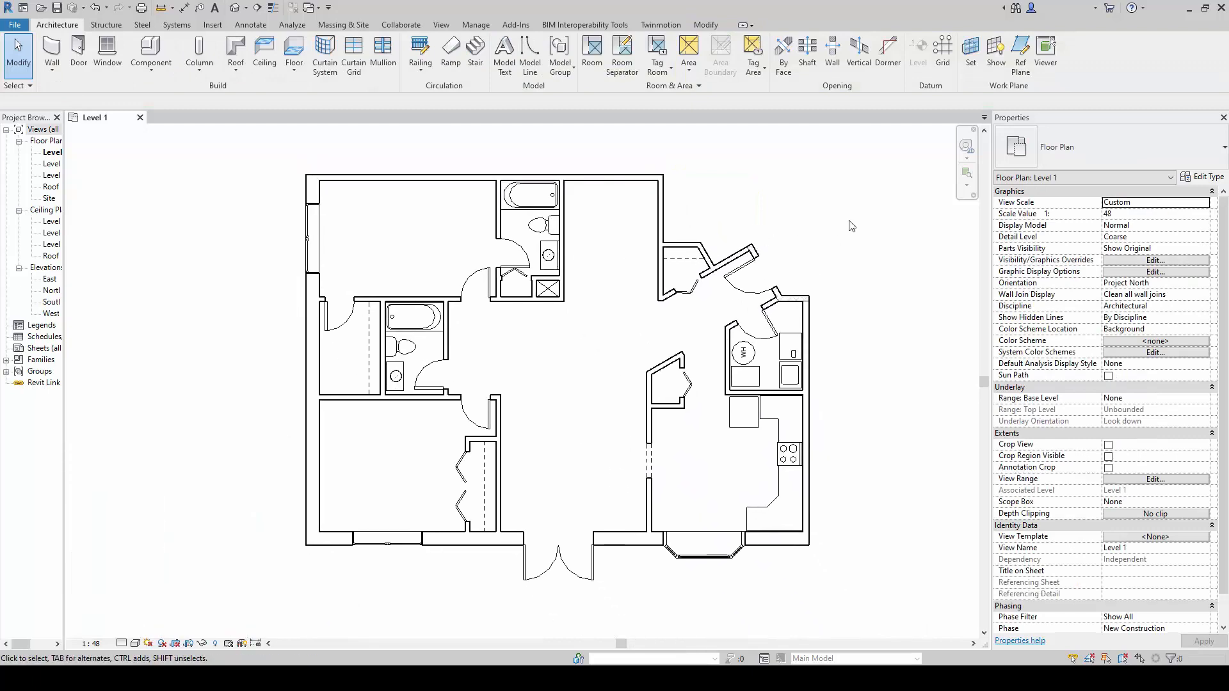
{"action": "mouse_move", "coordinate": [177, 425]}
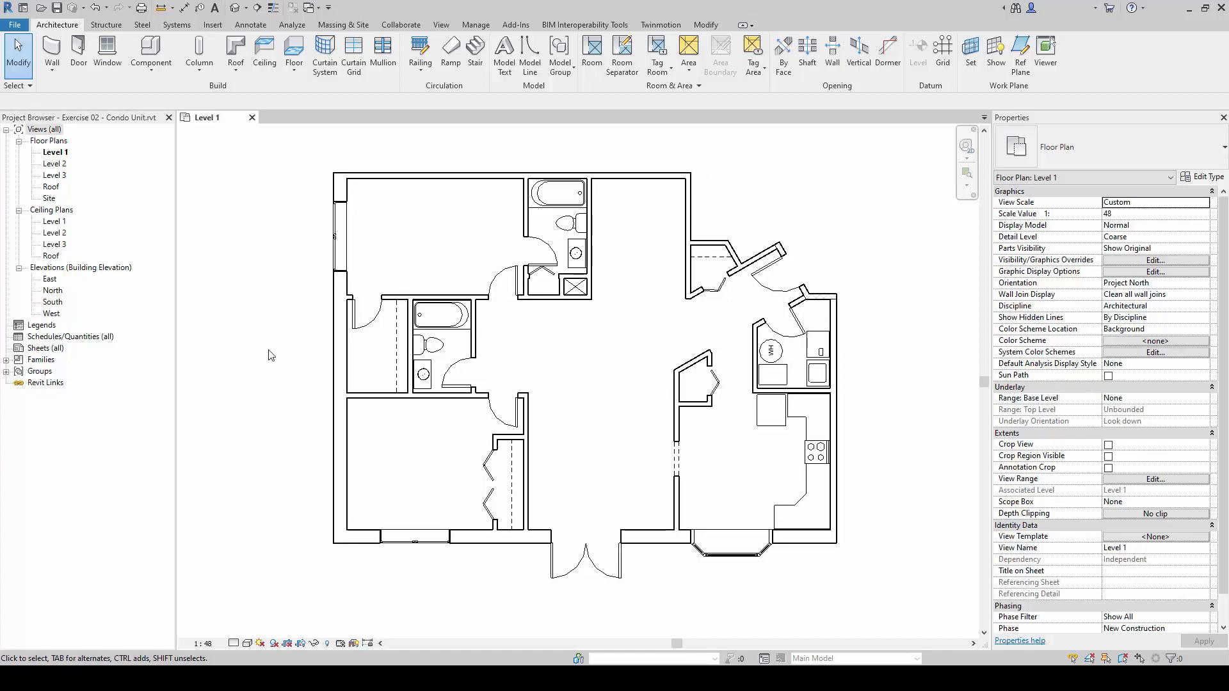
Step: Switch to the South building elevation from the Project Browser
{"action": "left_click", "coordinate": [52, 303]}
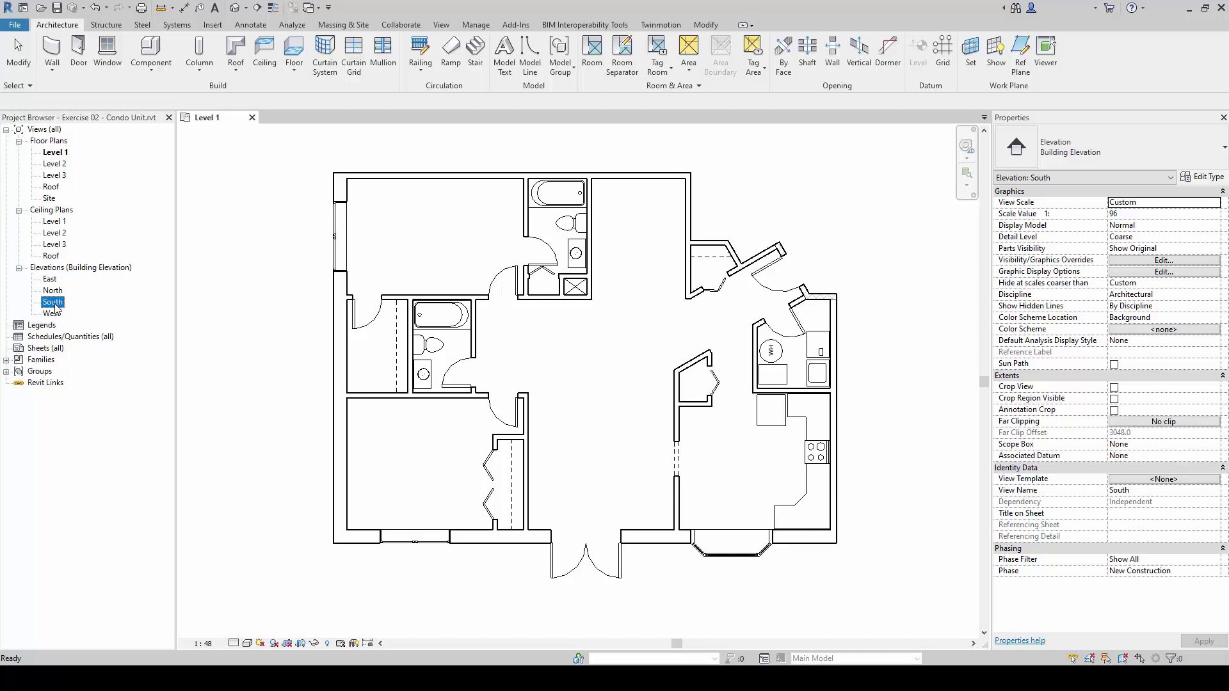
{"action": "double_click", "coordinate": [52, 303]}
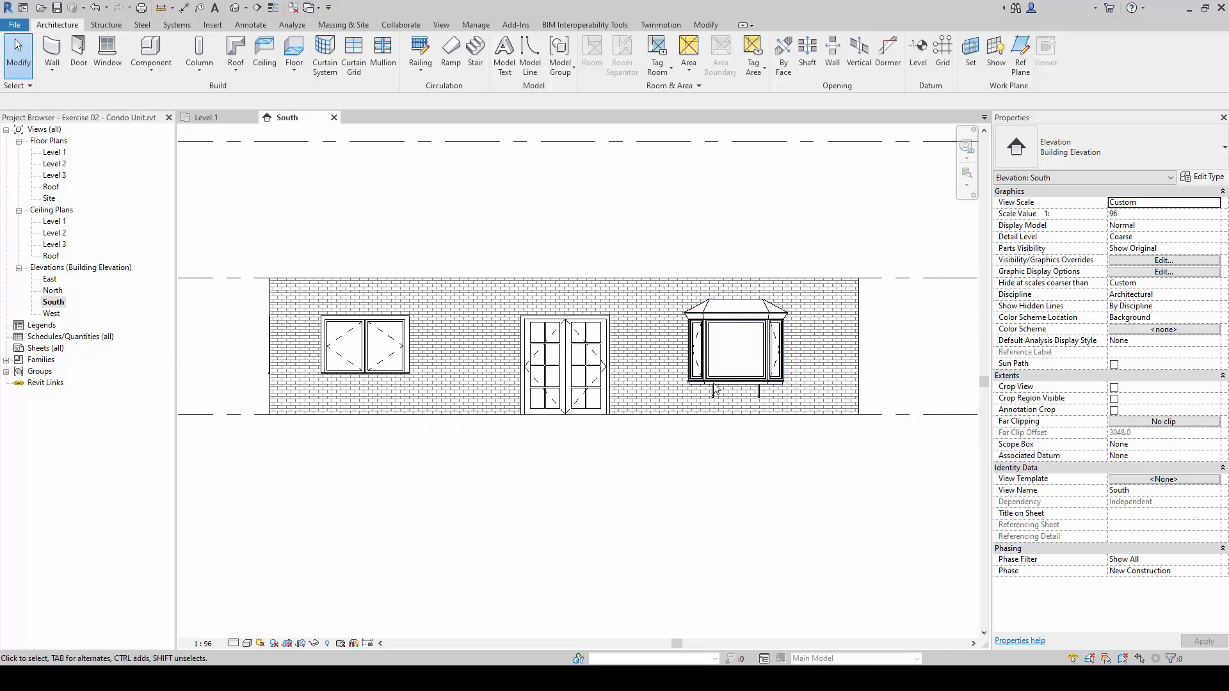
{"action": "left_click", "coordinate": [363, 346]}
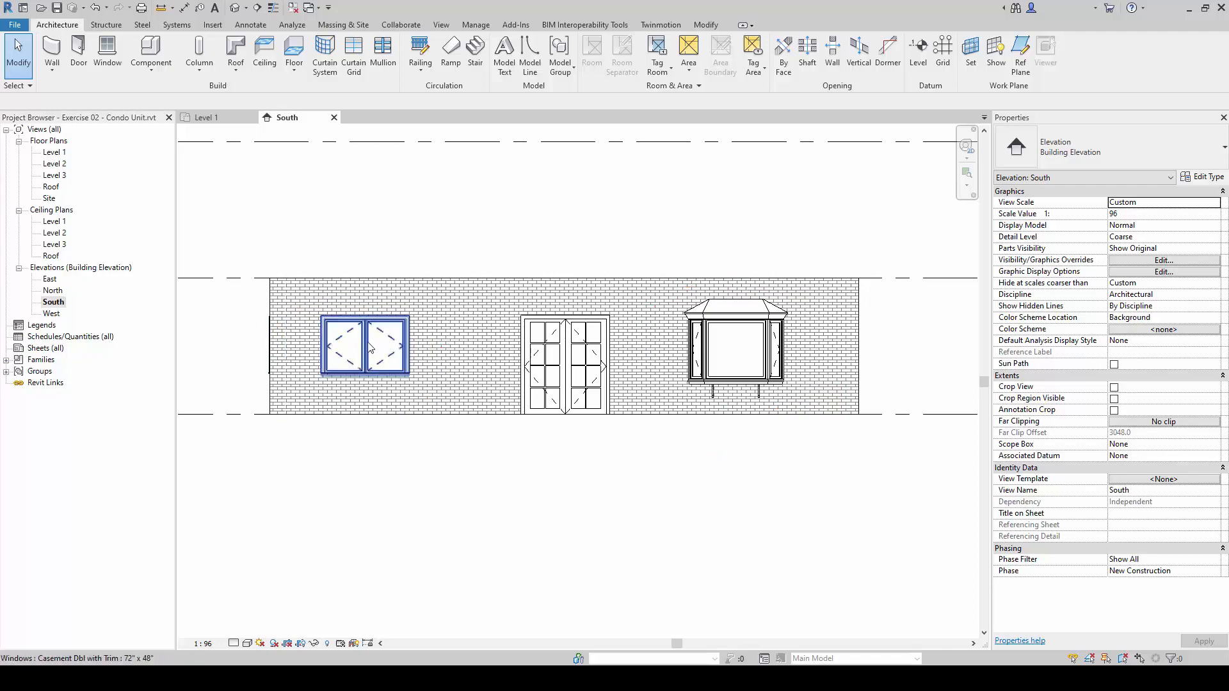
{"action": "left_click", "coordinate": [733, 345]}
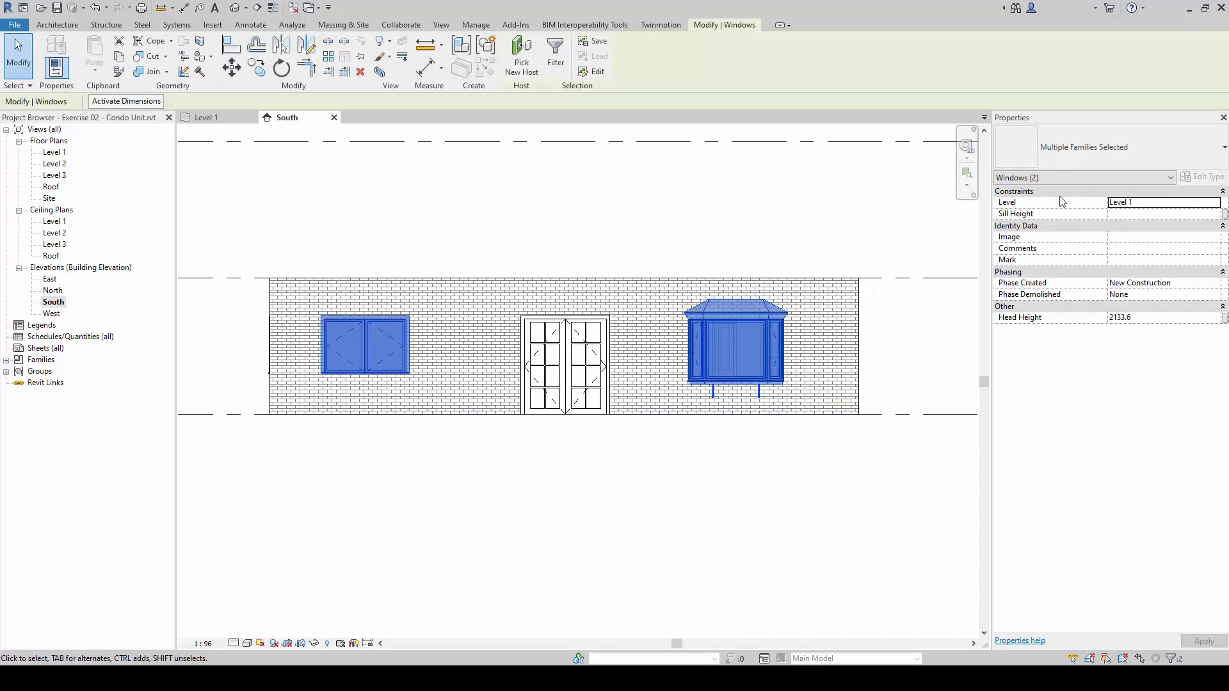
{"action": "left_click", "coordinate": [437, 338]}
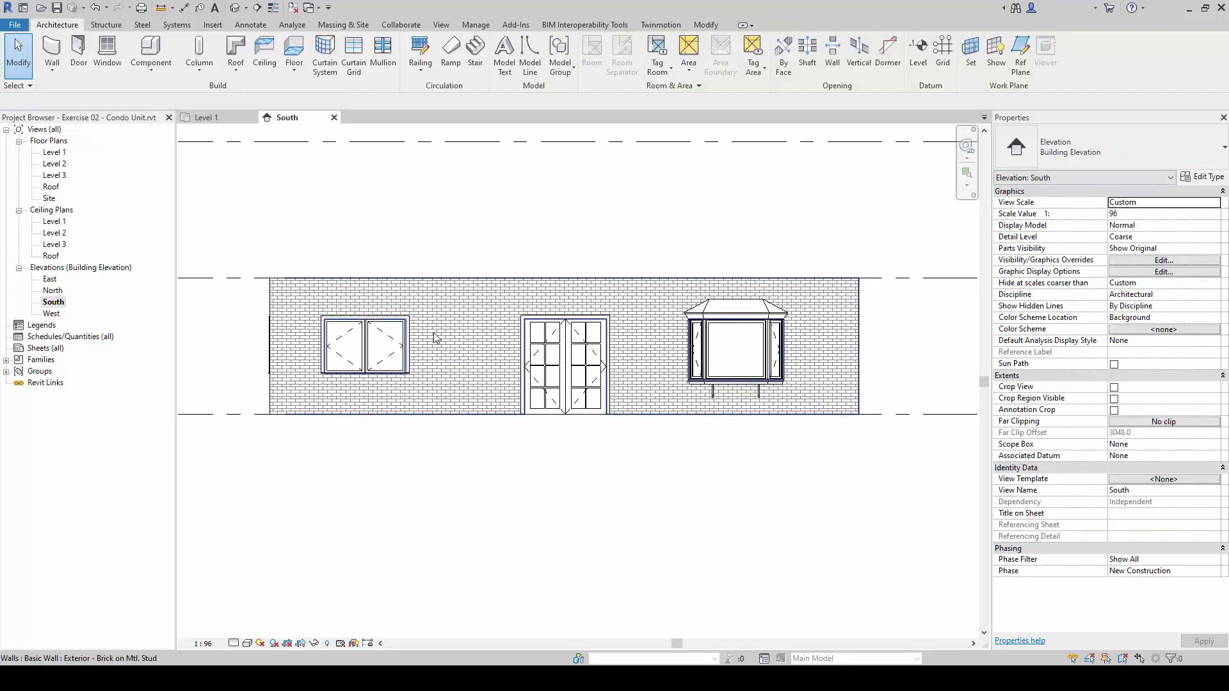
{"action": "left_click", "coordinate": [363, 346]}
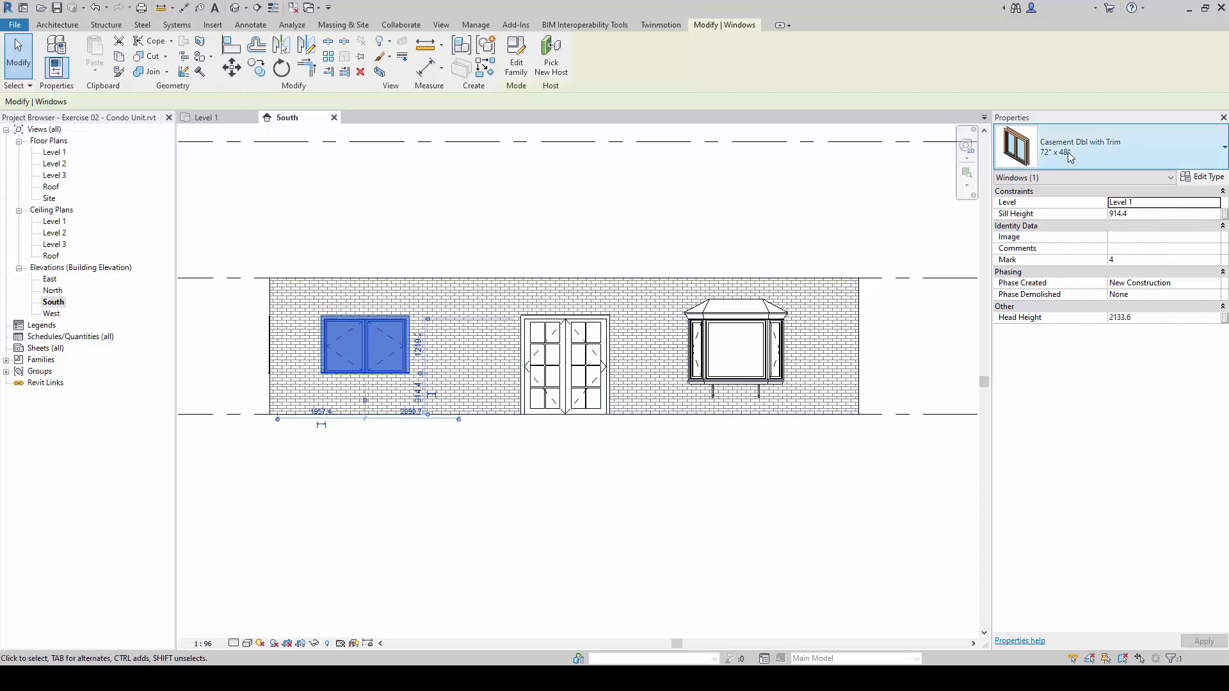
{"action": "mouse_move", "coordinate": [1089, 153]}
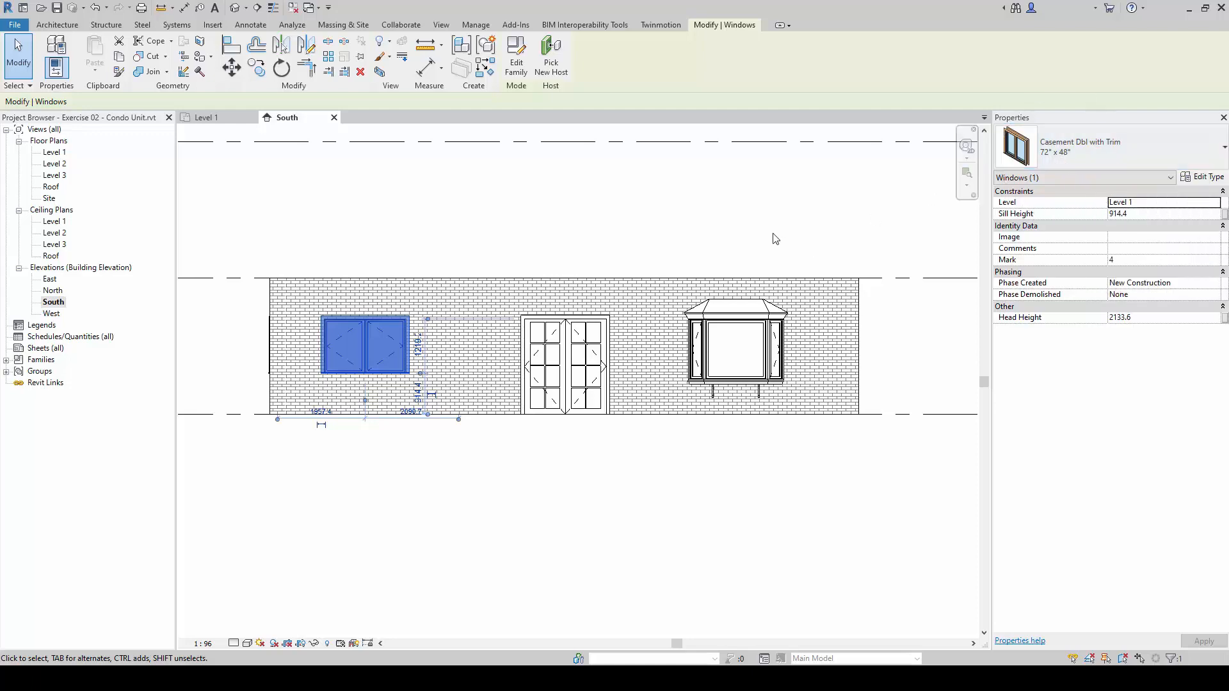
{"action": "left_click", "coordinate": [734, 345]}
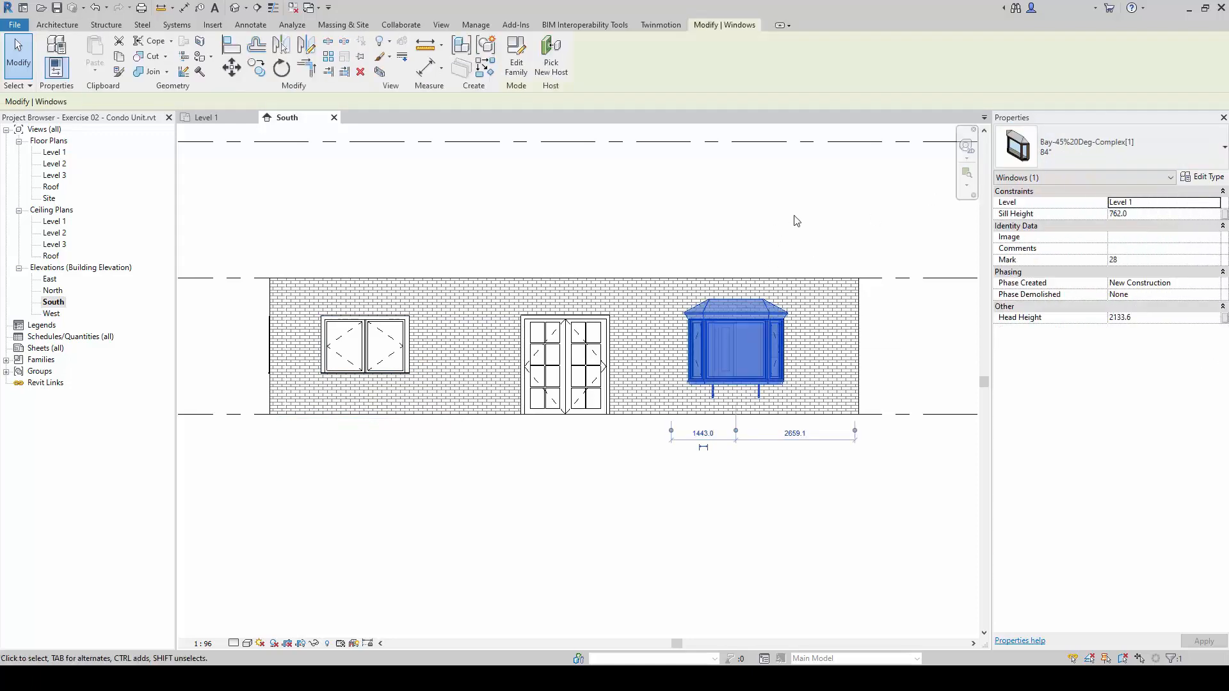
{"action": "mouse_move", "coordinate": [1051, 153]}
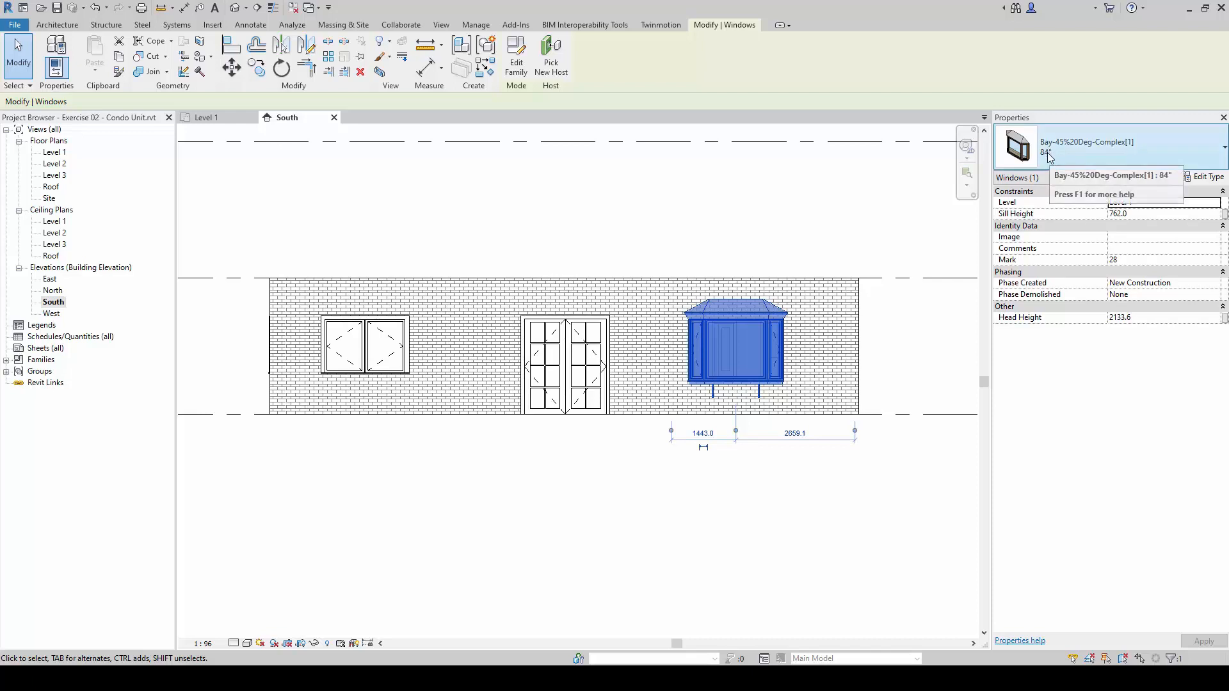
{"action": "mouse_move", "coordinate": [1073, 152]}
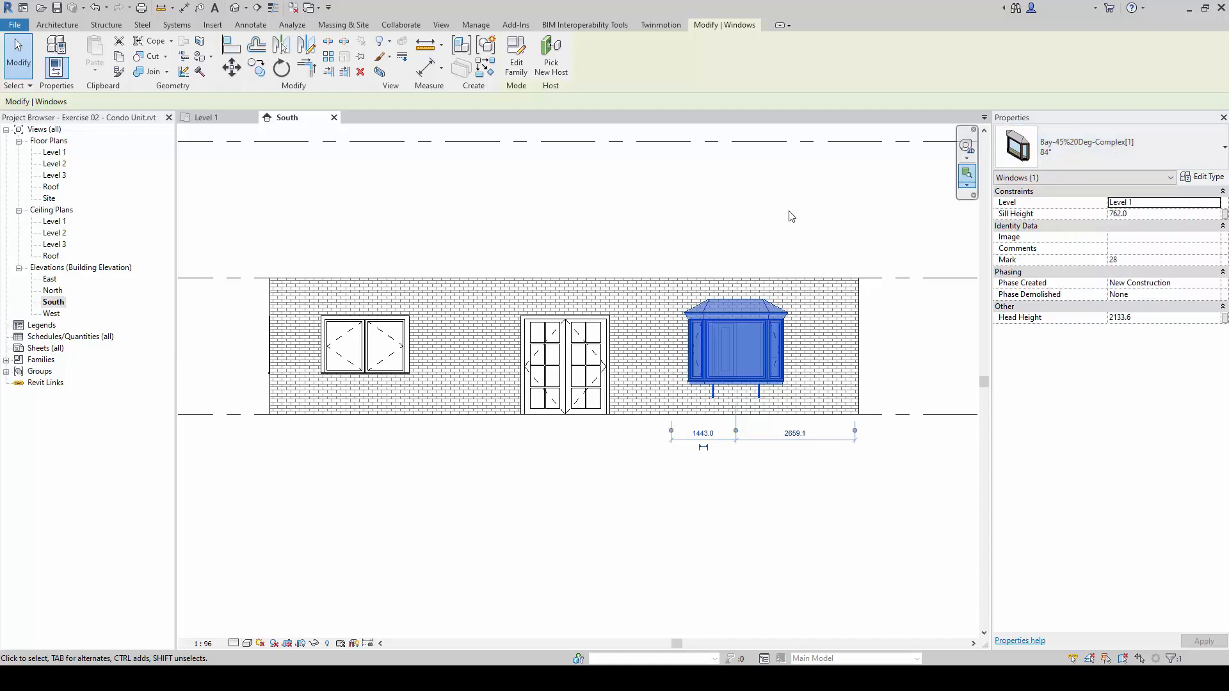
{"action": "left_click", "coordinate": [363, 347]}
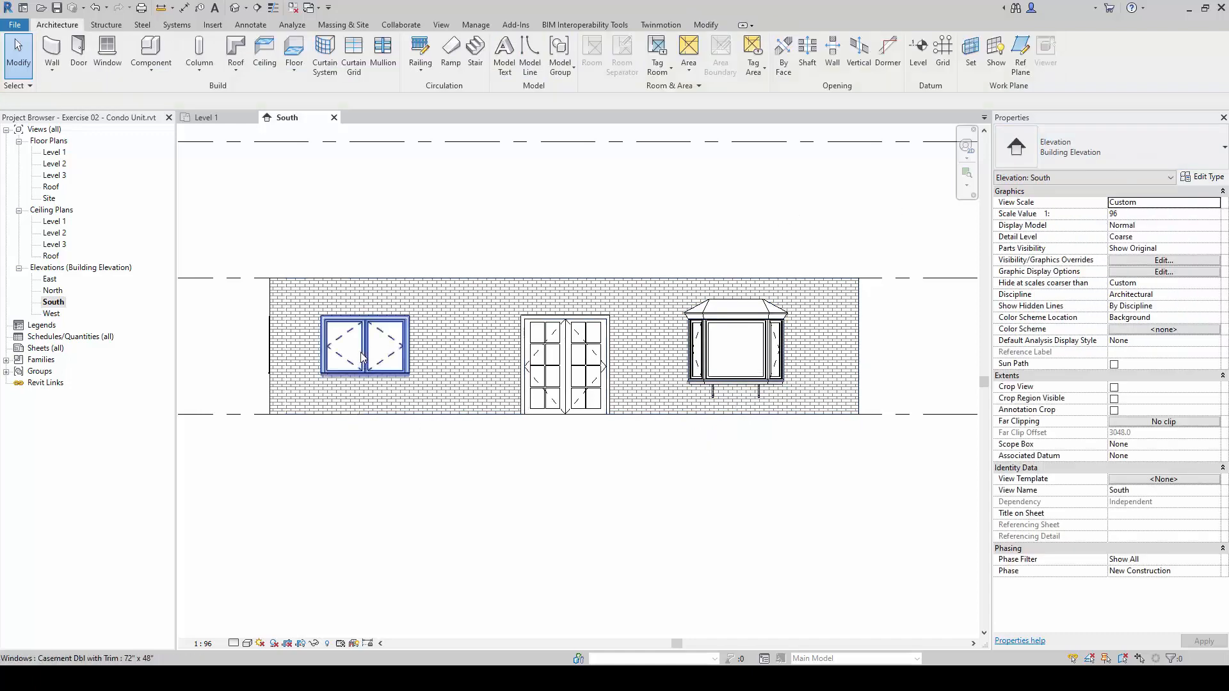
{"action": "left_click", "coordinate": [362, 347]}
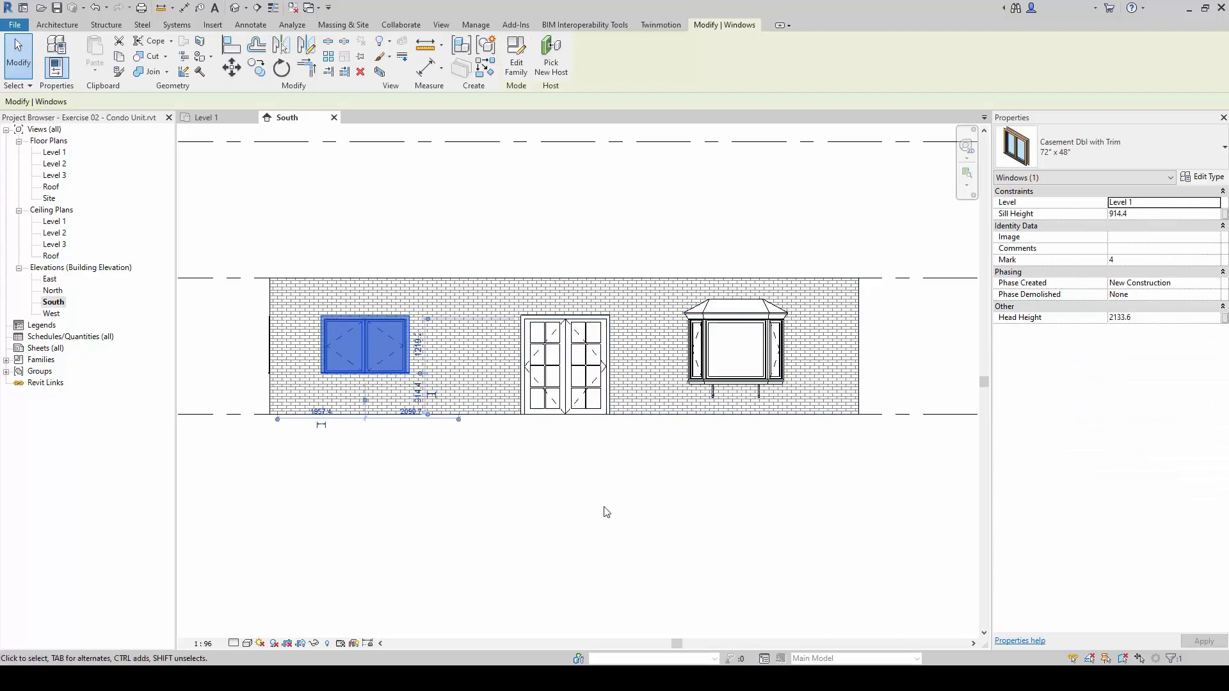
{"action": "left_click", "coordinate": [606, 512]}
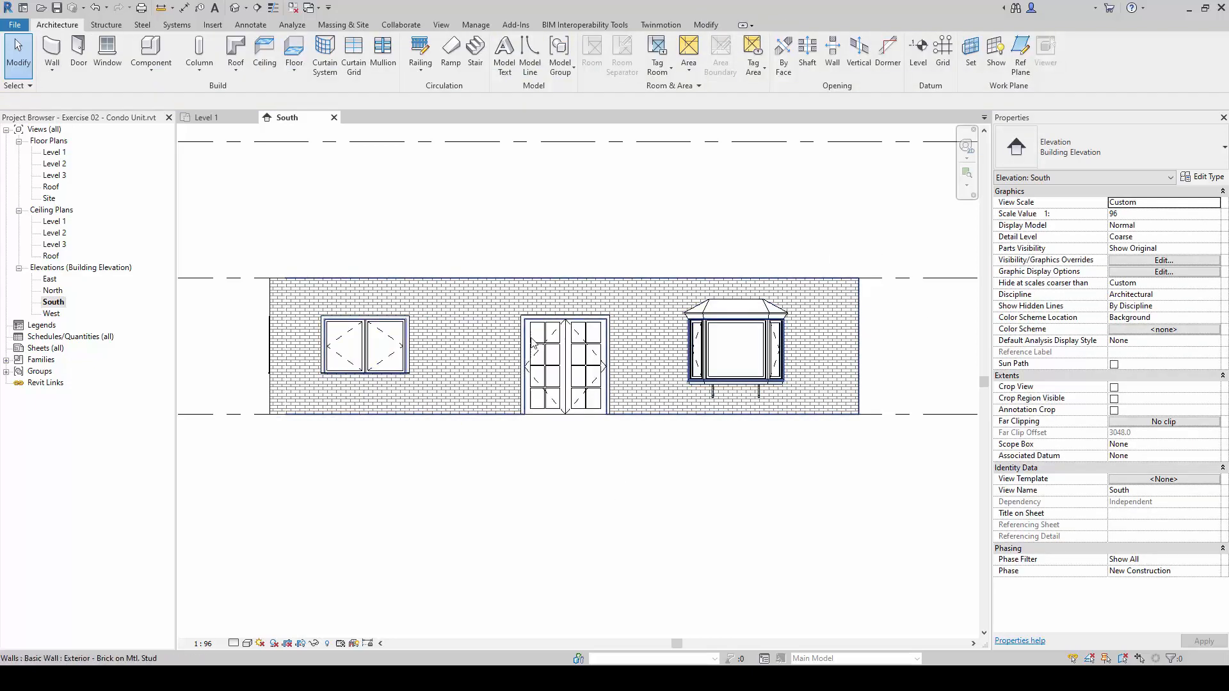
{"action": "left_click", "coordinate": [362, 345]}
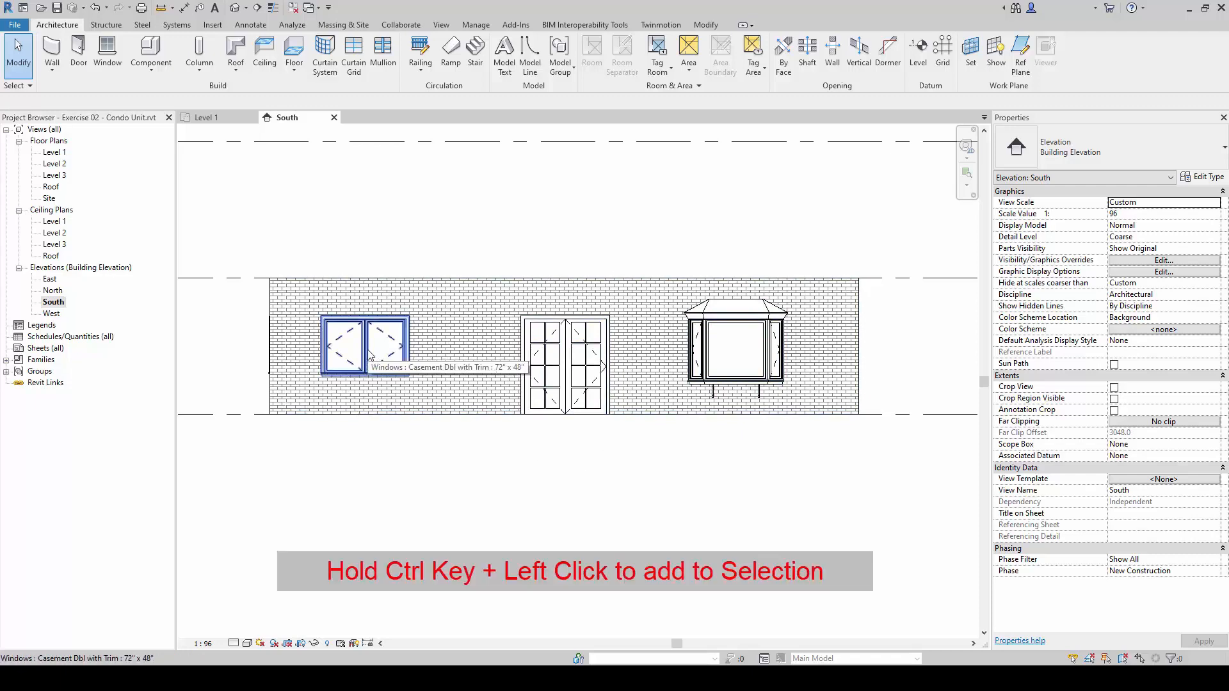
Step: Select the casement window and Ctrl-add the bay window to the selection
{"action": "left_click", "coordinate": [364, 347]}
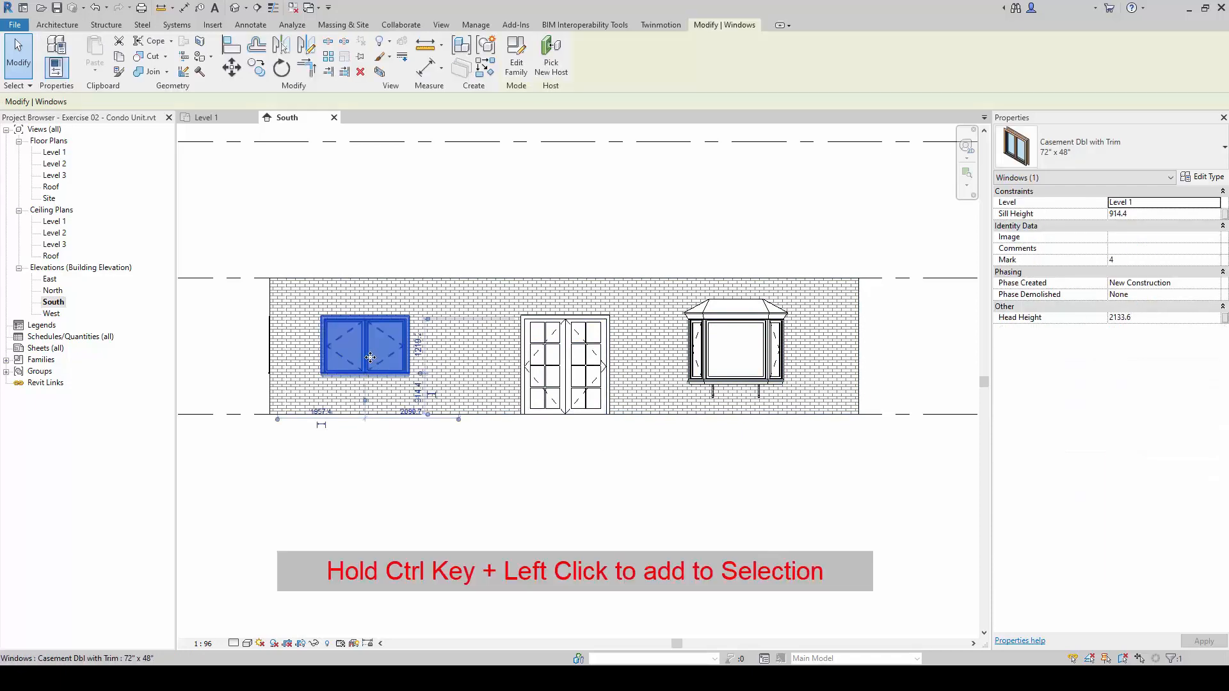
{"action": "left_click", "coordinate": [736, 345]}
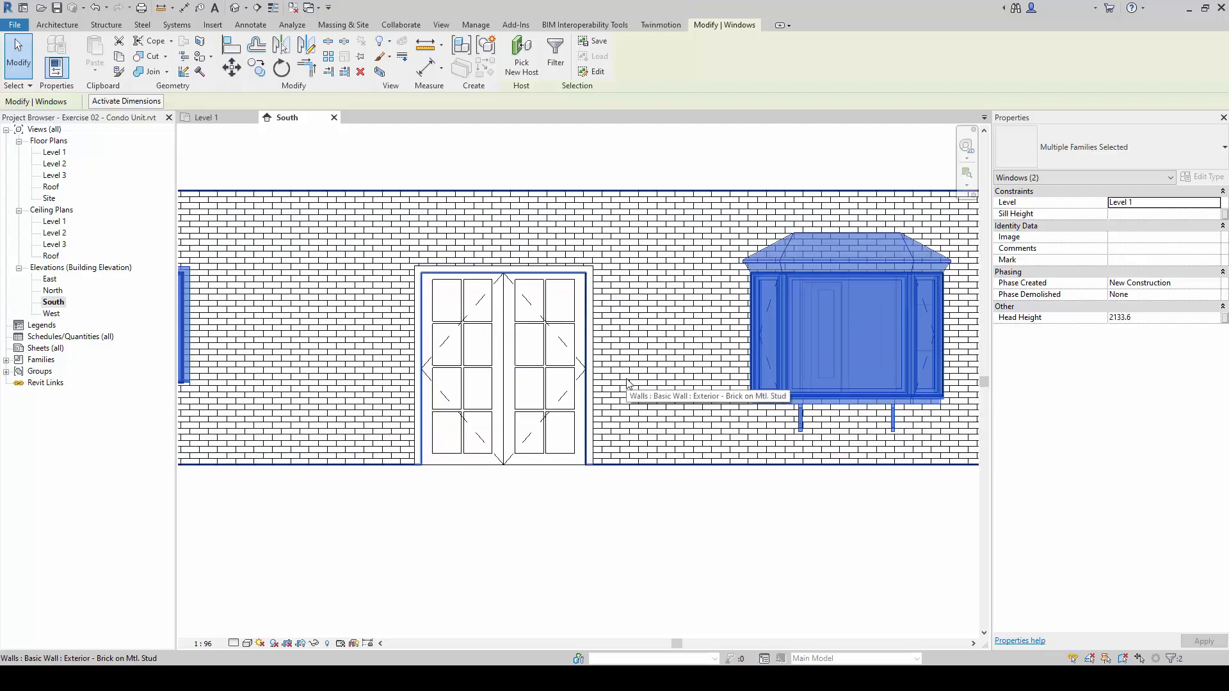
{"action": "scroll", "scroll_direction": "down", "scroll_amount": 3}
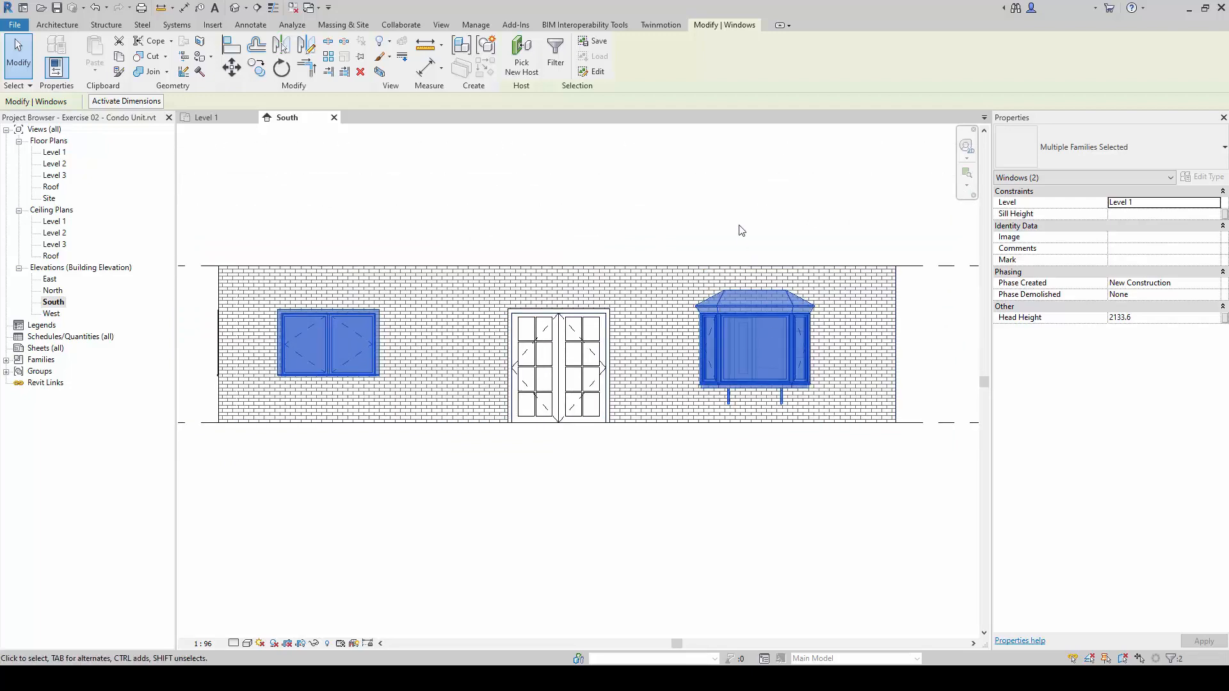
{"action": "mouse_move", "coordinate": [885, 188]}
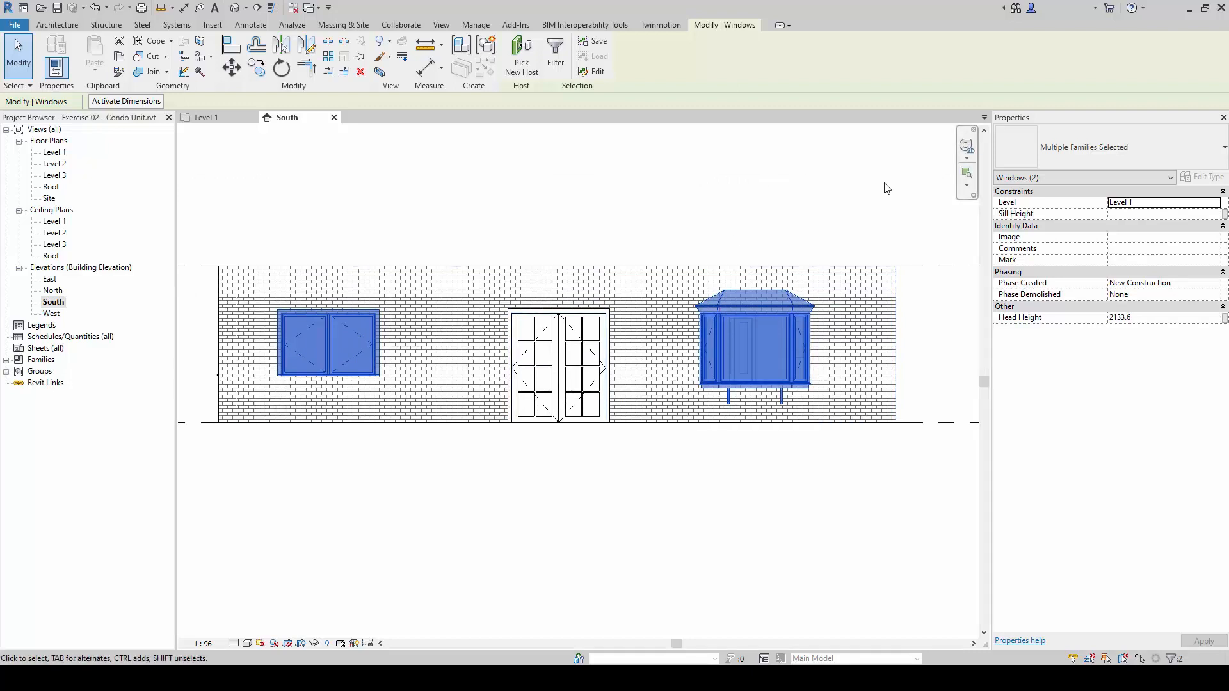
{"action": "mouse_move", "coordinate": [799, 327]}
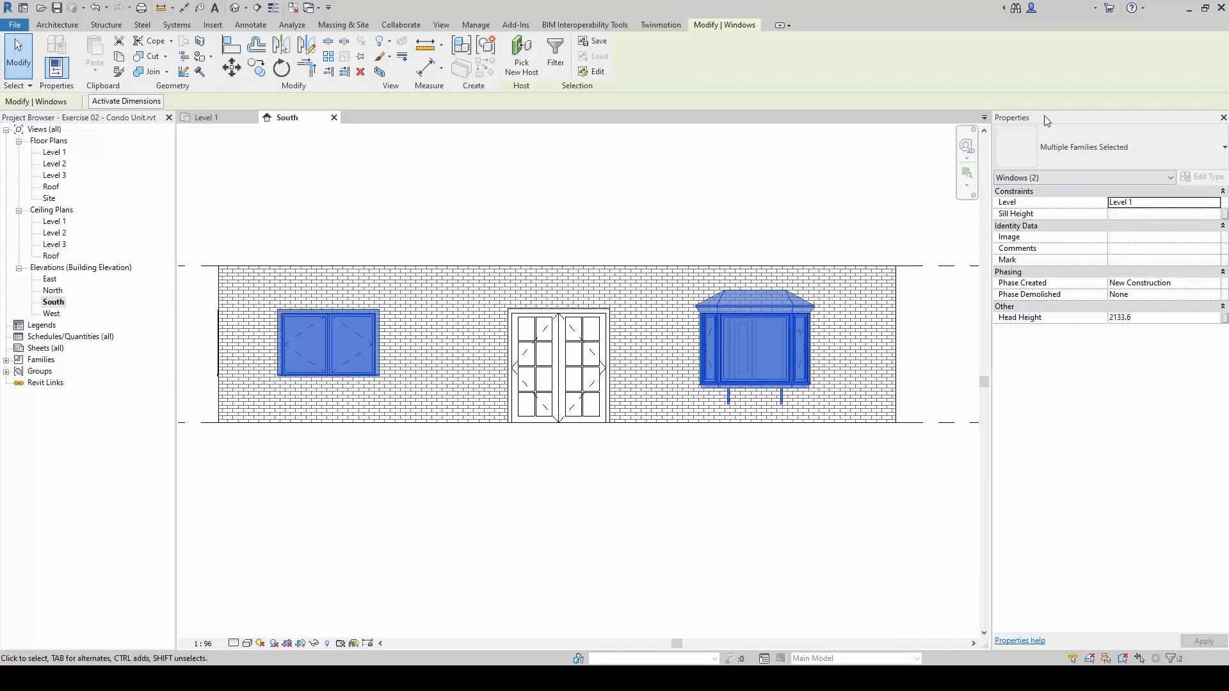
{"action": "mouse_move", "coordinate": [1103, 140]}
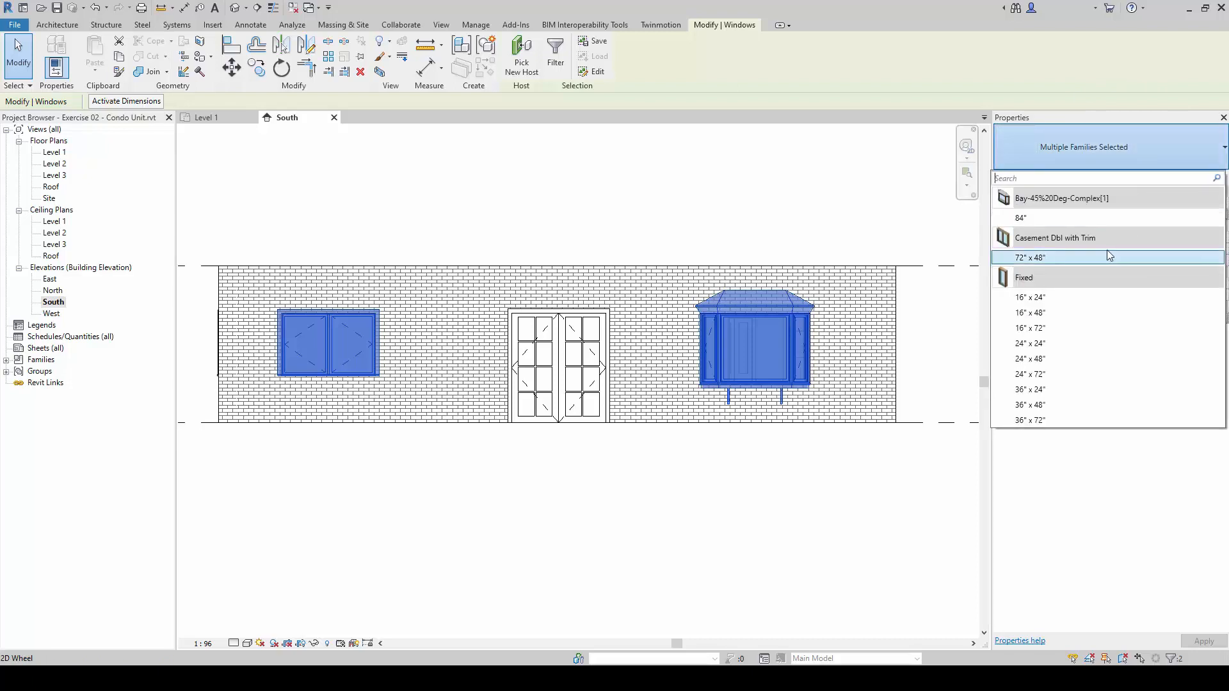
{"action": "mouse_move", "coordinate": [1092, 293]}
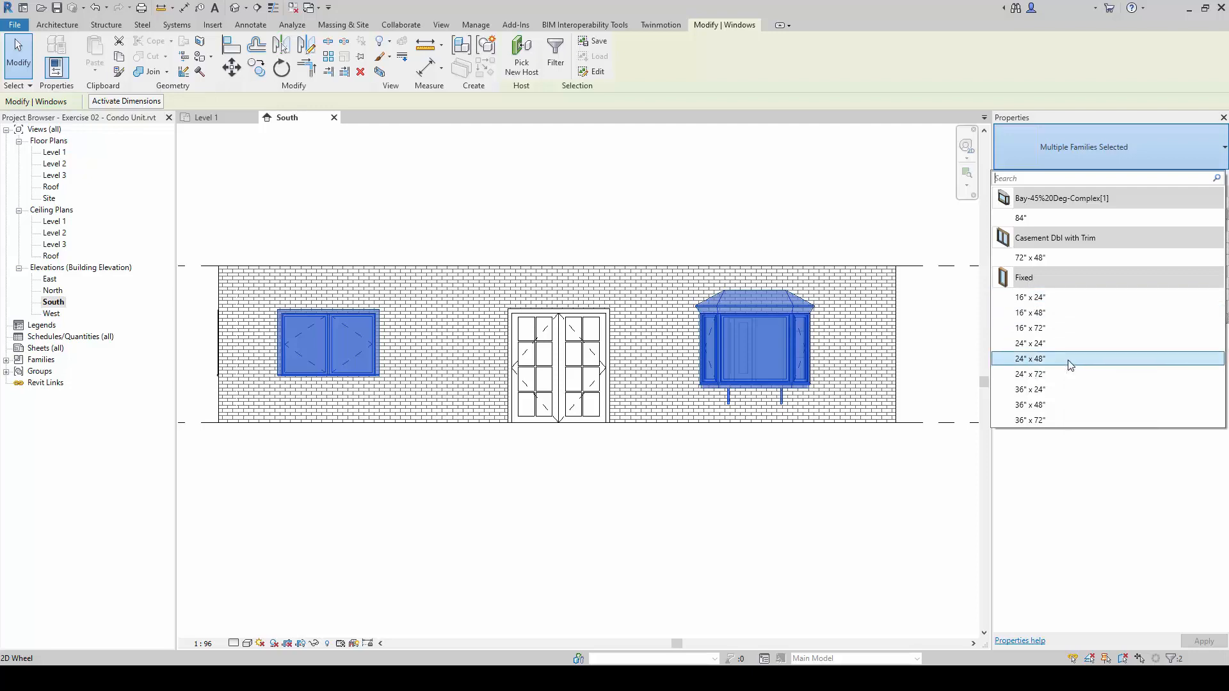
Step: Change both selected windows to the Fixed 24" x 48" type
{"action": "left_click", "coordinate": [679, 474]}
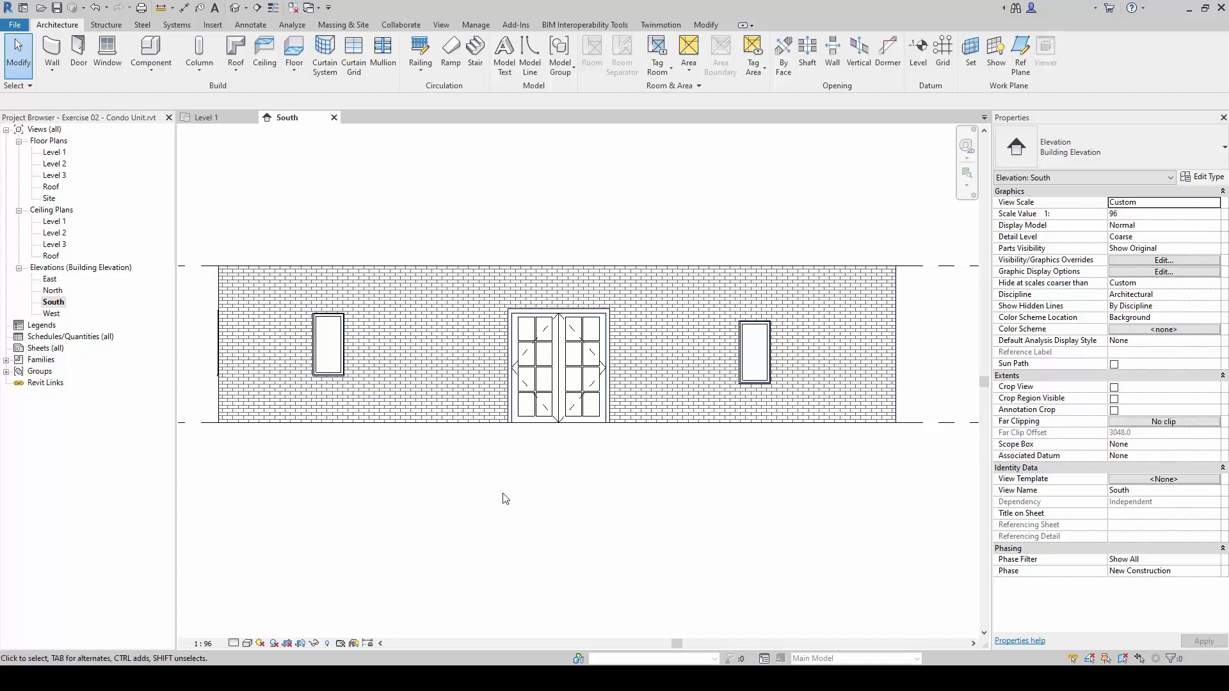
{"action": "mouse_move", "coordinate": [104, 284]}
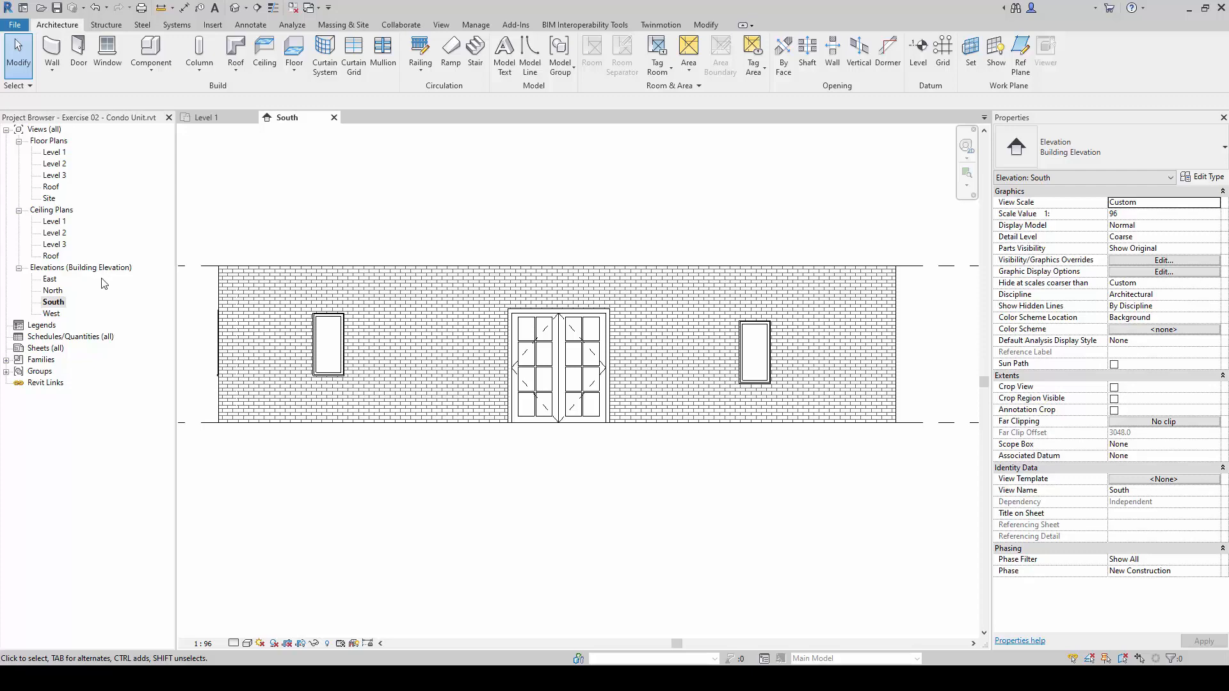
Step: Return to the Level 1 floor plan and start boxing the lower bathroom
{"action": "left_click", "coordinate": [54, 152]}
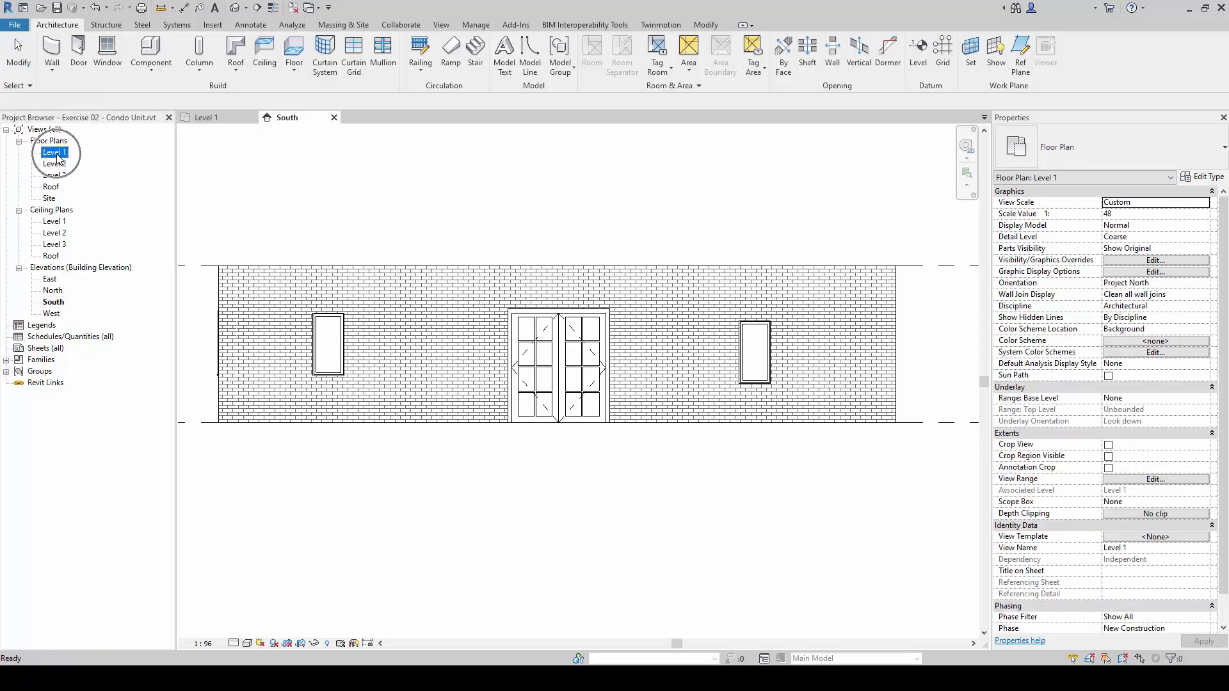
{"action": "double_click", "coordinate": [55, 152]}
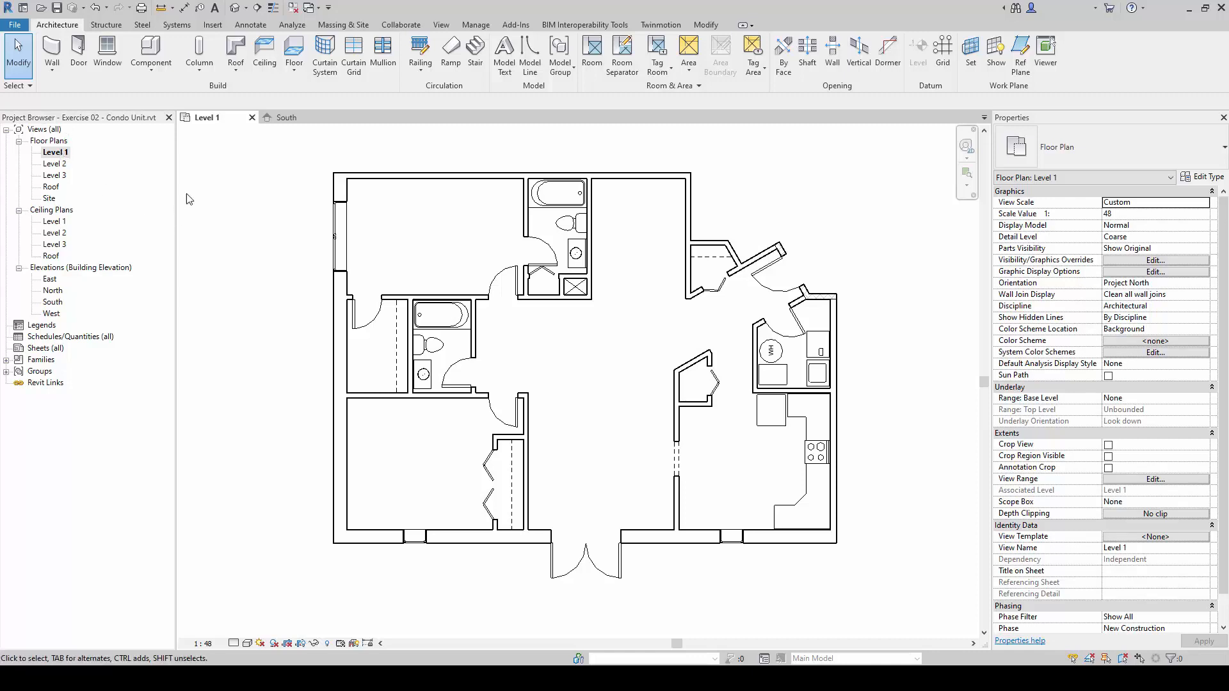
{"action": "mouse_move", "coordinate": [461, 273]}
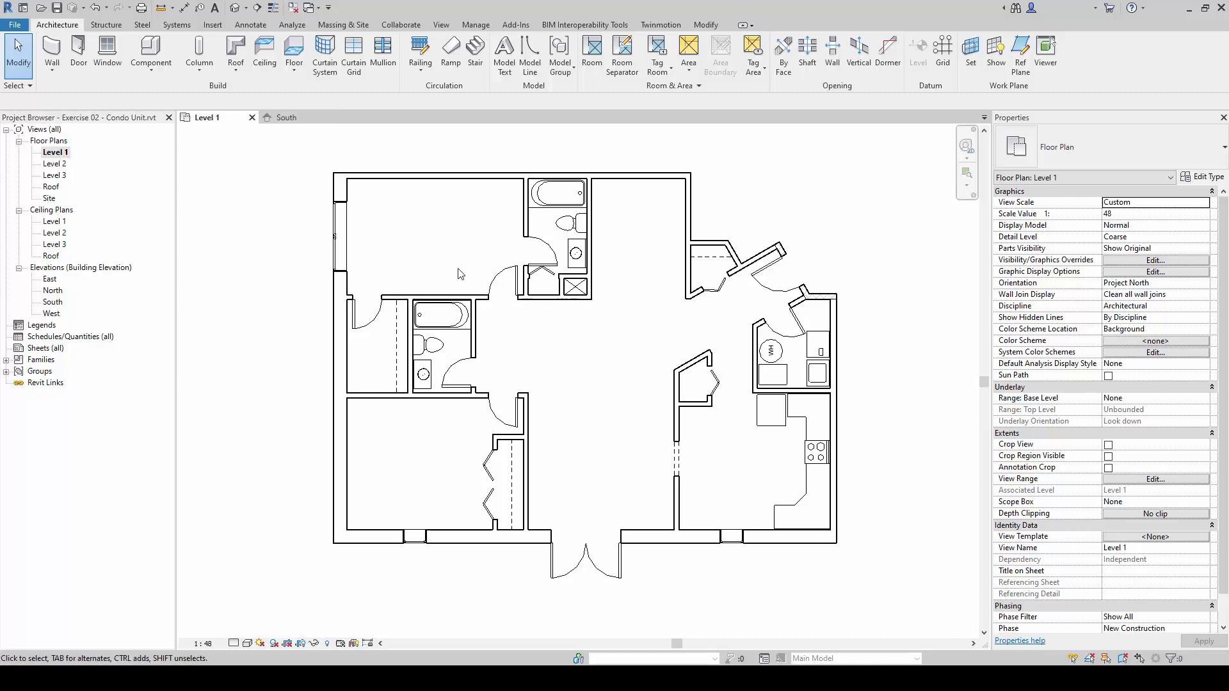
{"action": "left_click", "coordinate": [423, 395]}
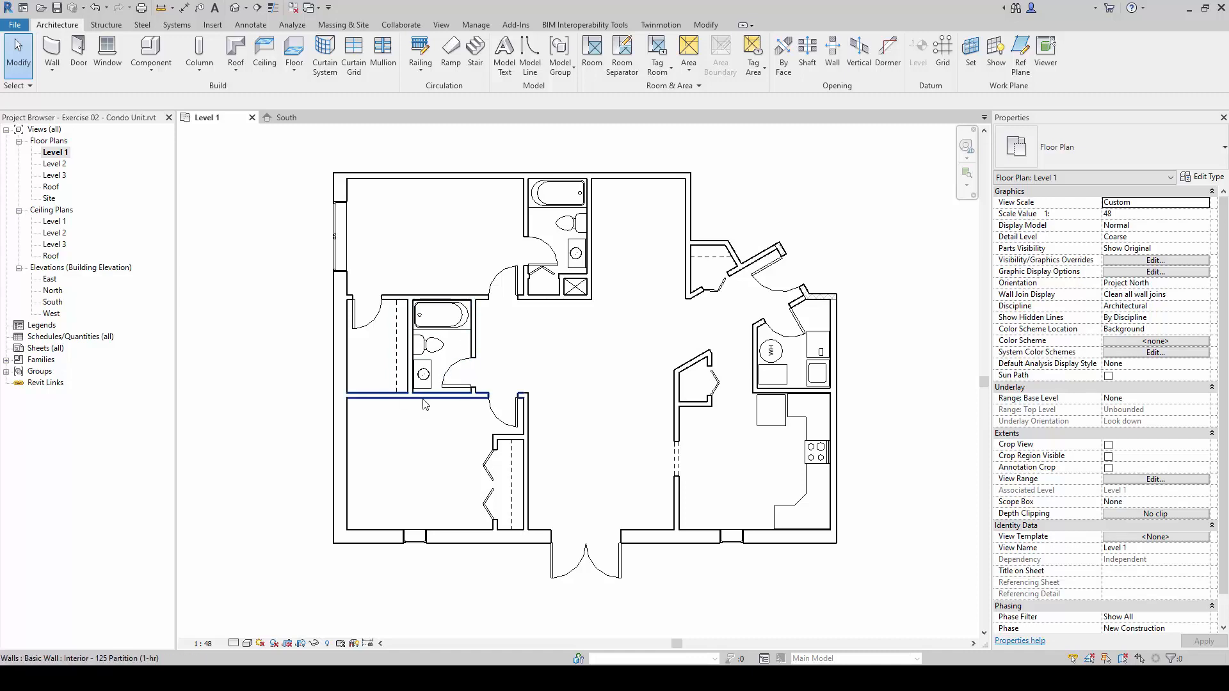
{"action": "left_click", "coordinate": [423, 401]}
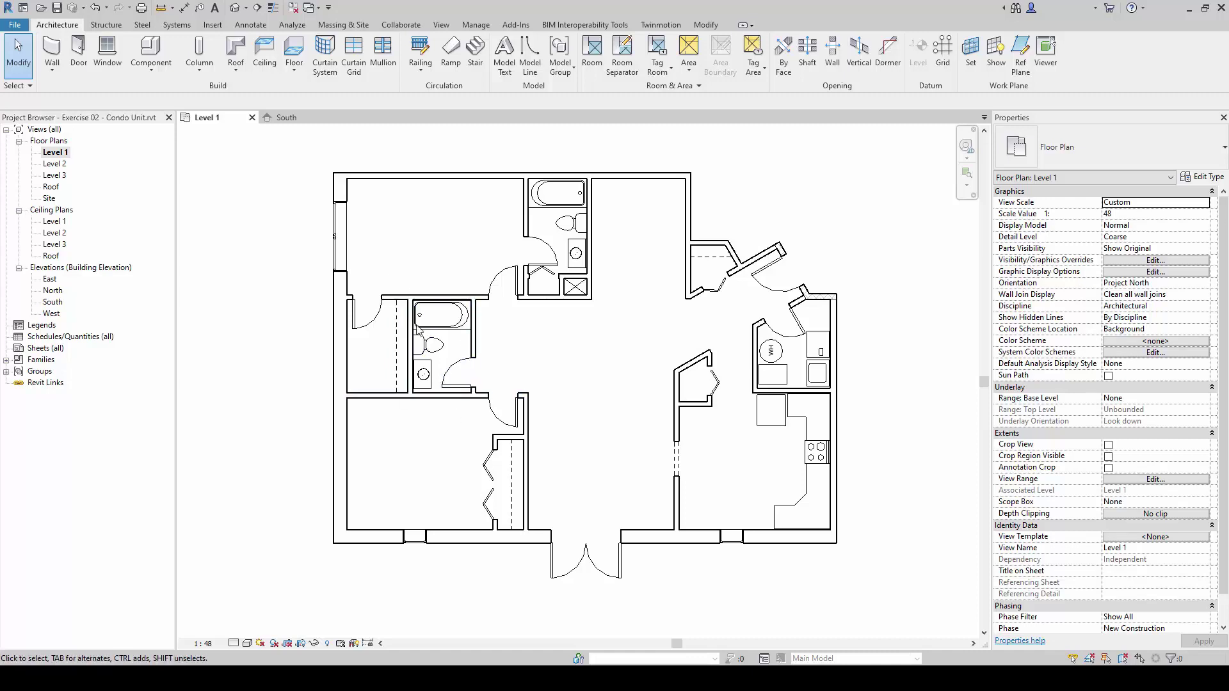
{"action": "mouse_move", "coordinate": [398, 266]}
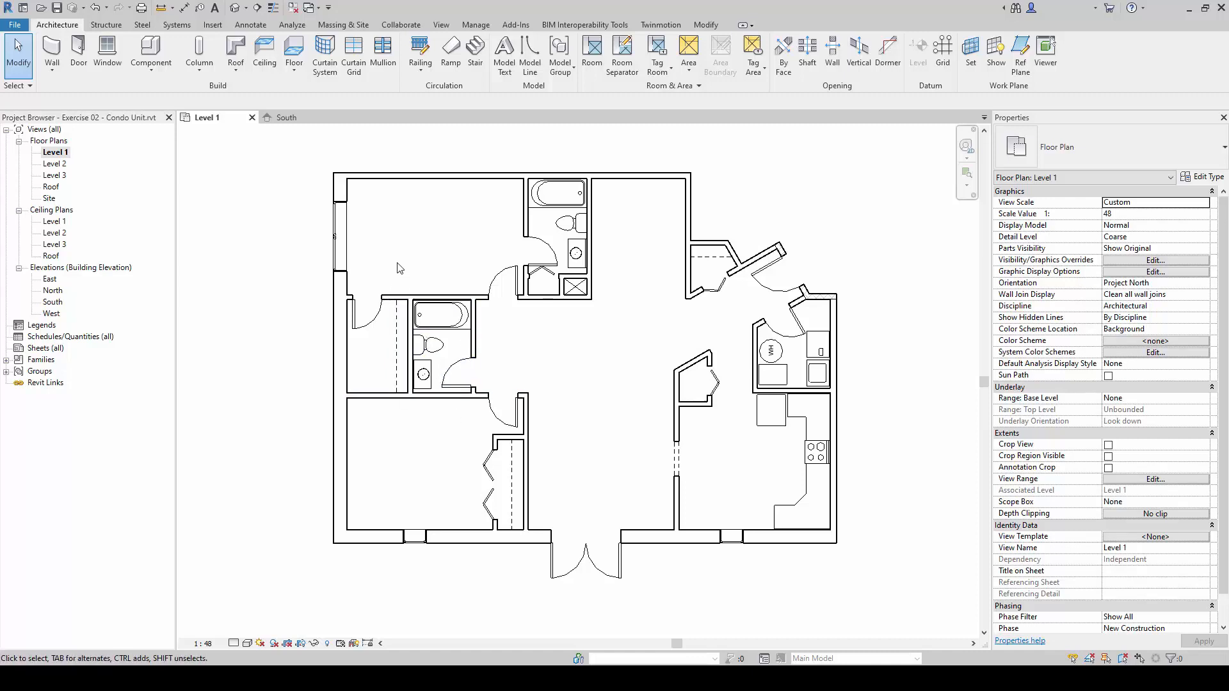
{"action": "mouse_move", "coordinate": [402, 287]}
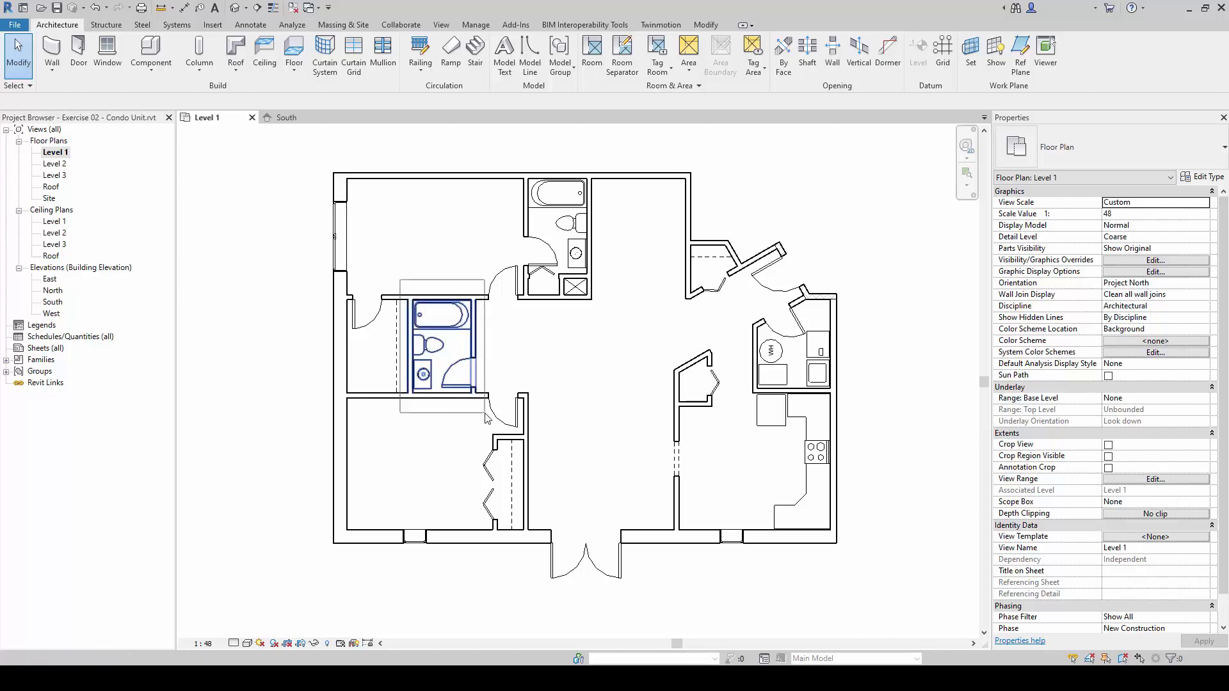
Step: Window-select the lower-left bathroom's walls, door and fixtures as six elements
{"action": "left_click", "coordinate": [405, 287]}
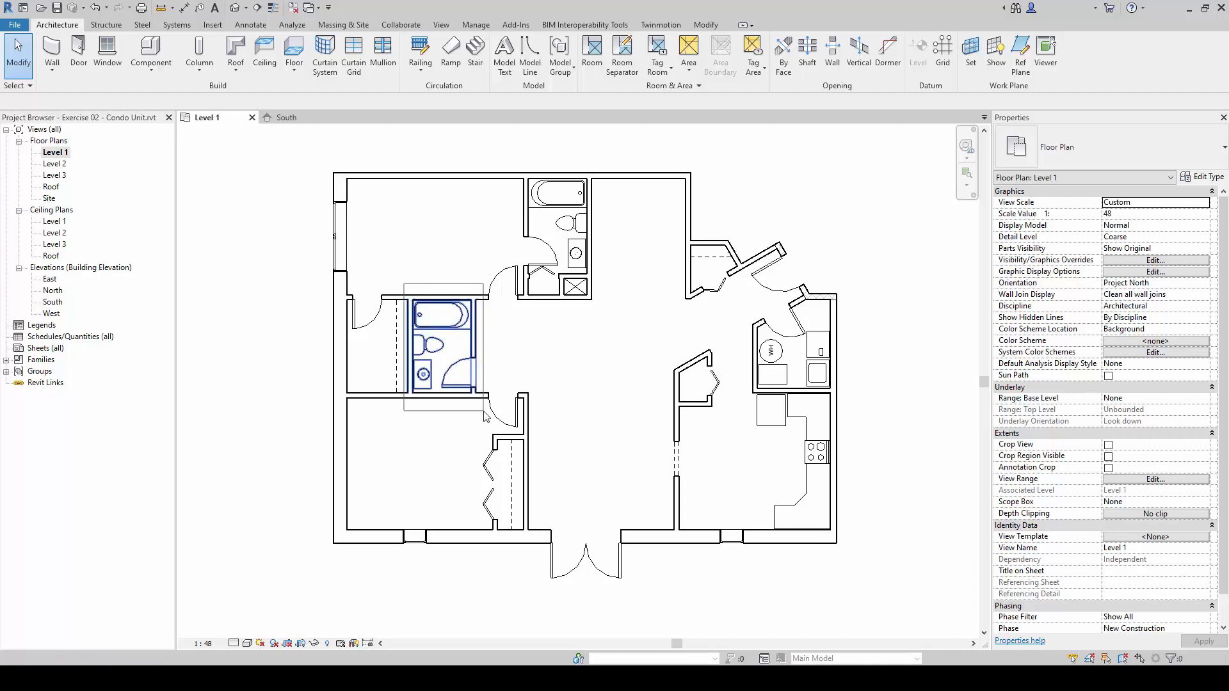
{"action": "left_click", "coordinate": [443, 348]}
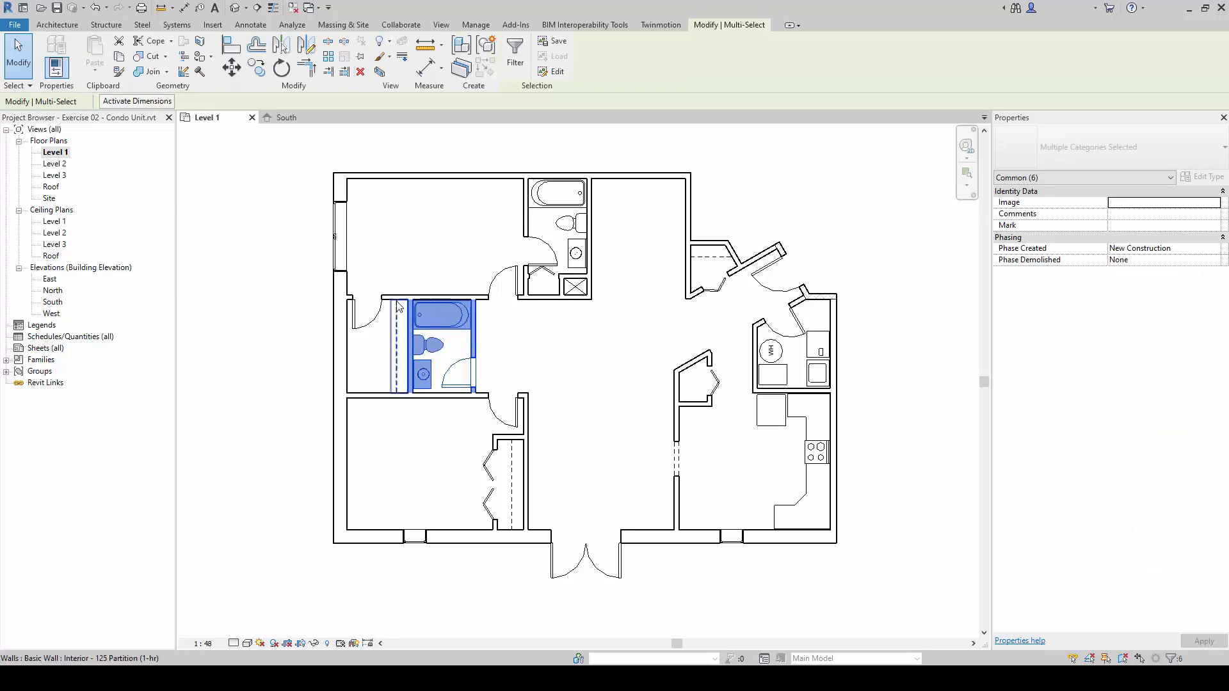
{"action": "left_click", "coordinate": [429, 430]}
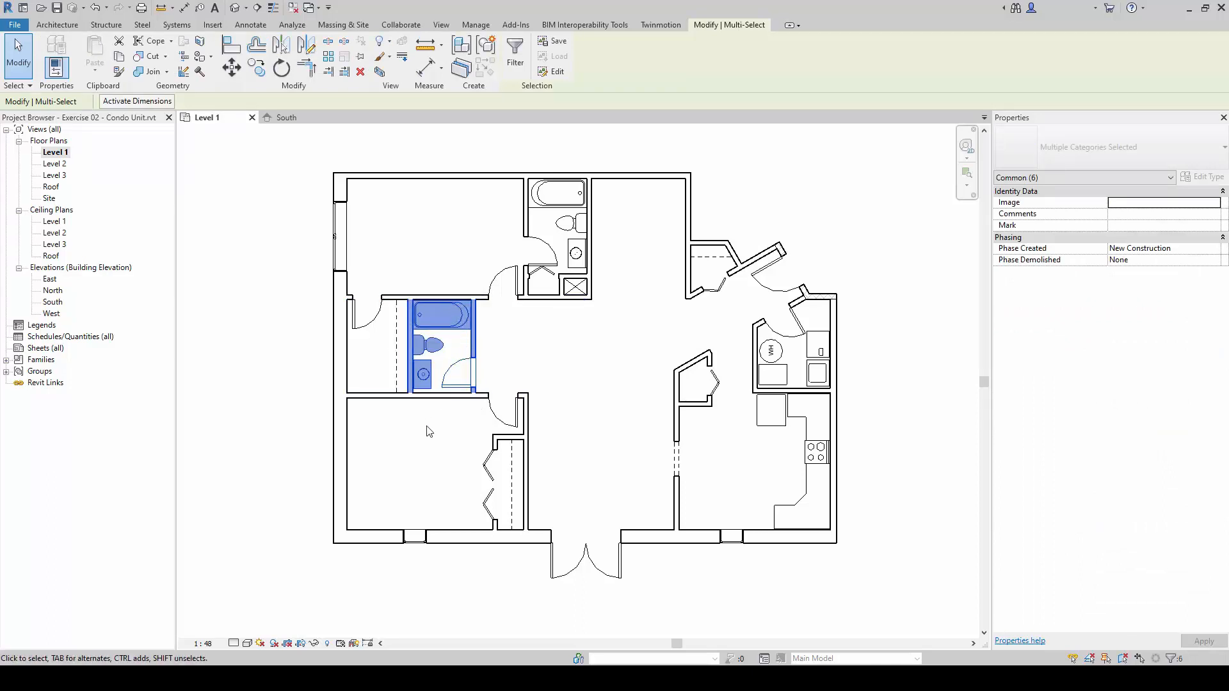
{"action": "mouse_move", "coordinate": [408, 465]}
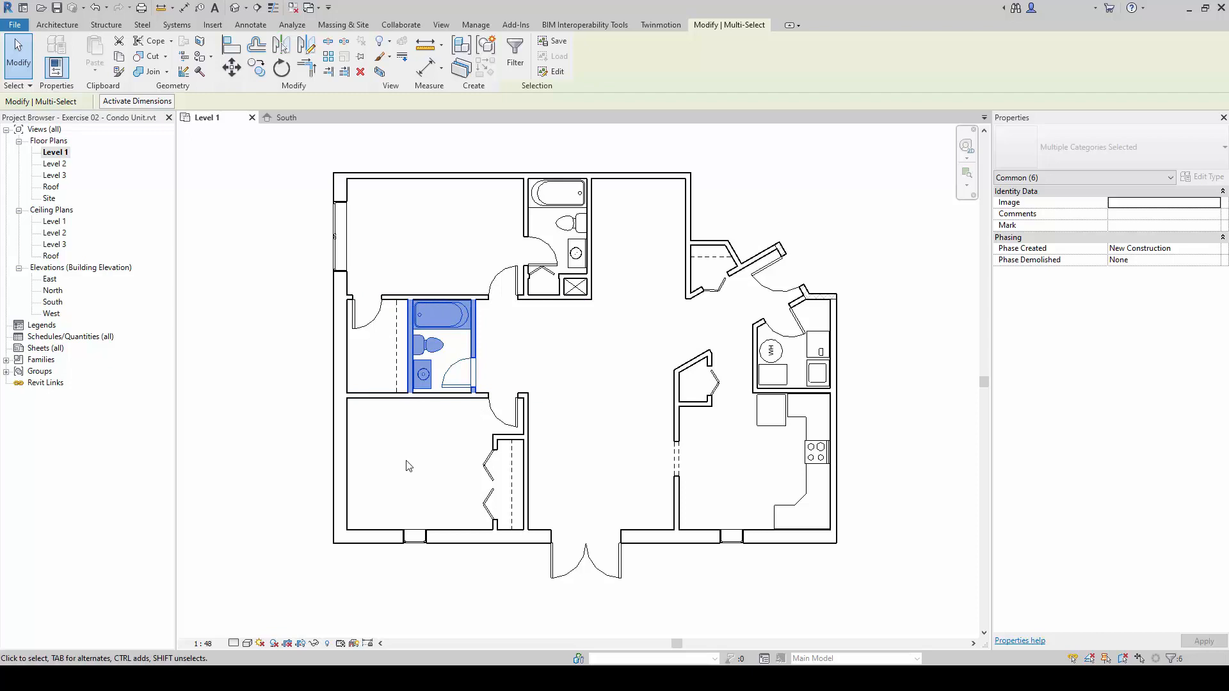
{"action": "mouse_move", "coordinate": [1089, 146]}
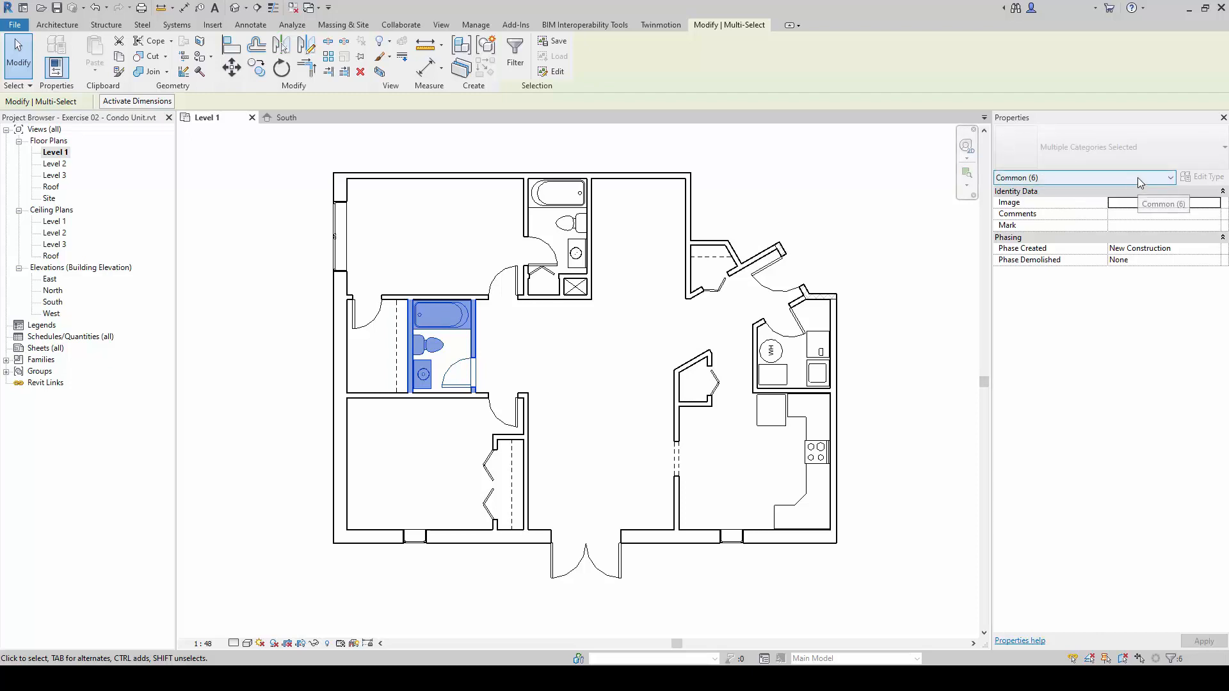
Step: List the selection's categories: Doors, Plumbing Fixtures, Walls
{"action": "left_click", "coordinate": [1168, 177]}
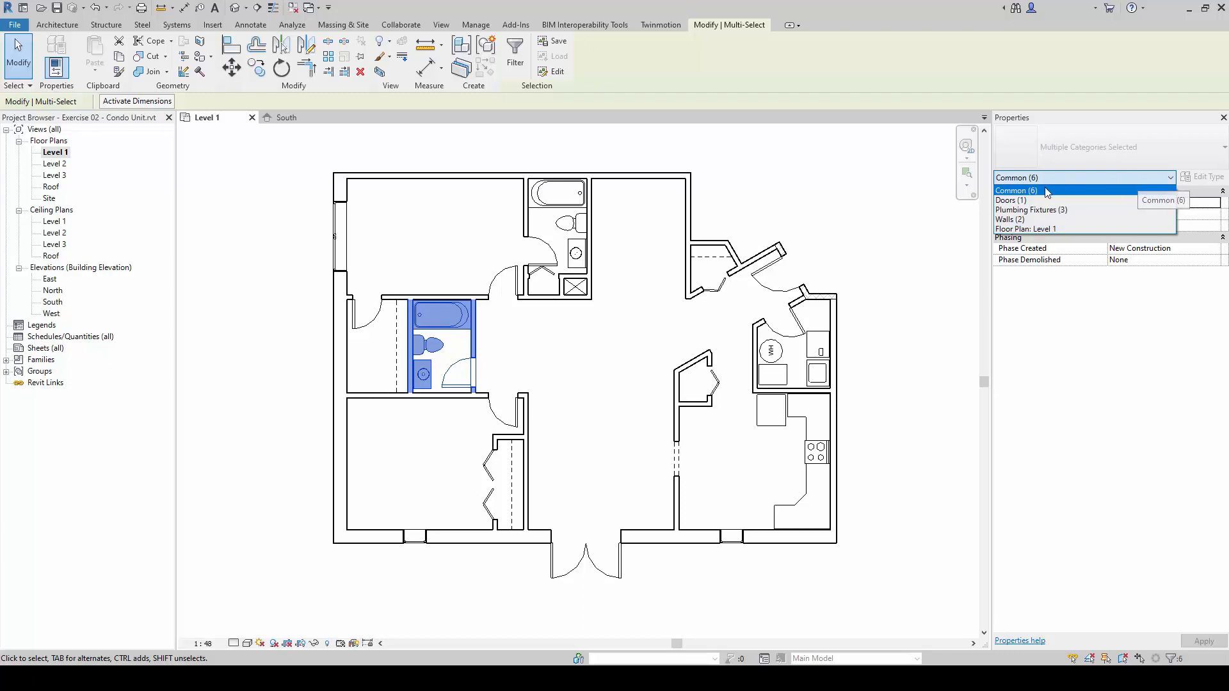
{"action": "mouse_move", "coordinate": [1045, 191]}
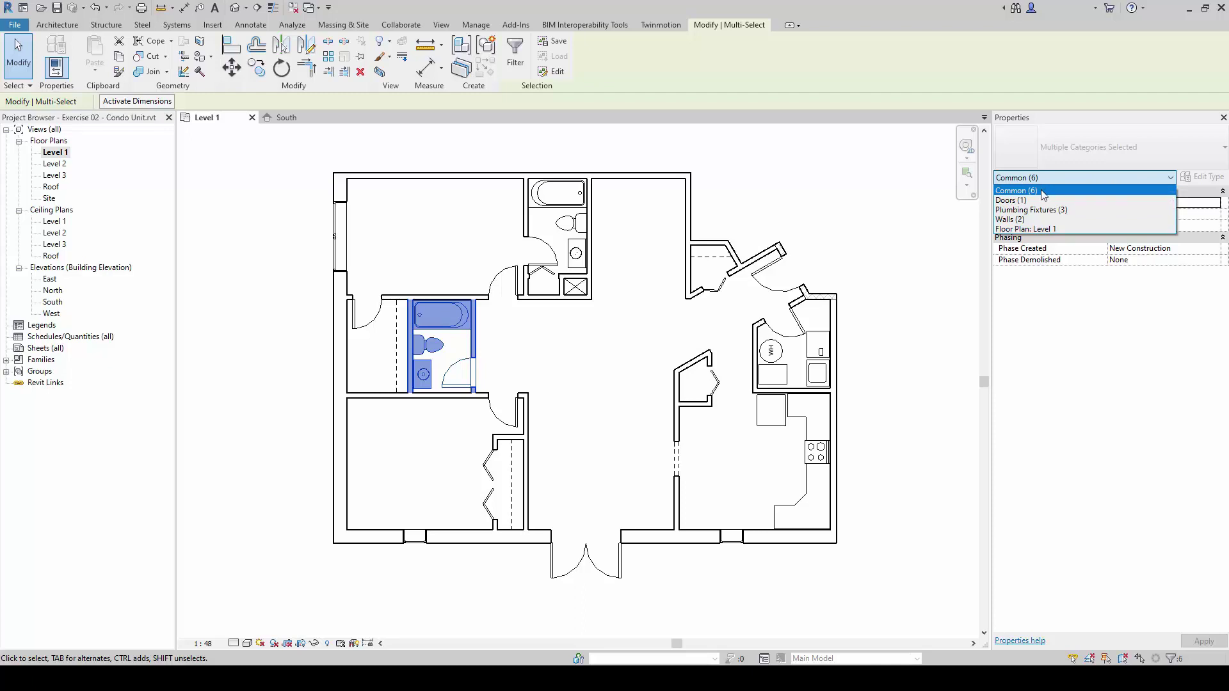
{"action": "mouse_move", "coordinate": [1035, 200]}
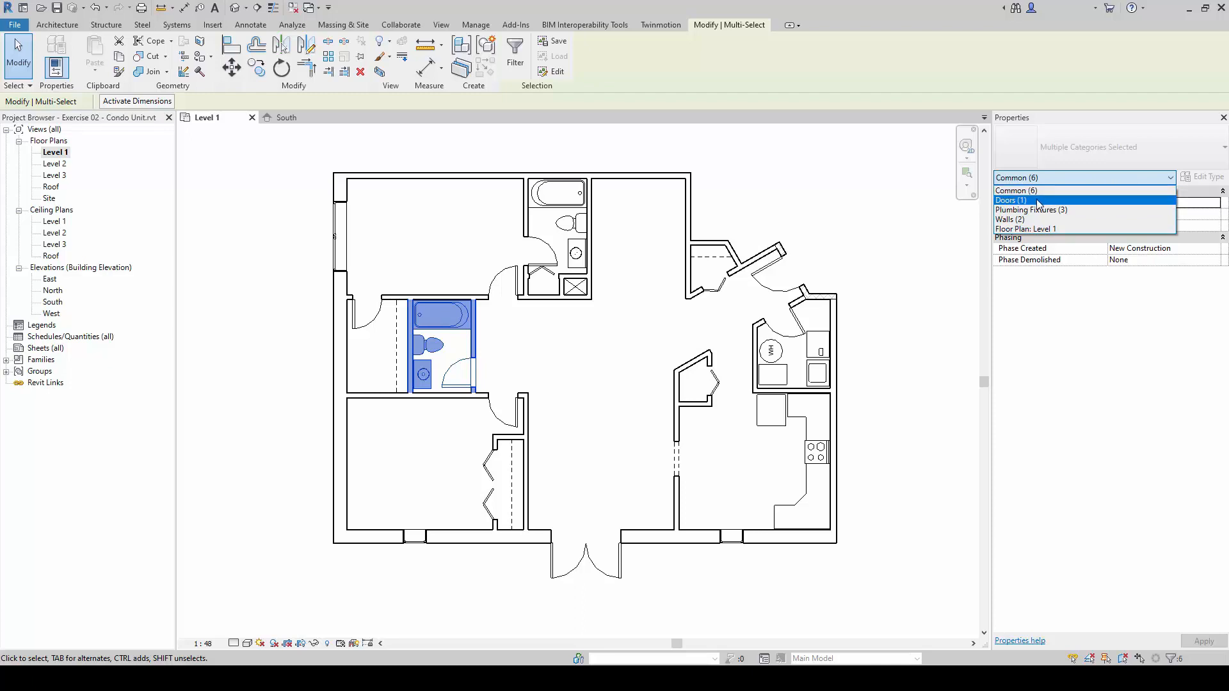
{"action": "mouse_move", "coordinate": [1046, 228]}
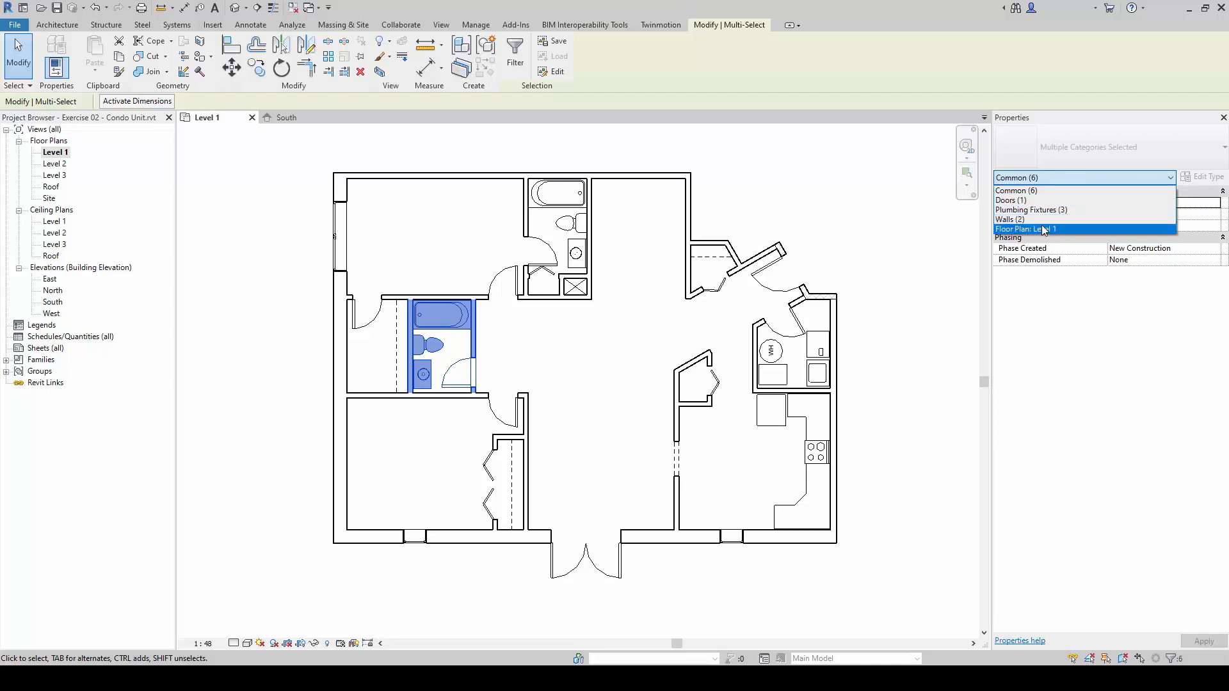
{"action": "mouse_move", "coordinate": [1074, 200]}
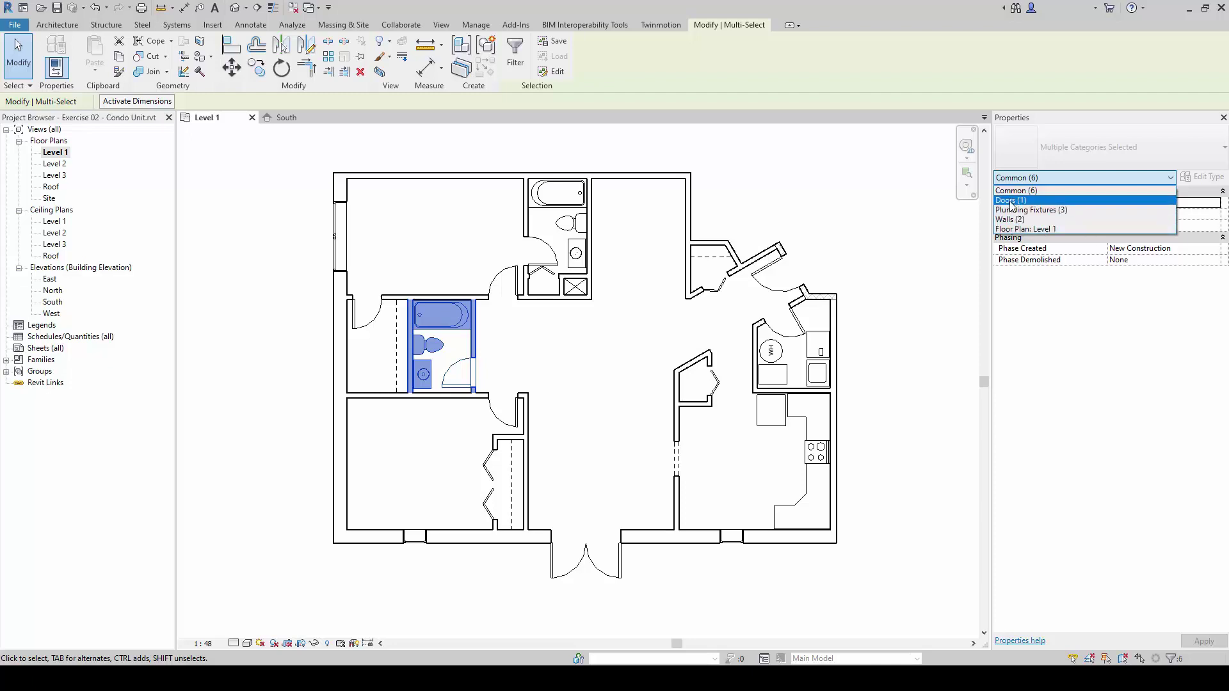
{"action": "mouse_move", "coordinate": [1072, 209]}
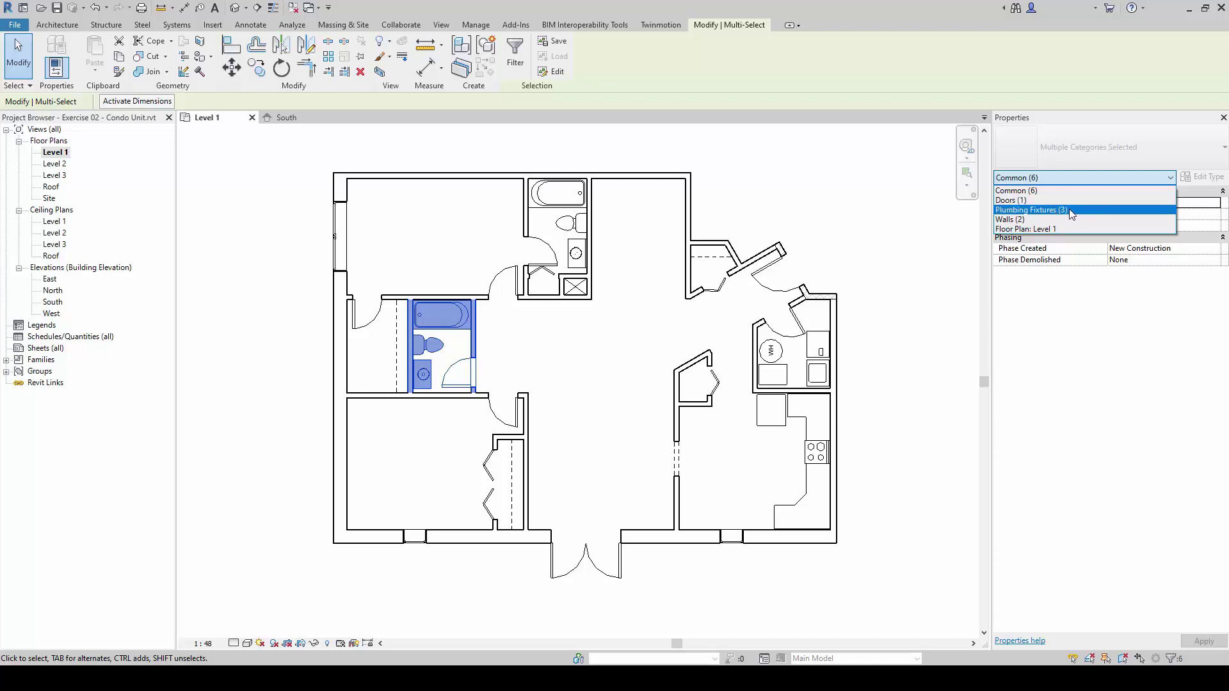
{"action": "mouse_move", "coordinate": [1034, 220]}
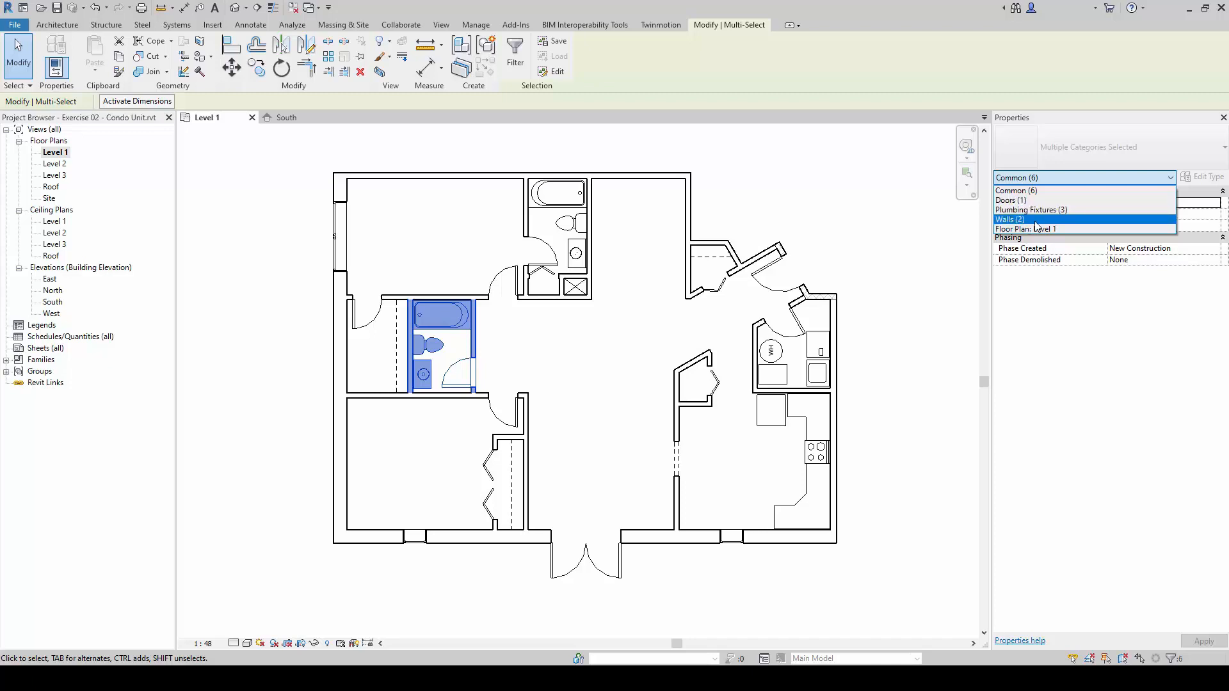
{"action": "mouse_move", "coordinate": [1050, 228]}
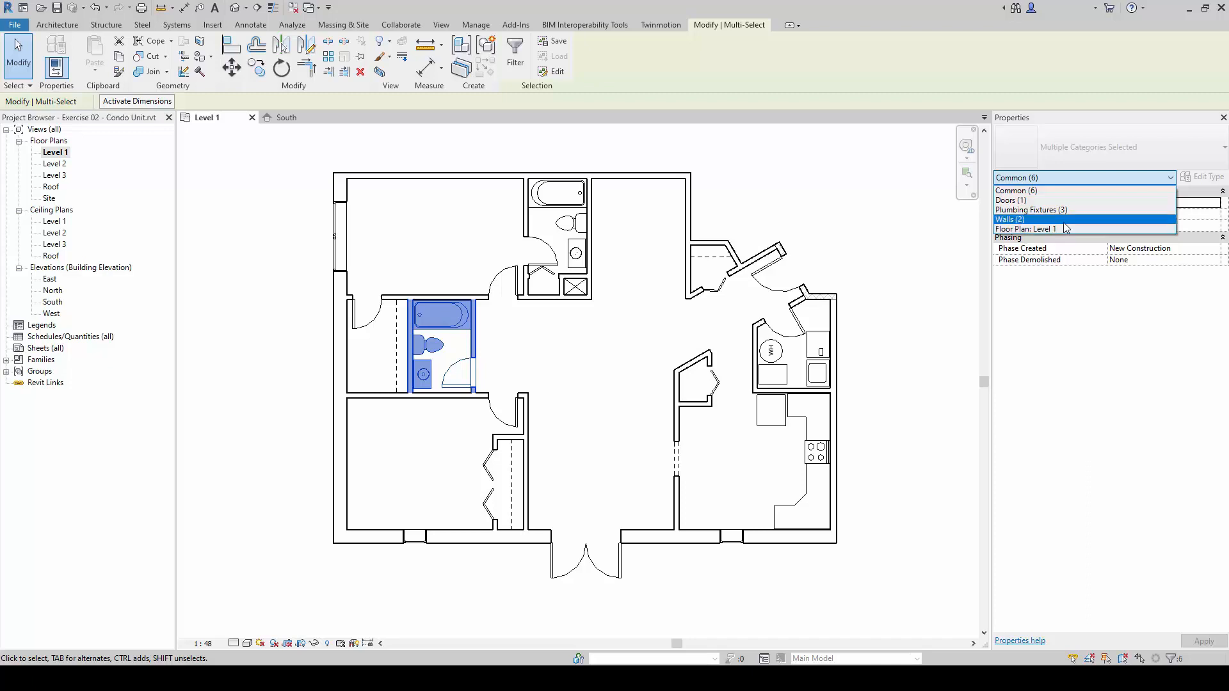
{"action": "mouse_move", "coordinate": [1066, 209]}
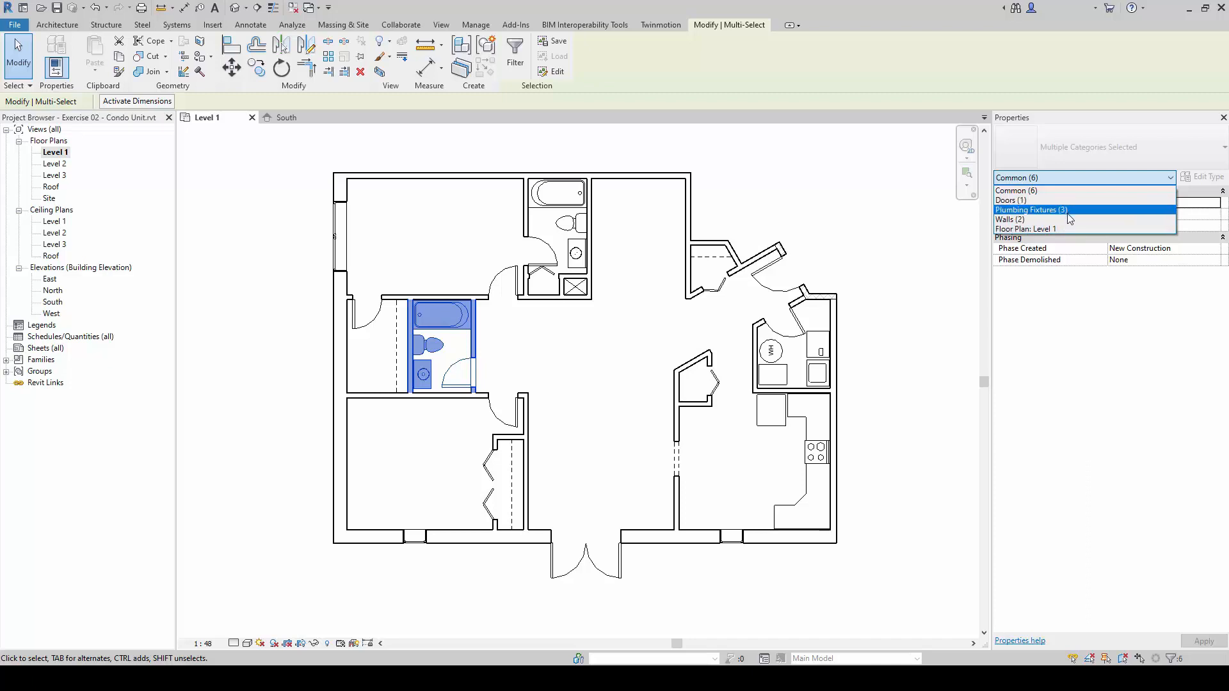
{"action": "mouse_move", "coordinate": [1034, 199]}
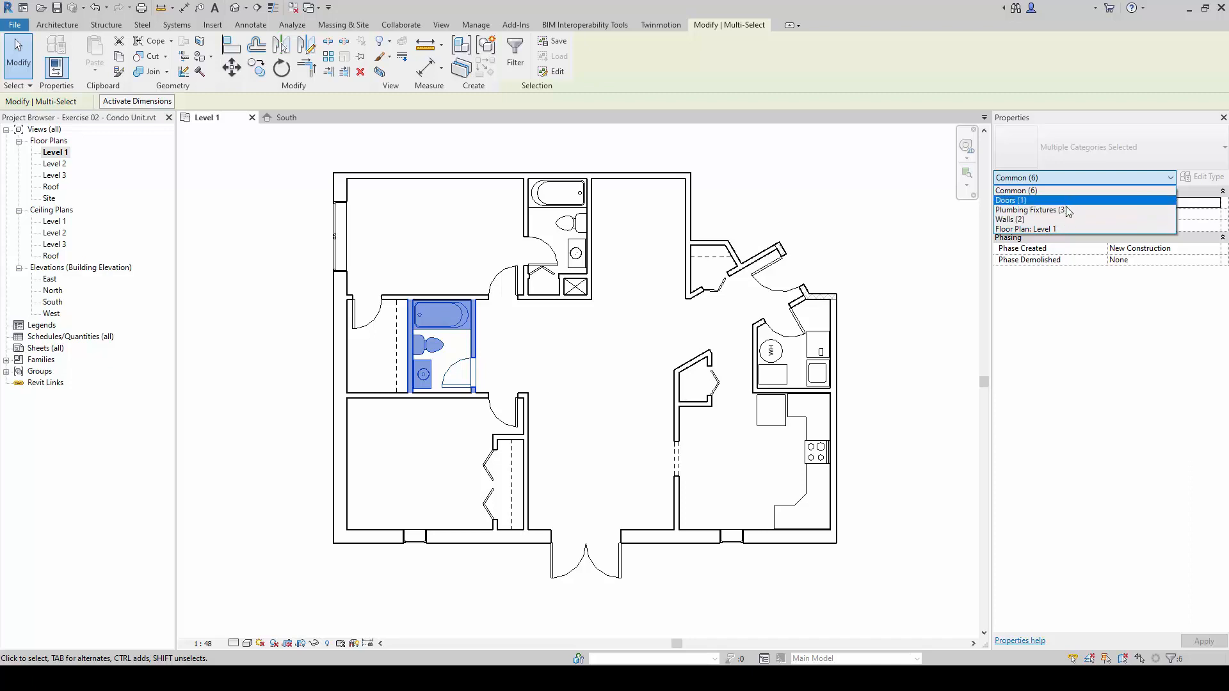
{"action": "mouse_move", "coordinate": [1058, 210]}
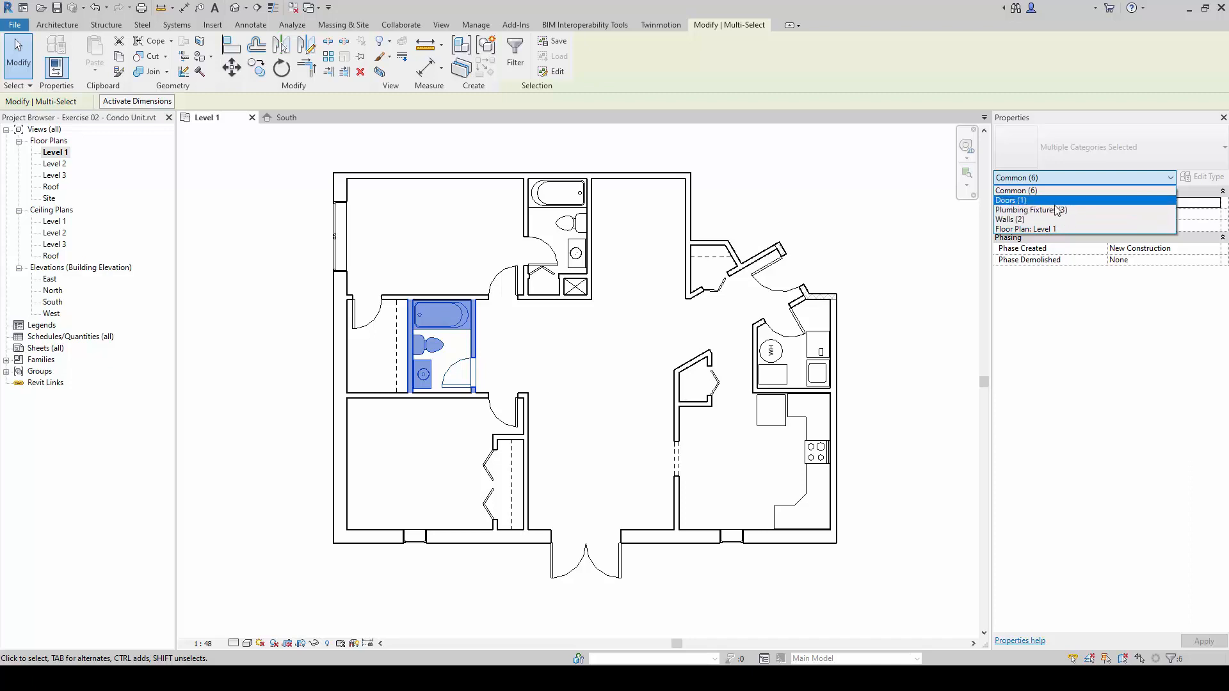
{"action": "mouse_move", "coordinate": [1054, 220]}
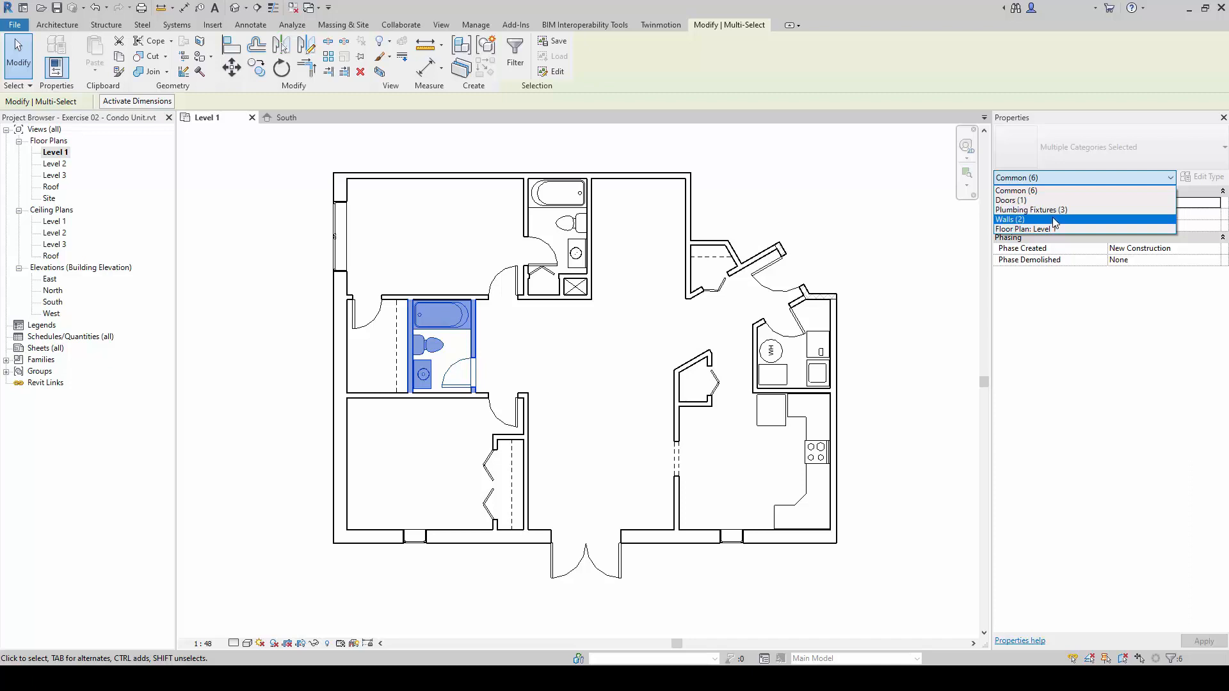
{"action": "mouse_move", "coordinate": [1043, 201]}
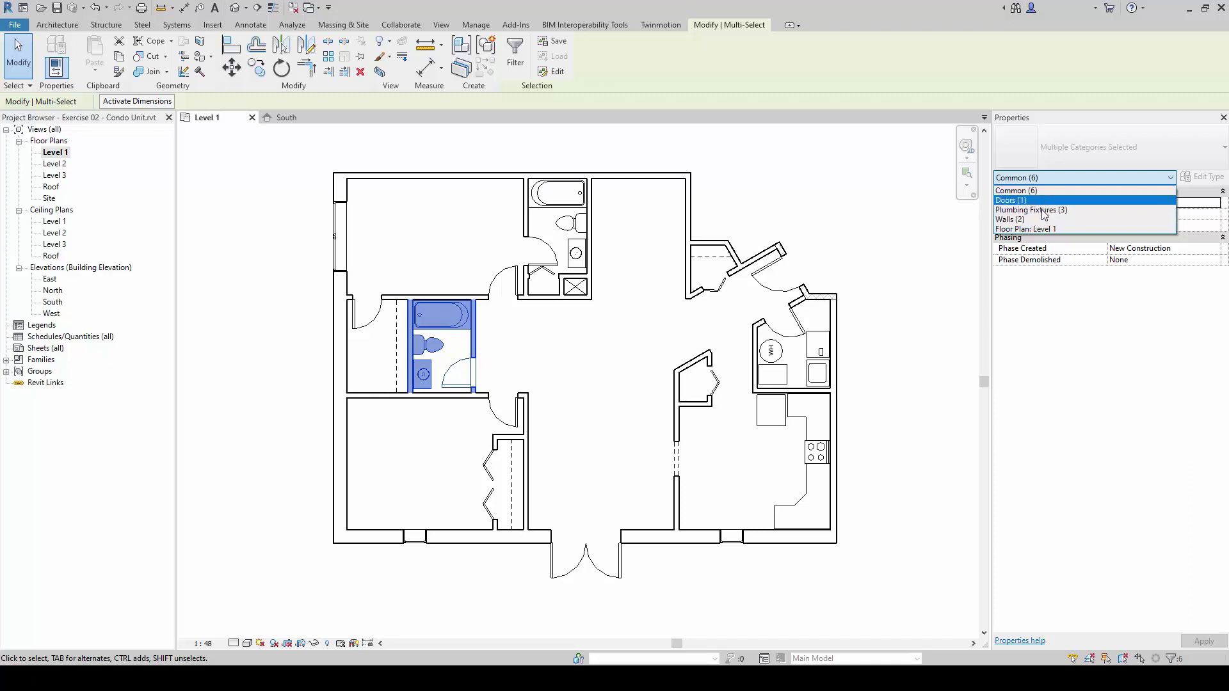
{"action": "mouse_move", "coordinate": [1031, 209]}
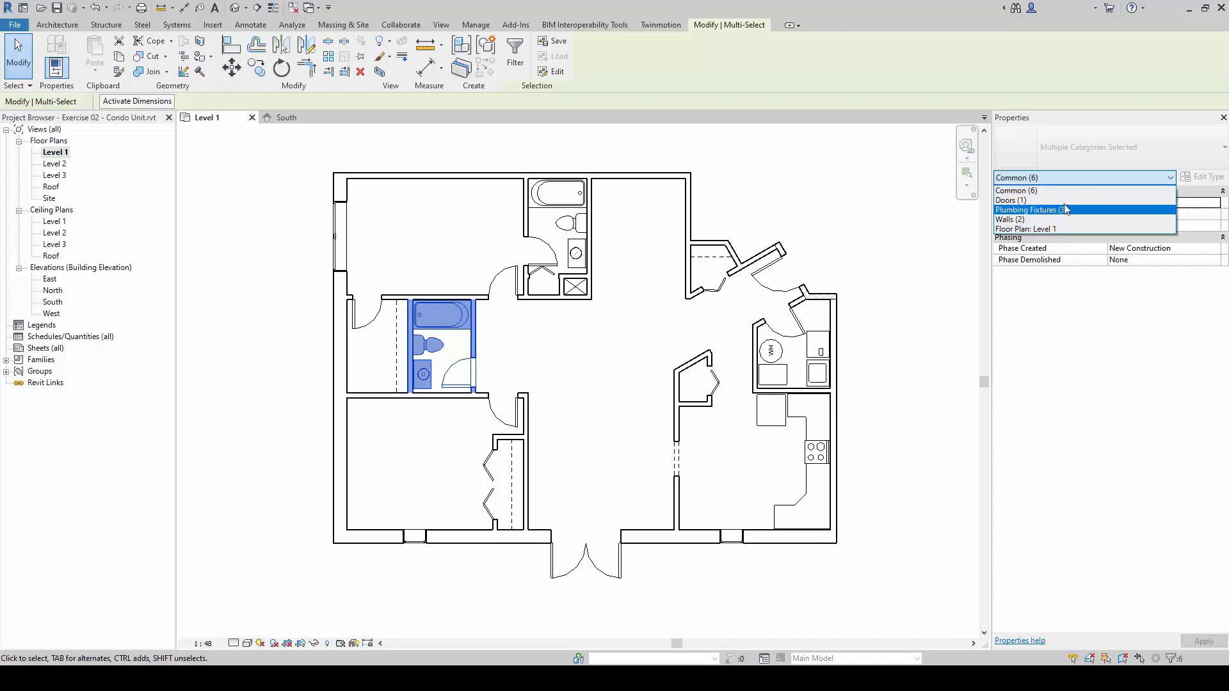
{"action": "mouse_move", "coordinate": [1074, 193]}
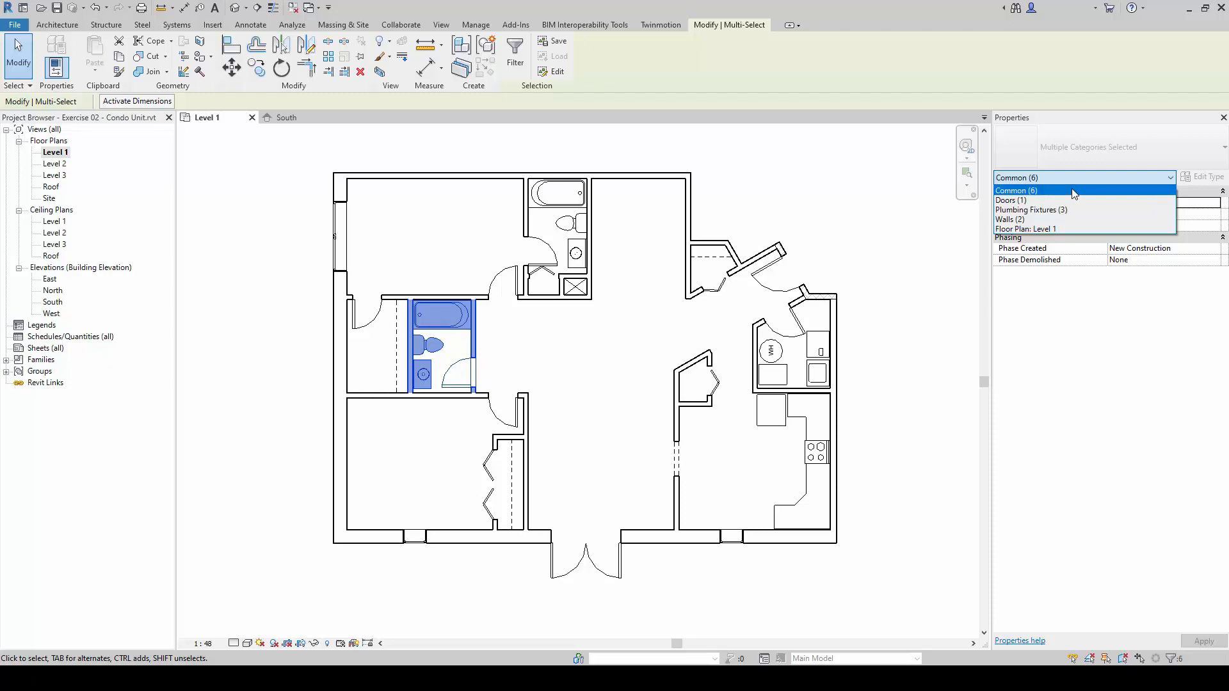
{"action": "mouse_move", "coordinate": [1076, 210]}
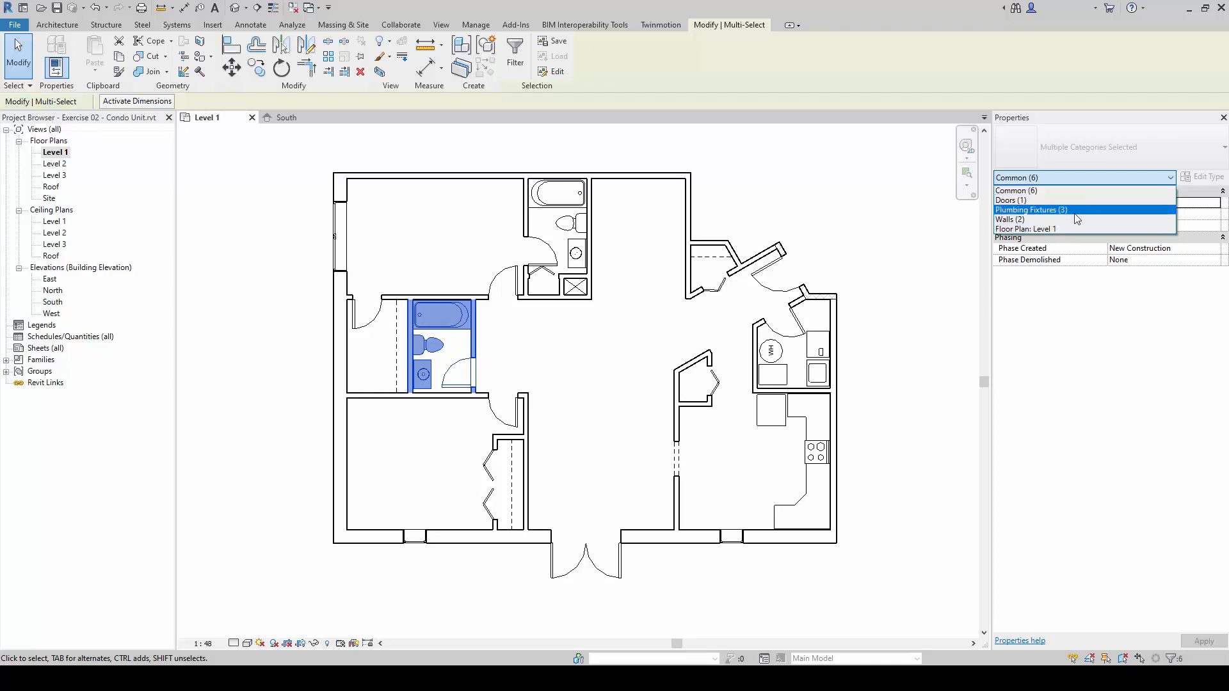
{"action": "mouse_move", "coordinate": [1061, 191]}
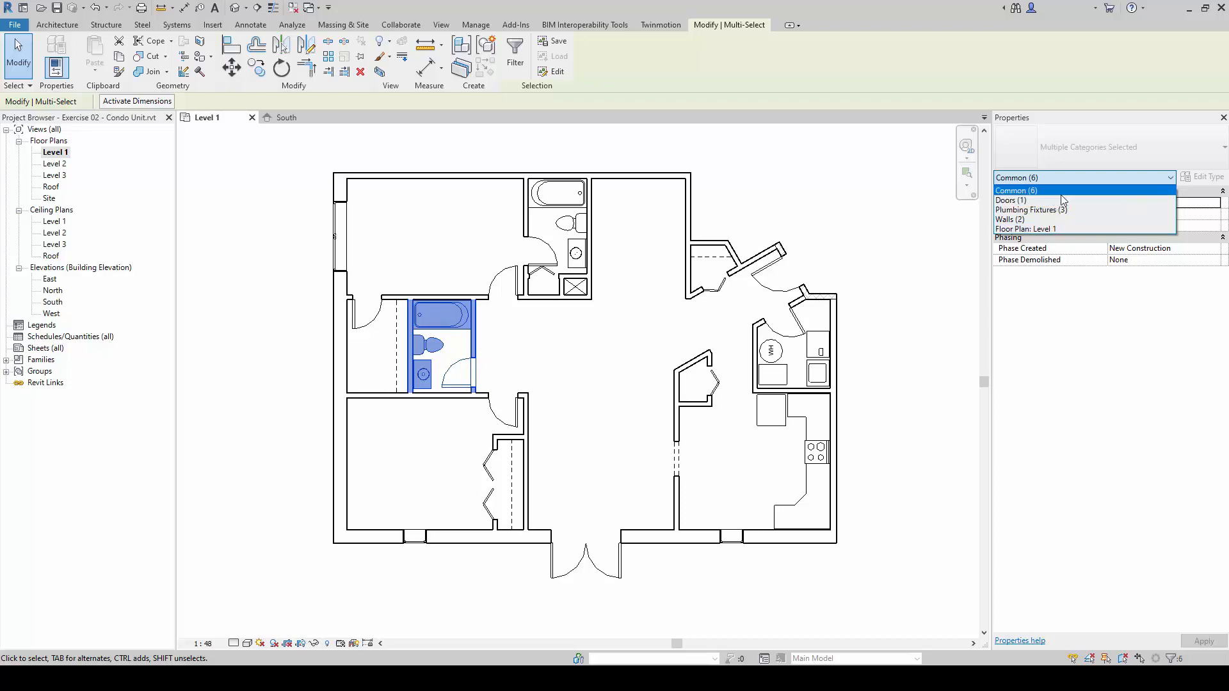
{"action": "mouse_move", "coordinate": [1043, 219]}
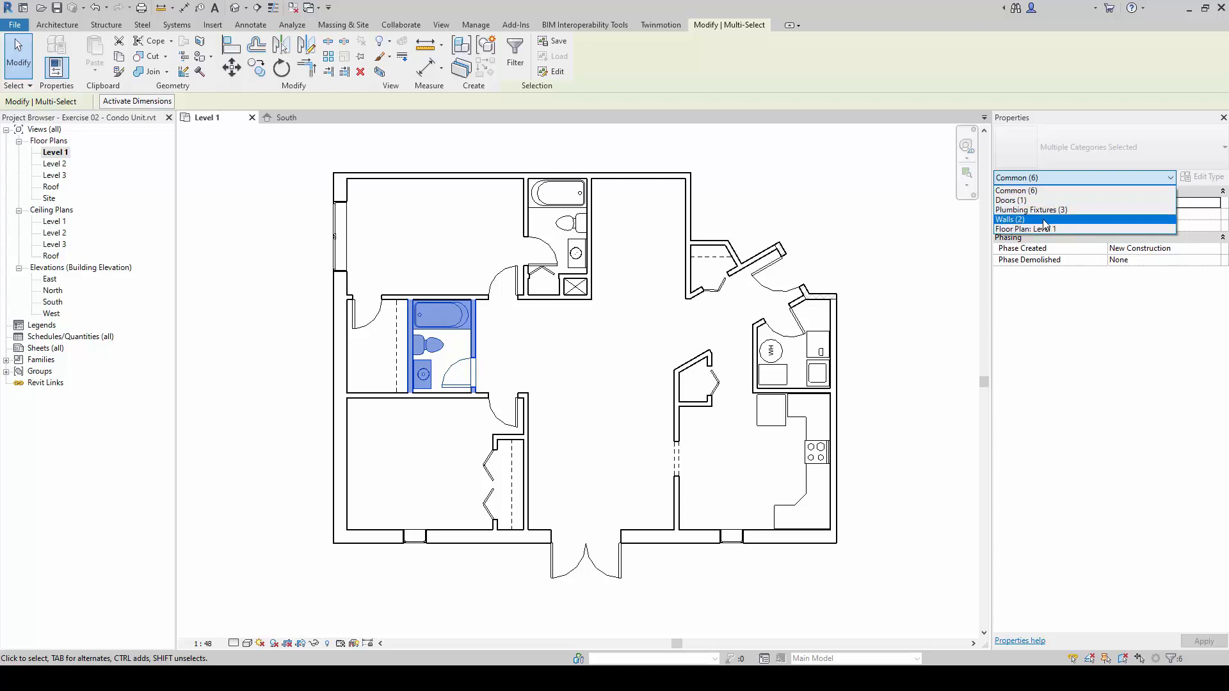
Step: Filter to Walls (2), try the 155 partition type, then reselect the bathroom
{"action": "left_click", "coordinate": [1011, 220]}
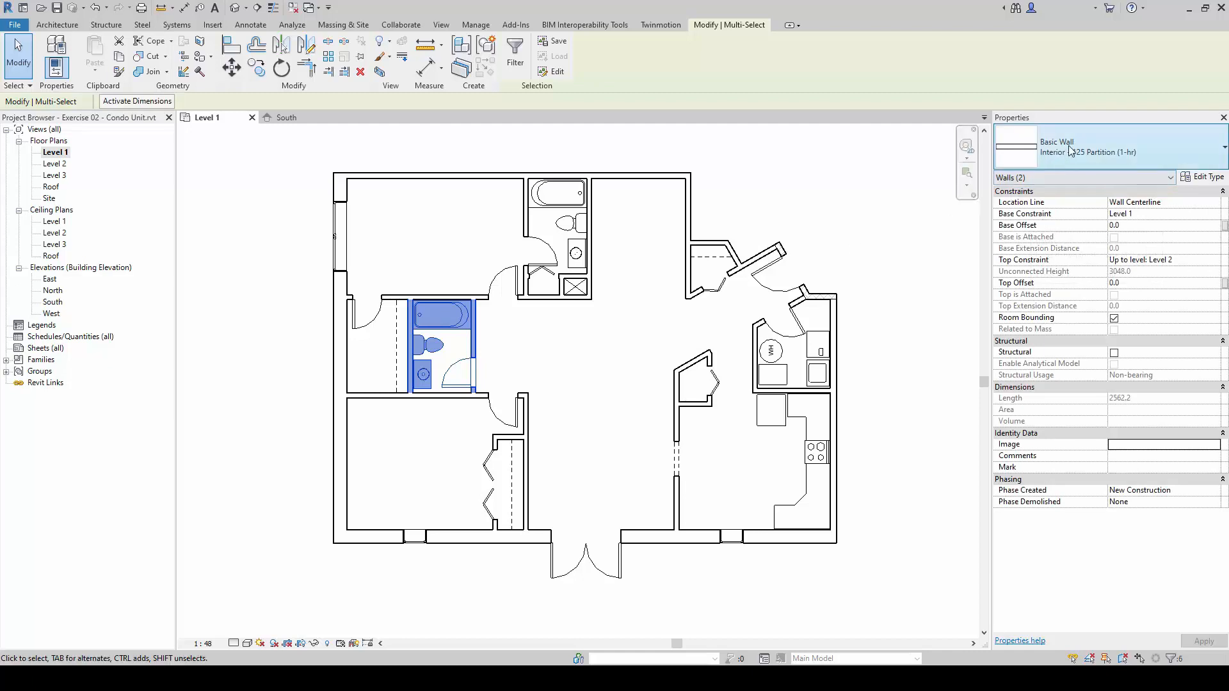
{"action": "left_click", "coordinate": [1213, 147]}
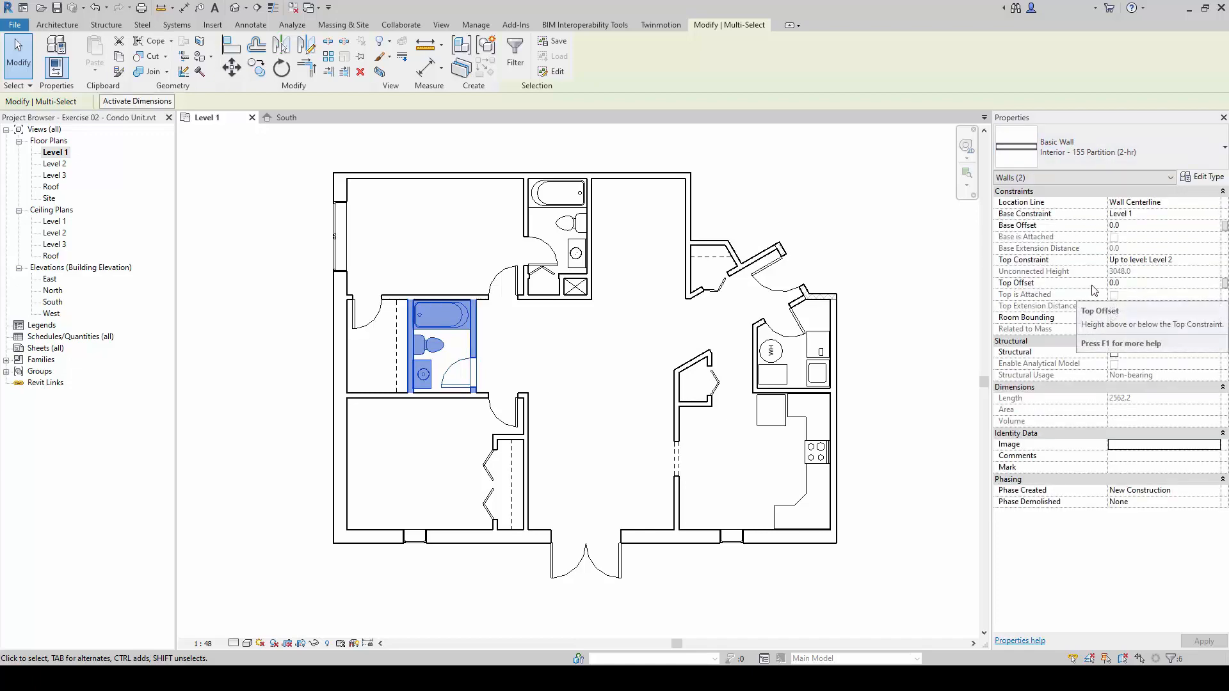
{"action": "left_click", "coordinate": [399, 289]}
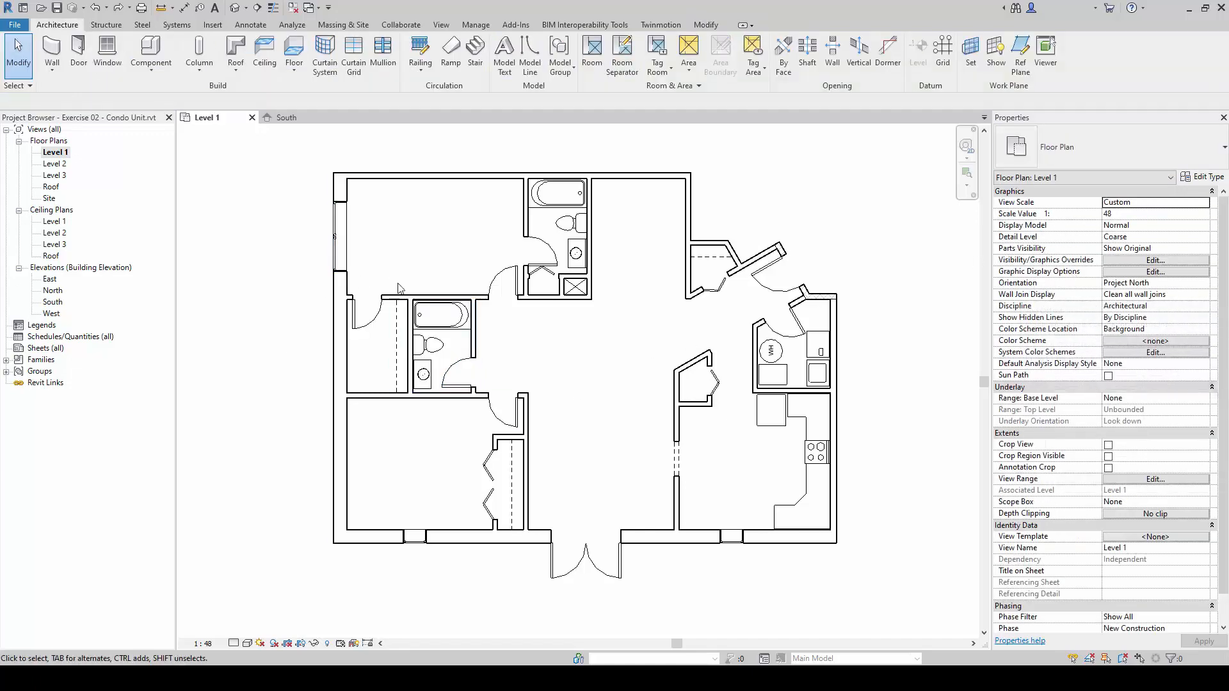
{"action": "left_click", "coordinate": [443, 338]}
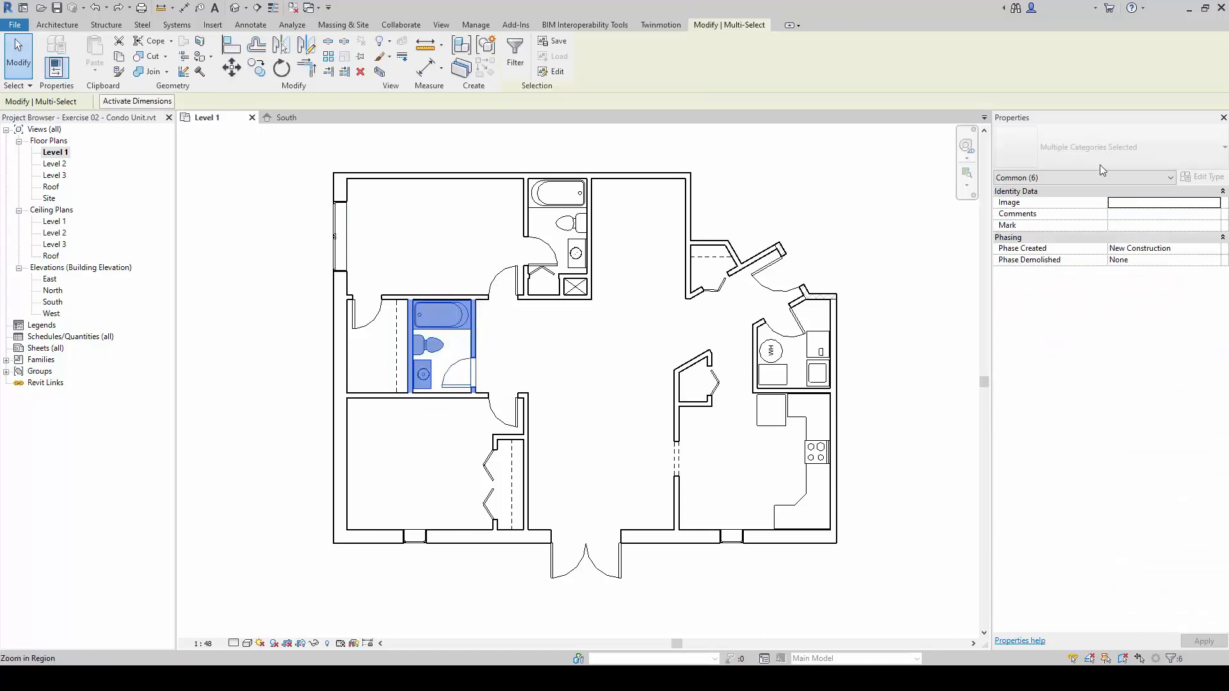
Step: Filter the reselection to Walls (2) and retype them as Generic - 300
{"action": "left_click", "coordinate": [1166, 178]}
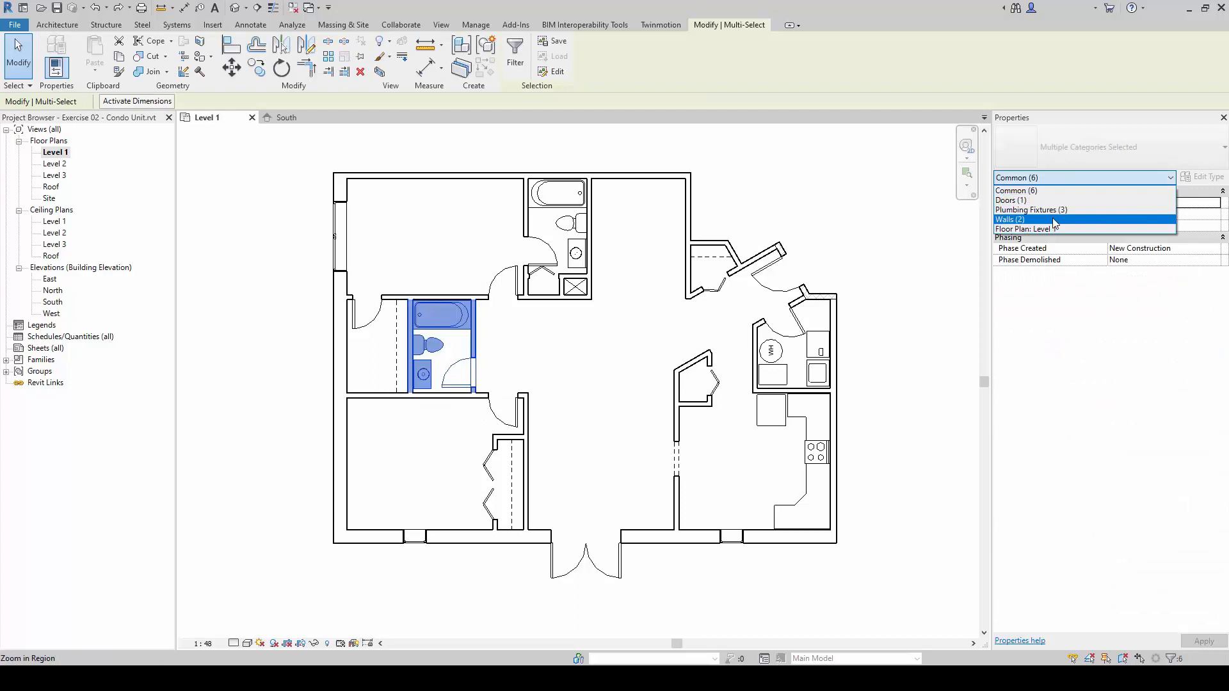
{"action": "left_click", "coordinate": [1011, 219]}
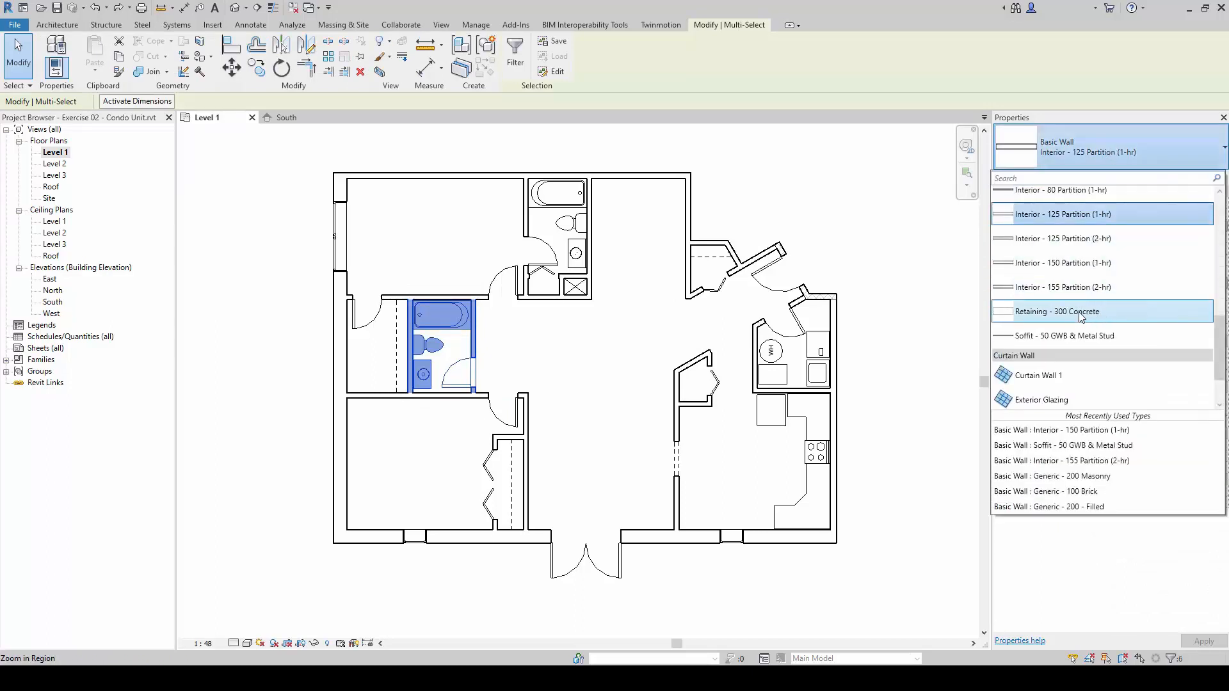
{"action": "scroll", "scroll_direction": "up", "scroll_amount": 3}
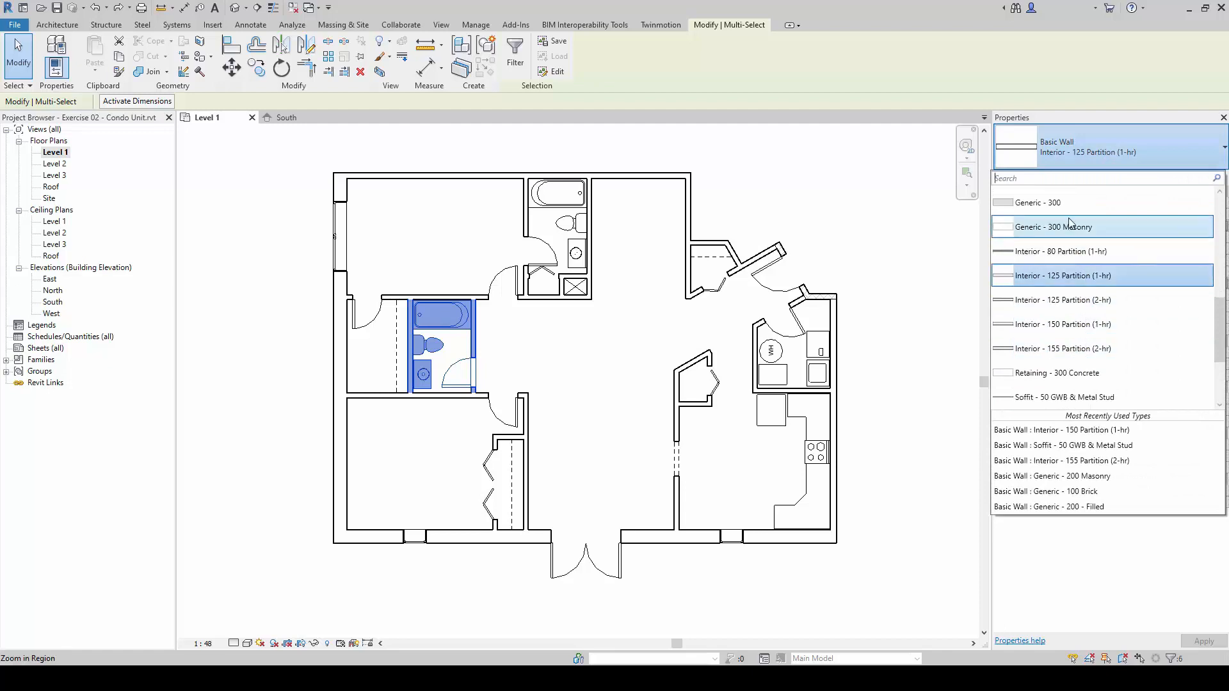
{"action": "left_click", "coordinate": [1036, 202]}
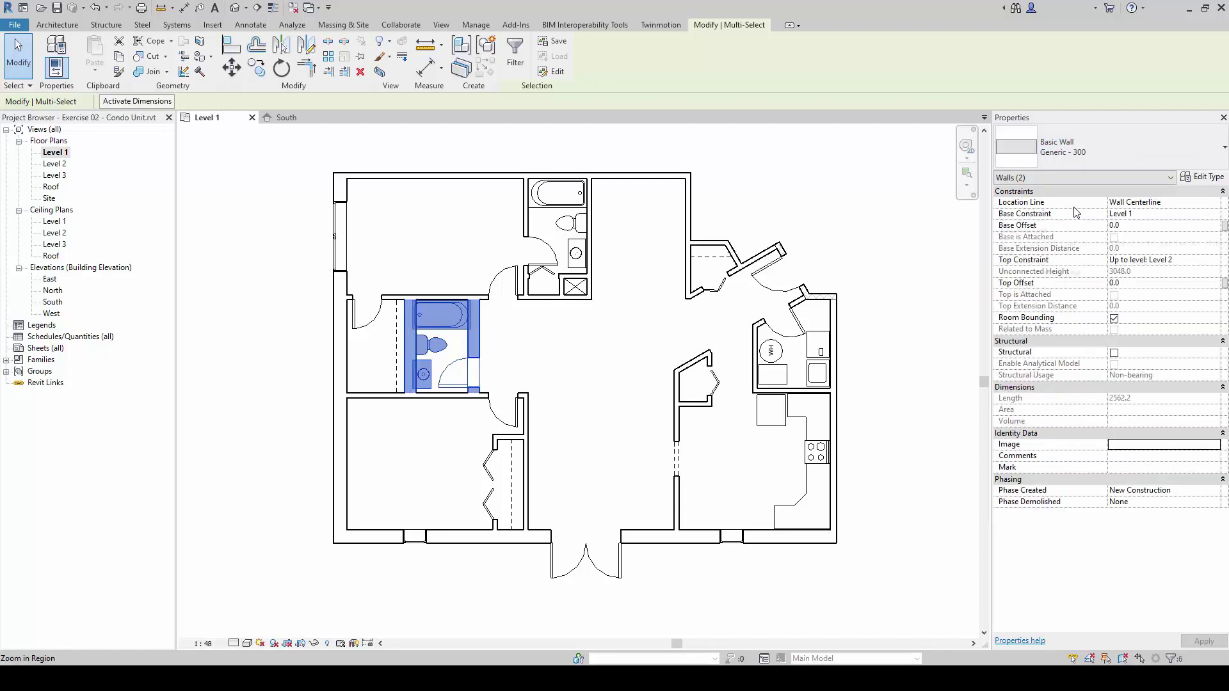